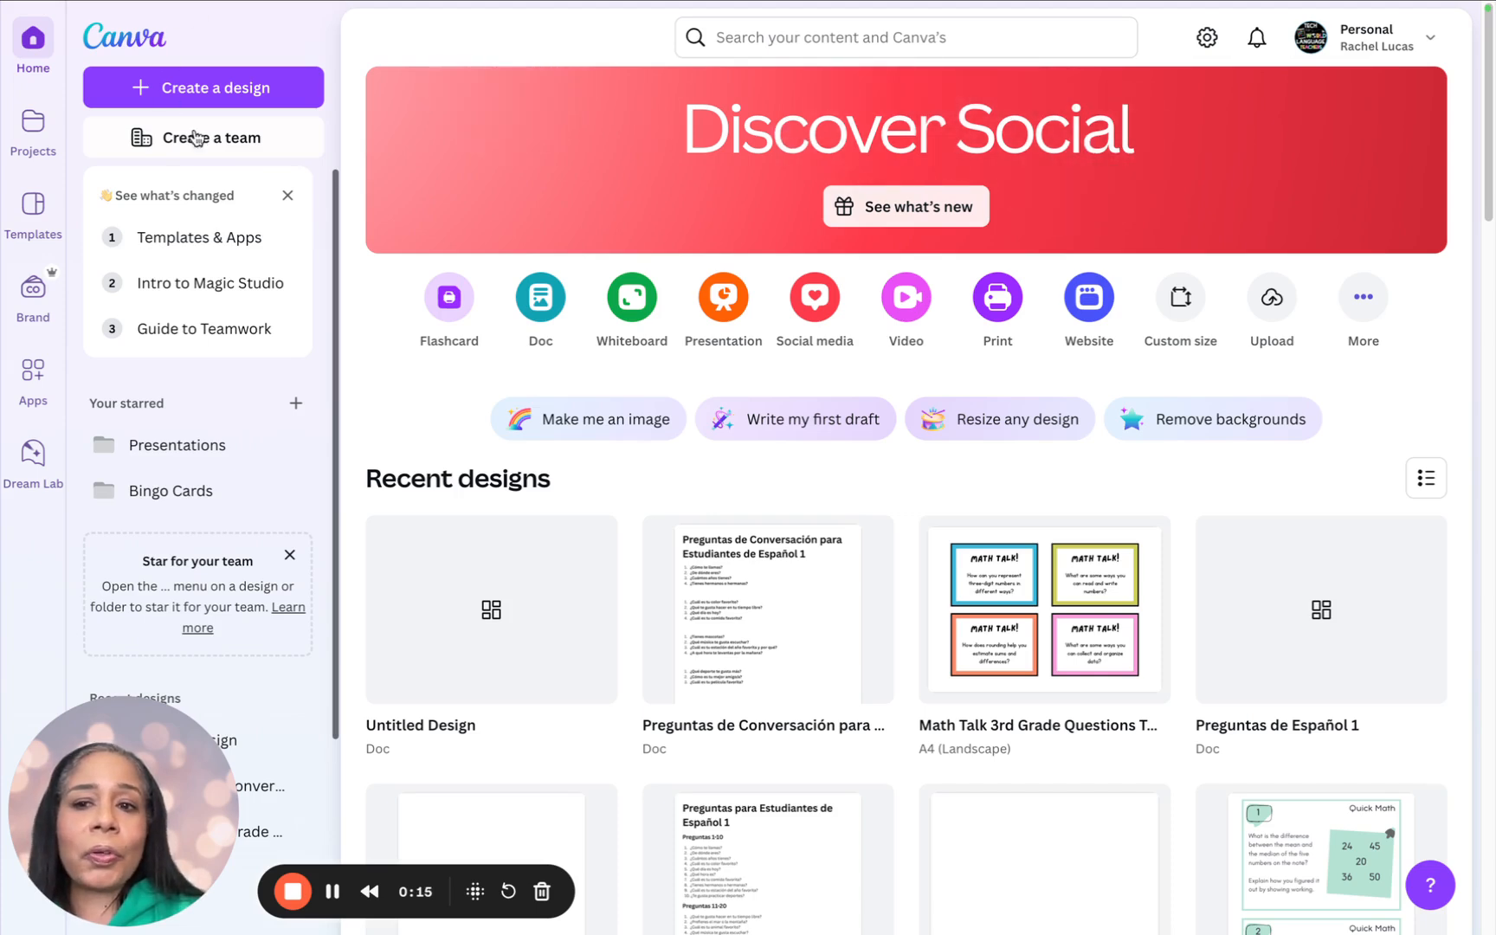
{"action": "mouse_move", "coordinate": [540, 297]}
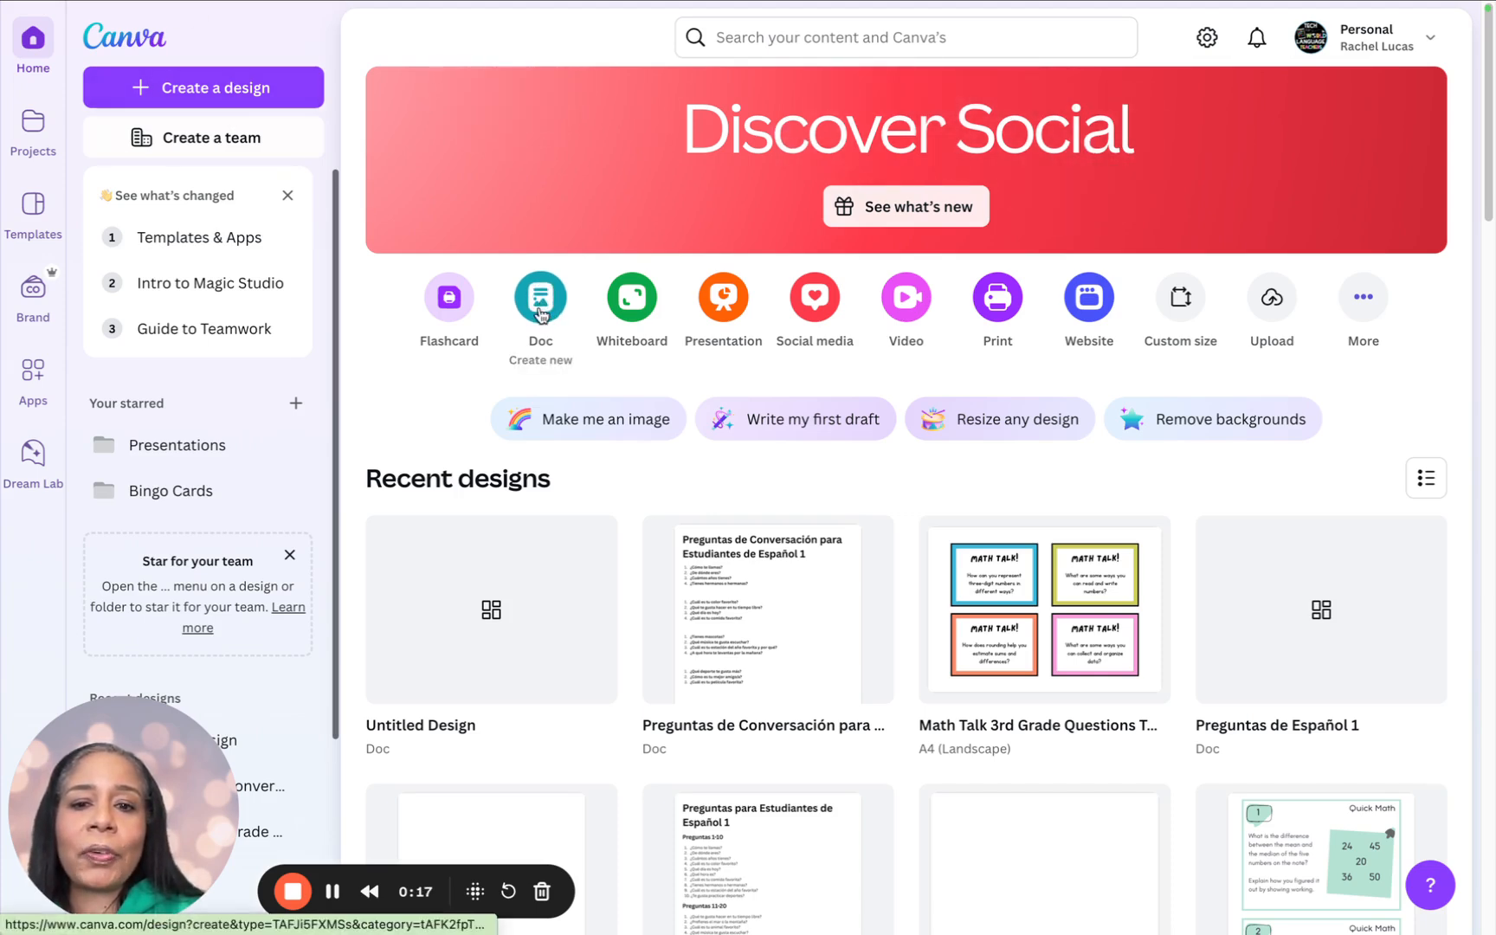
Start a new blank Doc using the Doc shortcut on the Canva home page.
{"action": "left_click", "coordinate": [540, 297]}
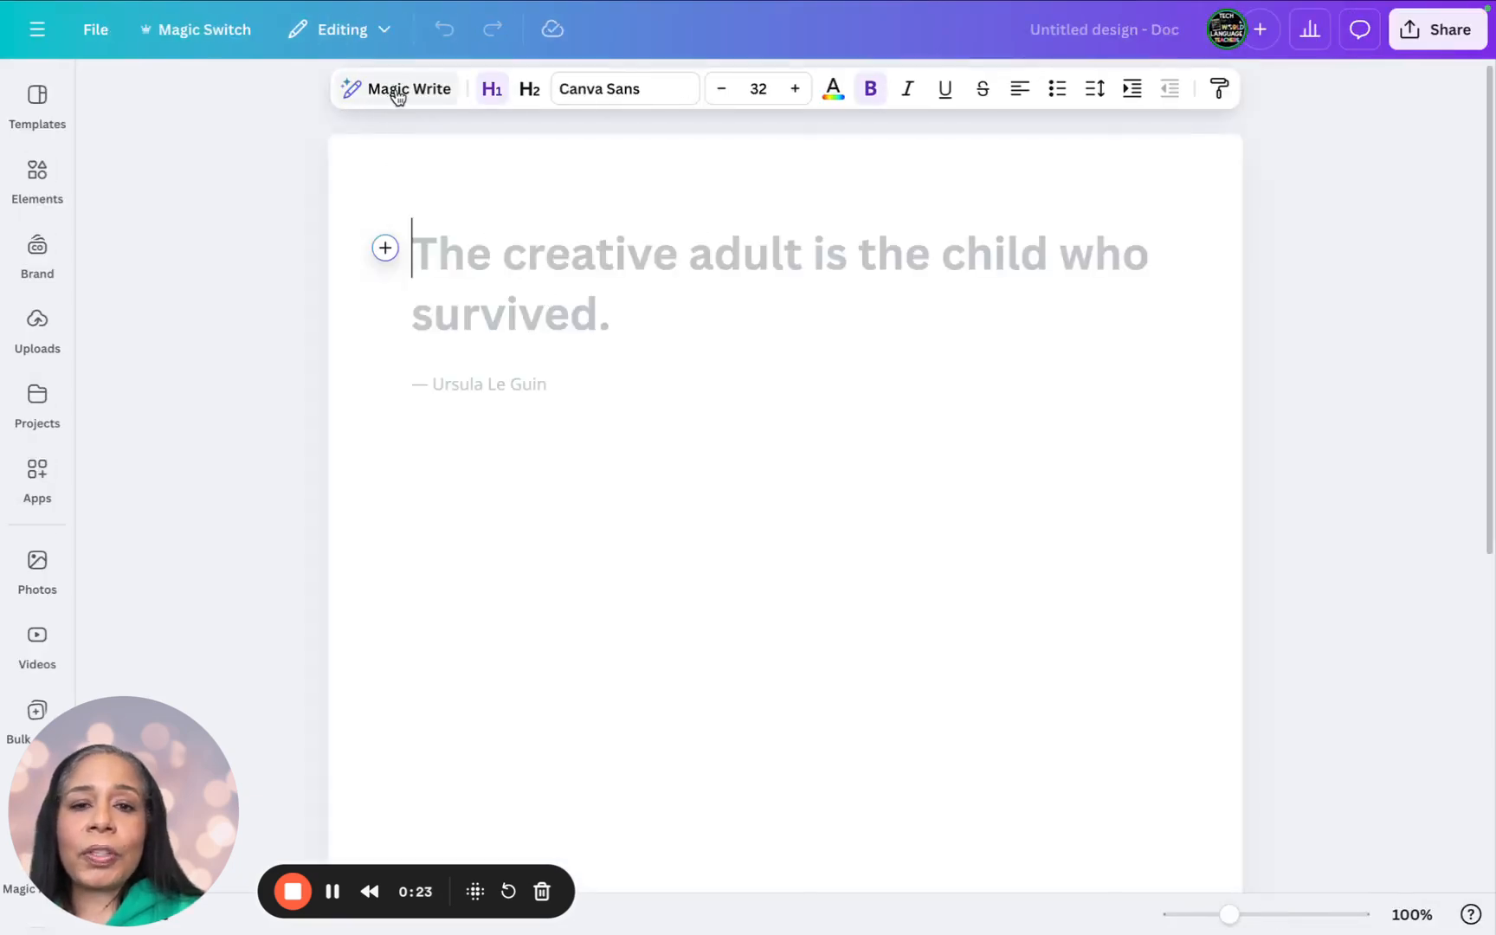
{"action": "mouse_move", "coordinate": [385, 249]}
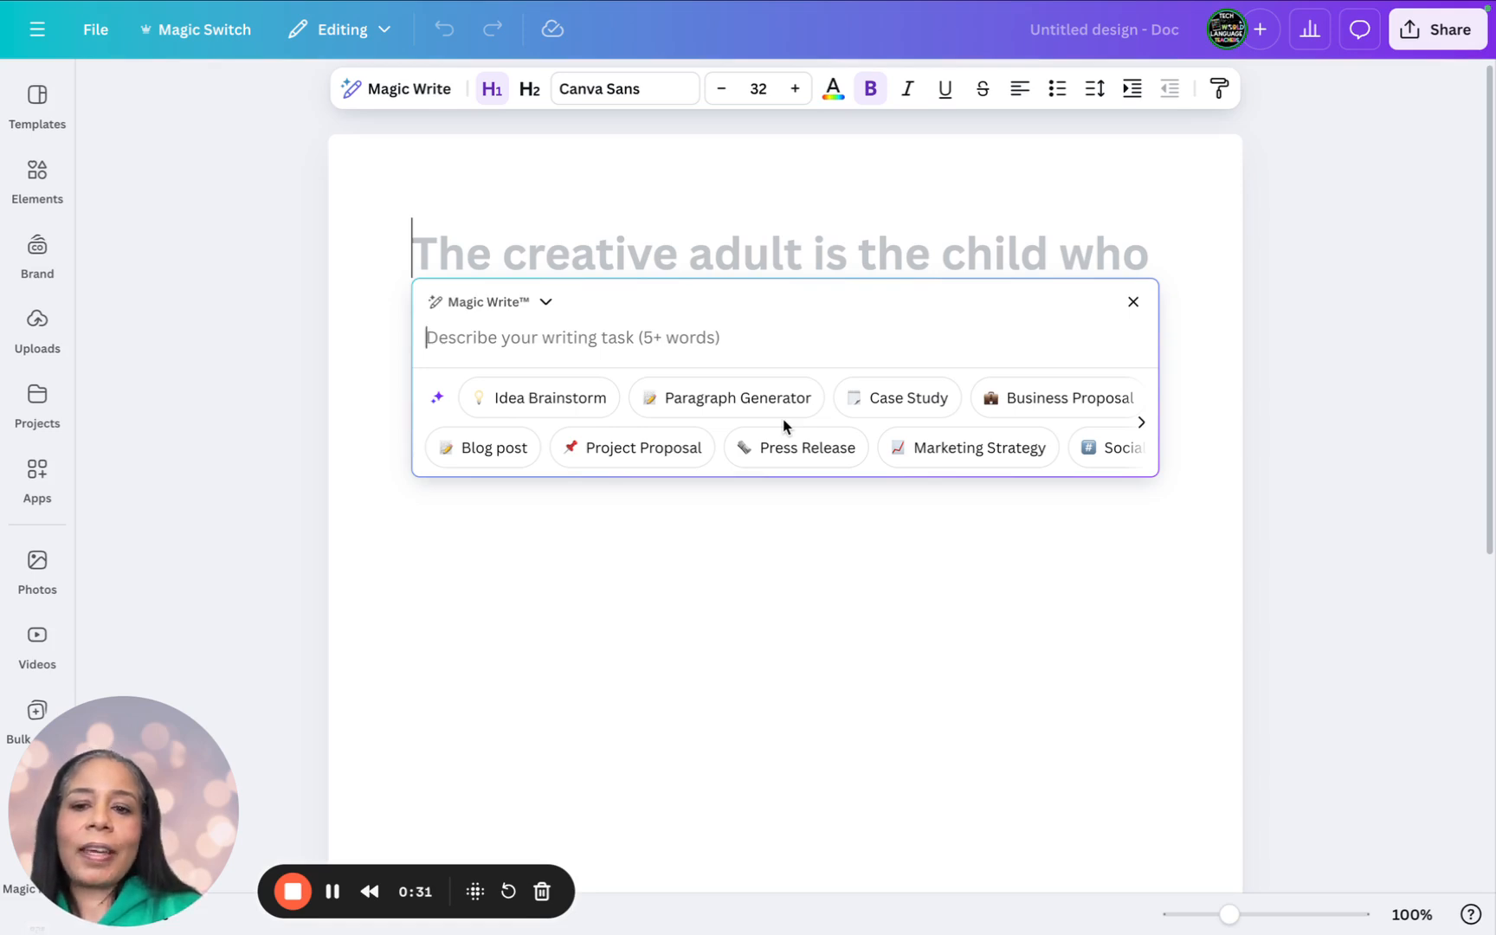
Have Magic Write generate 40 questions for Spanish 1 students in increments of 10.
{"action": "type", "text": "In"}
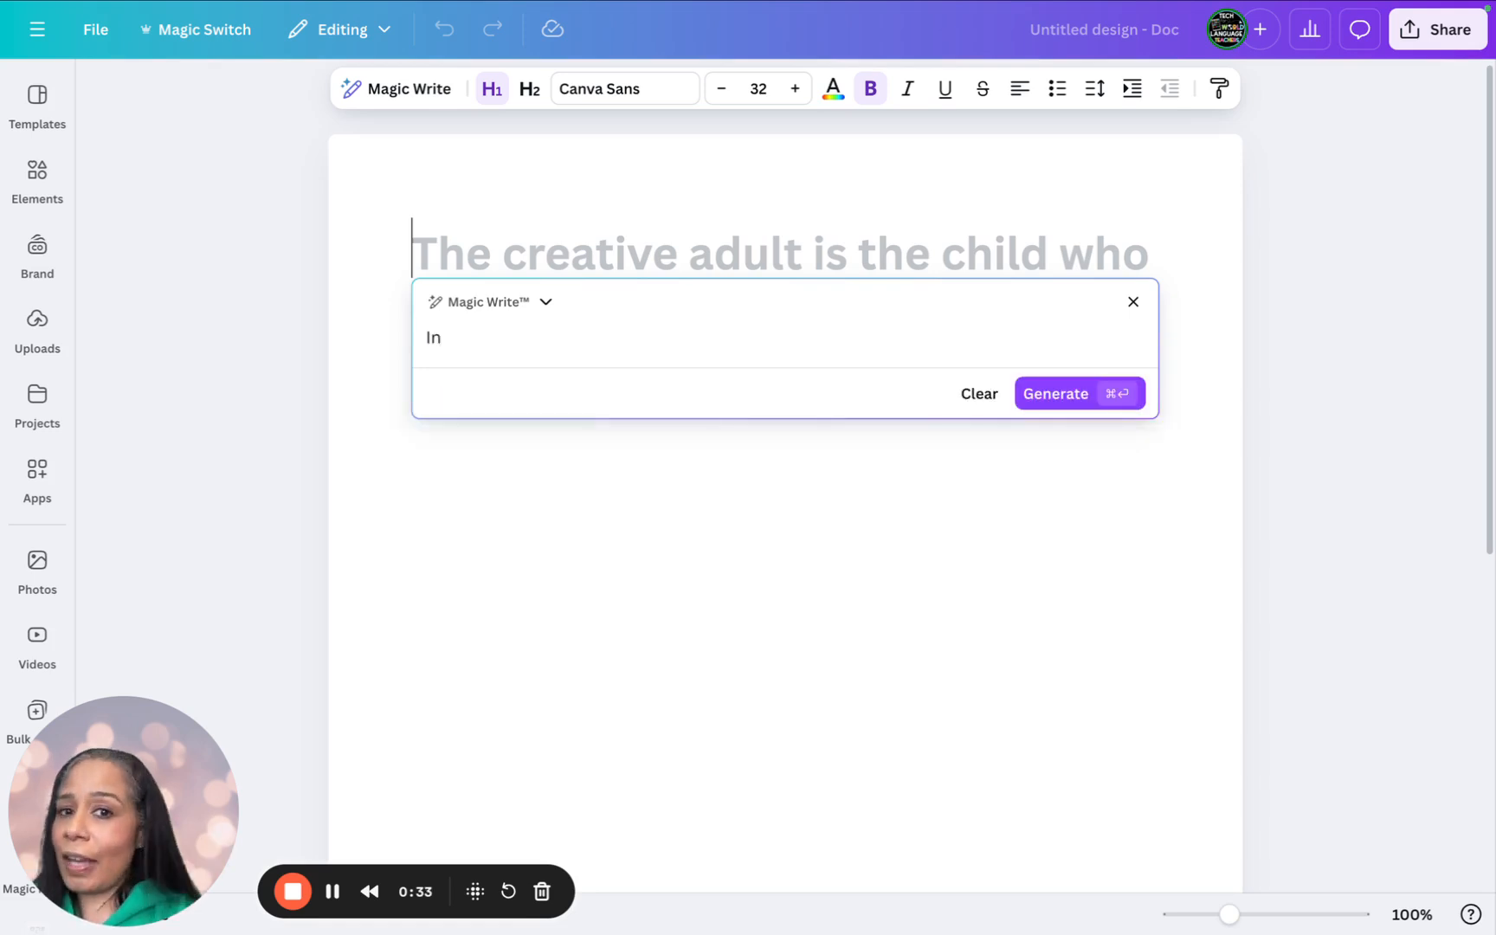
{"action": "type", "text": "Spanish C"}
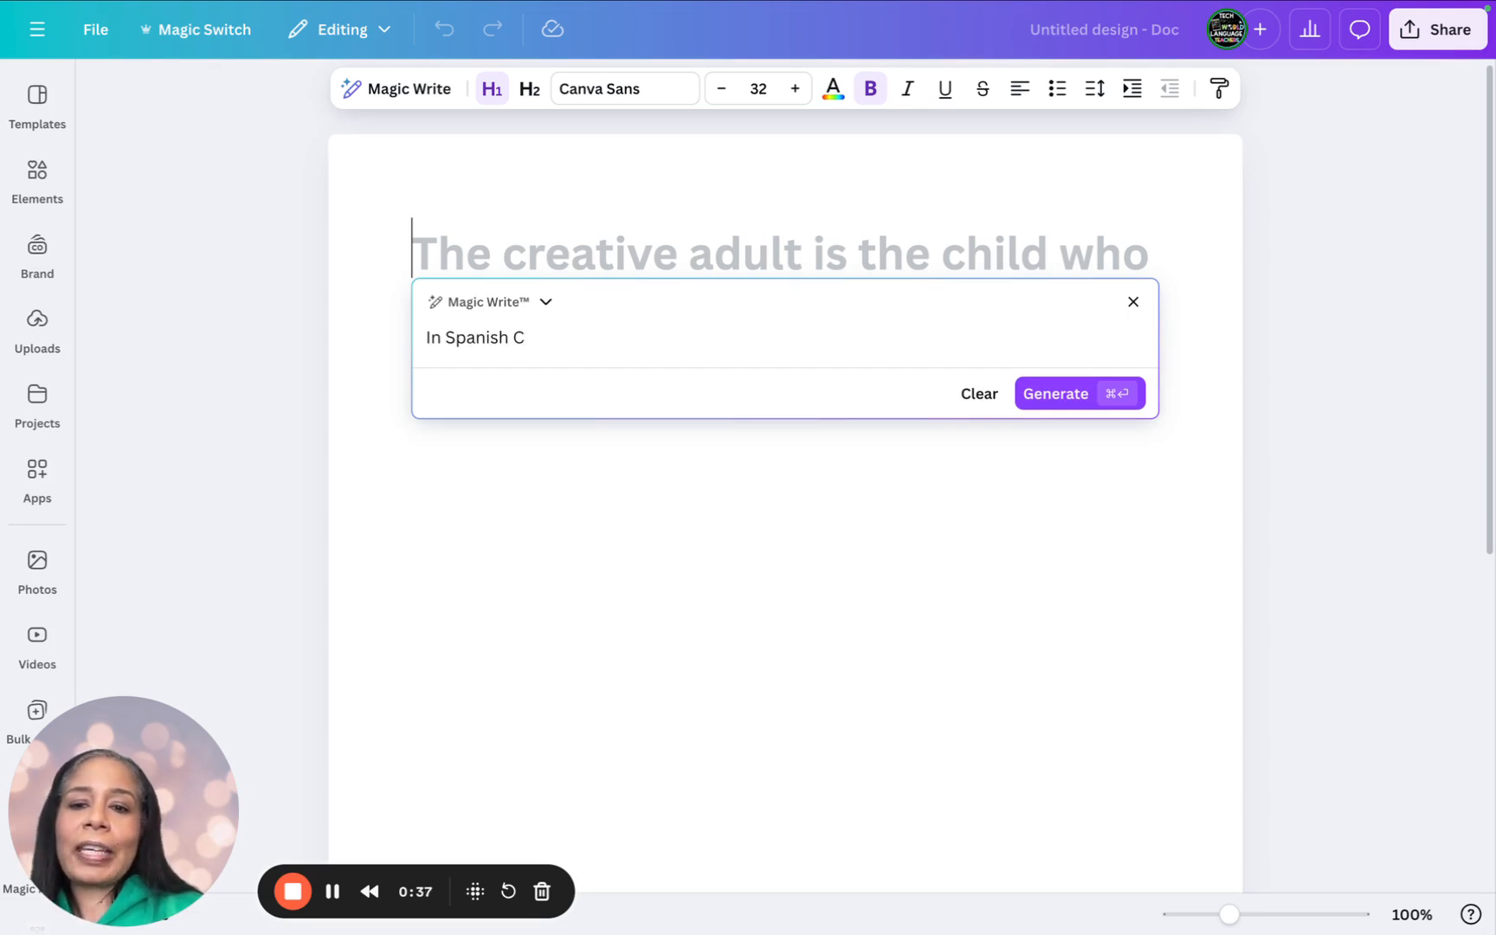
{"action": "type", "text": "reate 40 ques"}
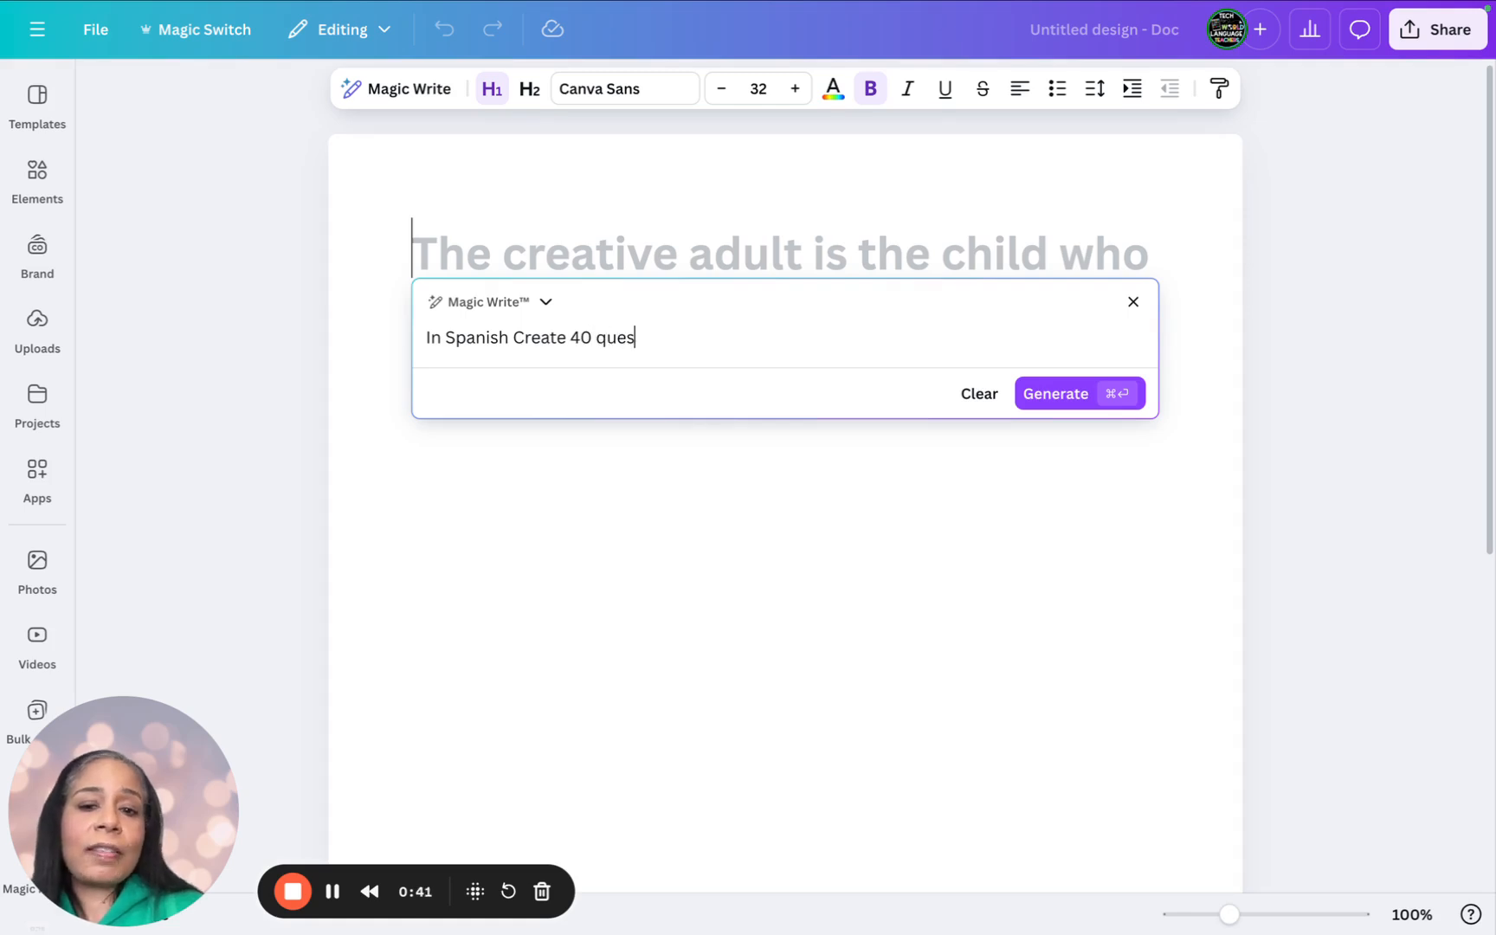
{"action": "type", "text": "tions for my Spanish 1 Stu"}
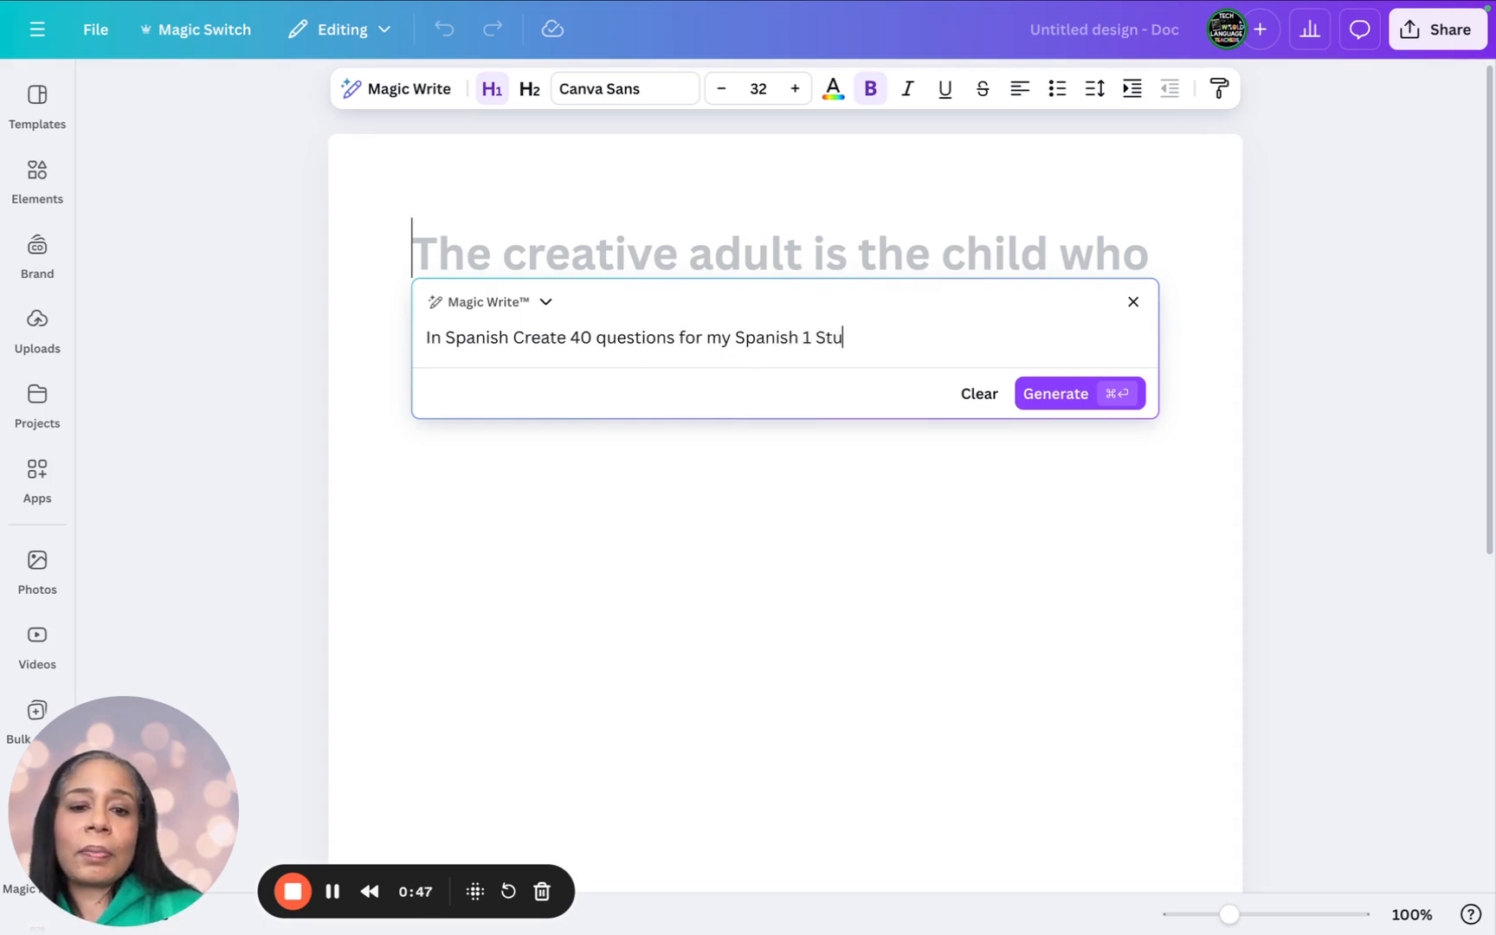
{"action": "type", "text": "dents"}
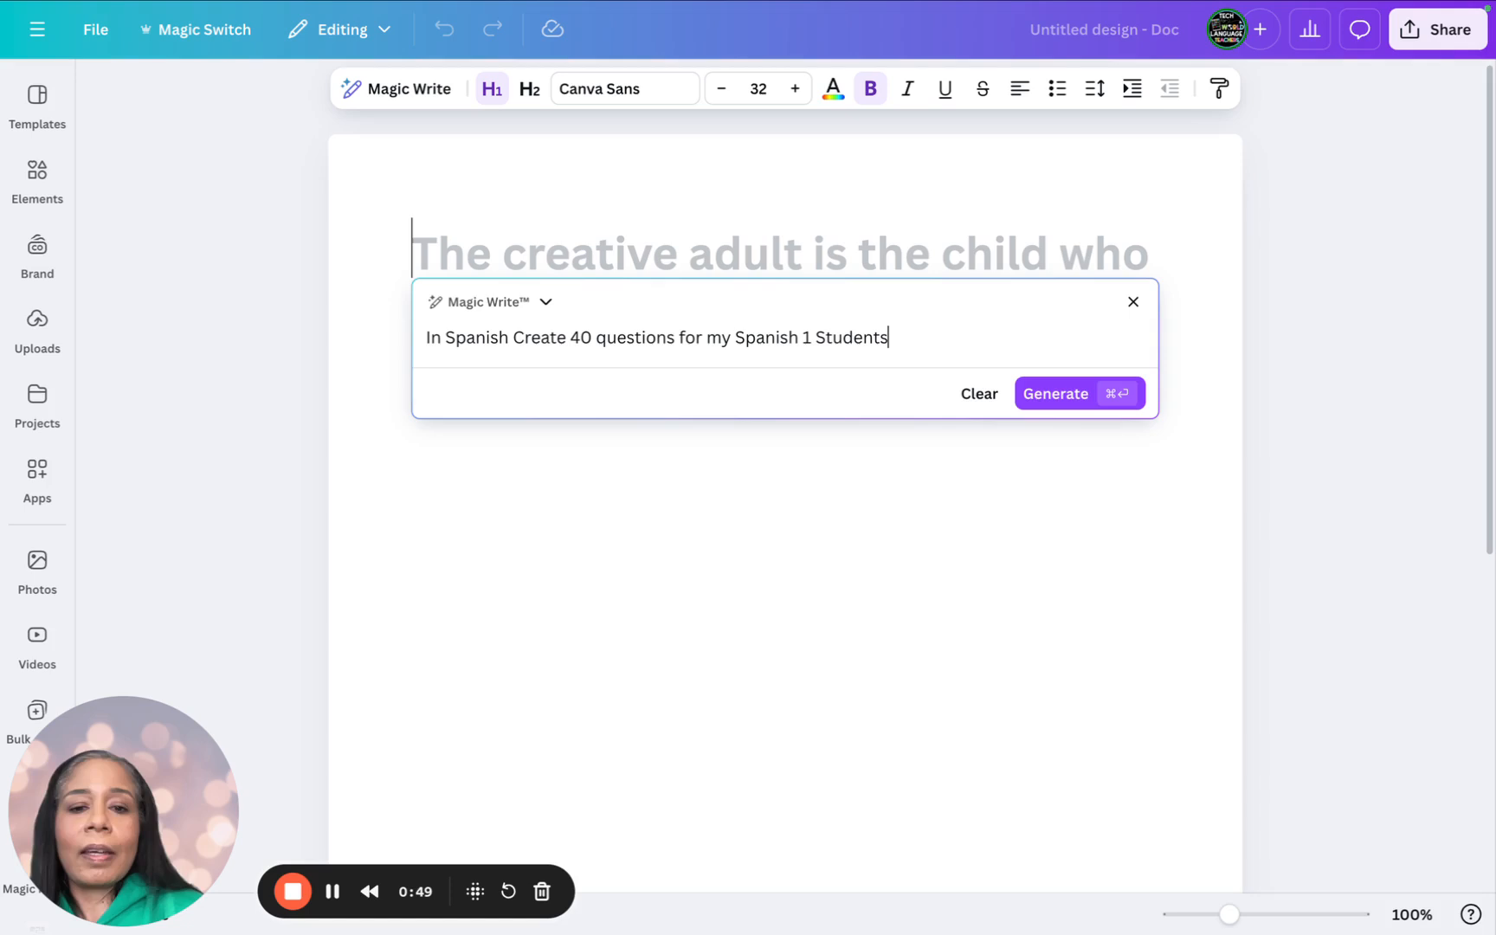
{"action": "type", "text": "separate"}
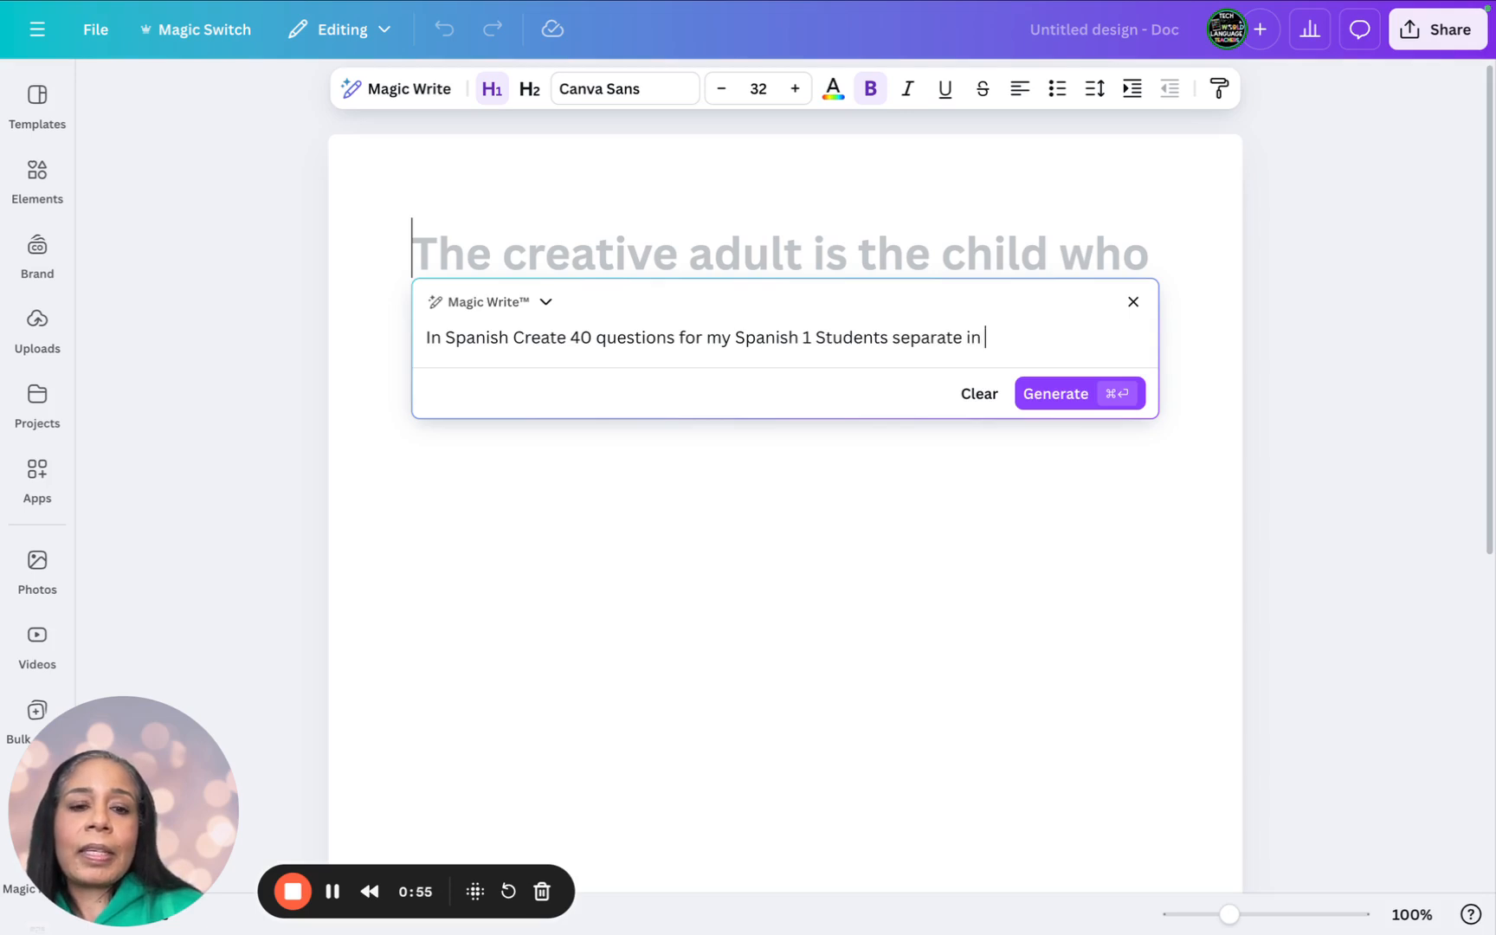
{"action": "type", "text": "increments o"}
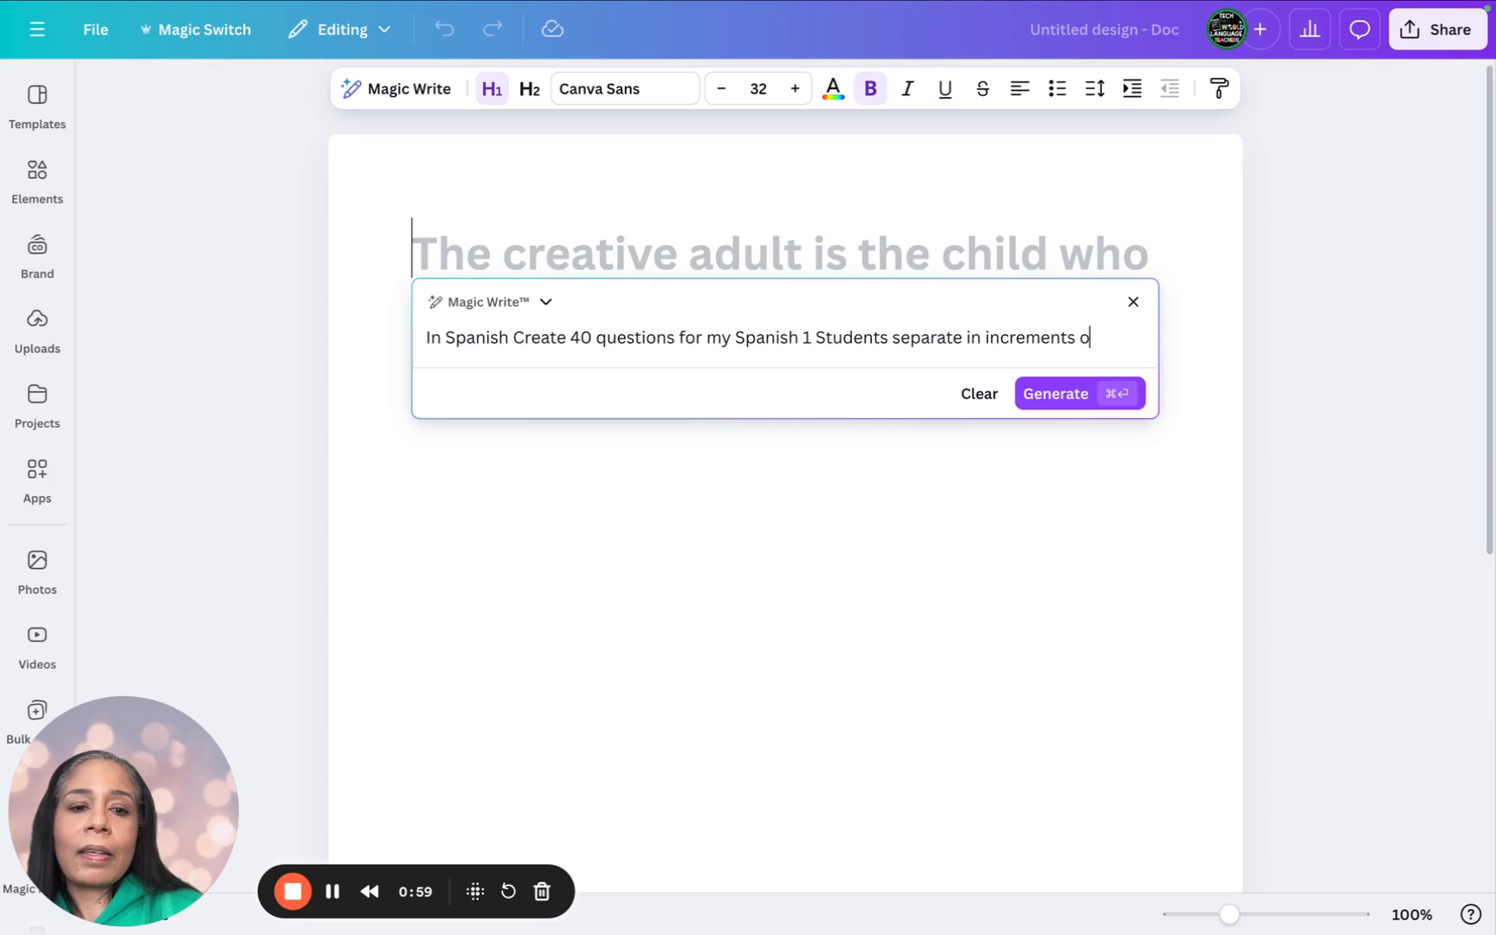
{"action": "type", "text": "f 10"}
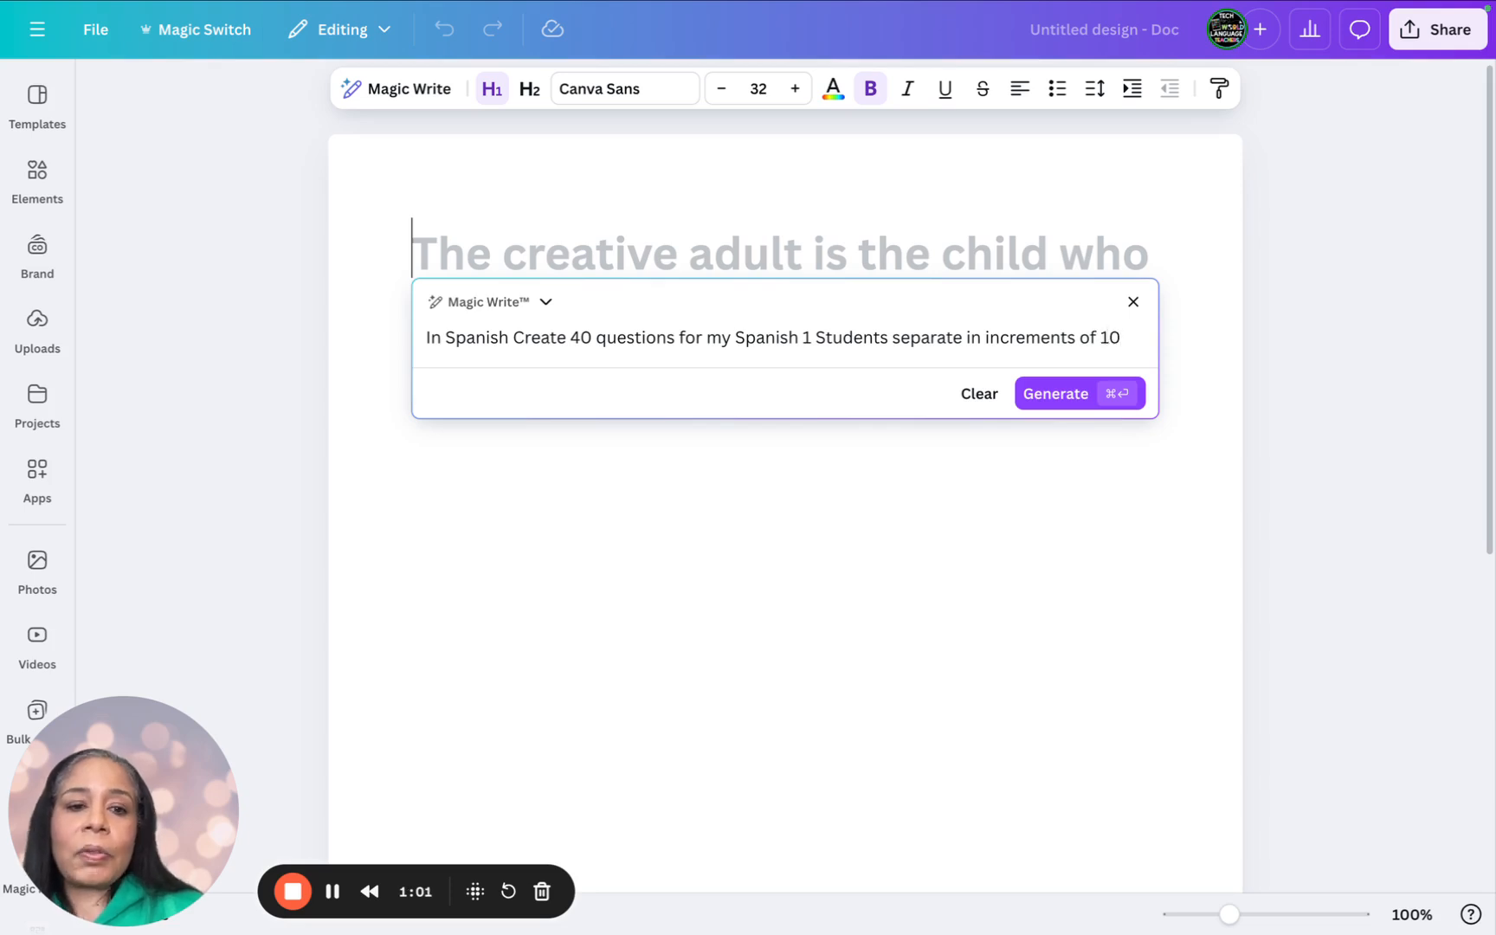
{"action": "left_click", "coordinate": [1078, 393]}
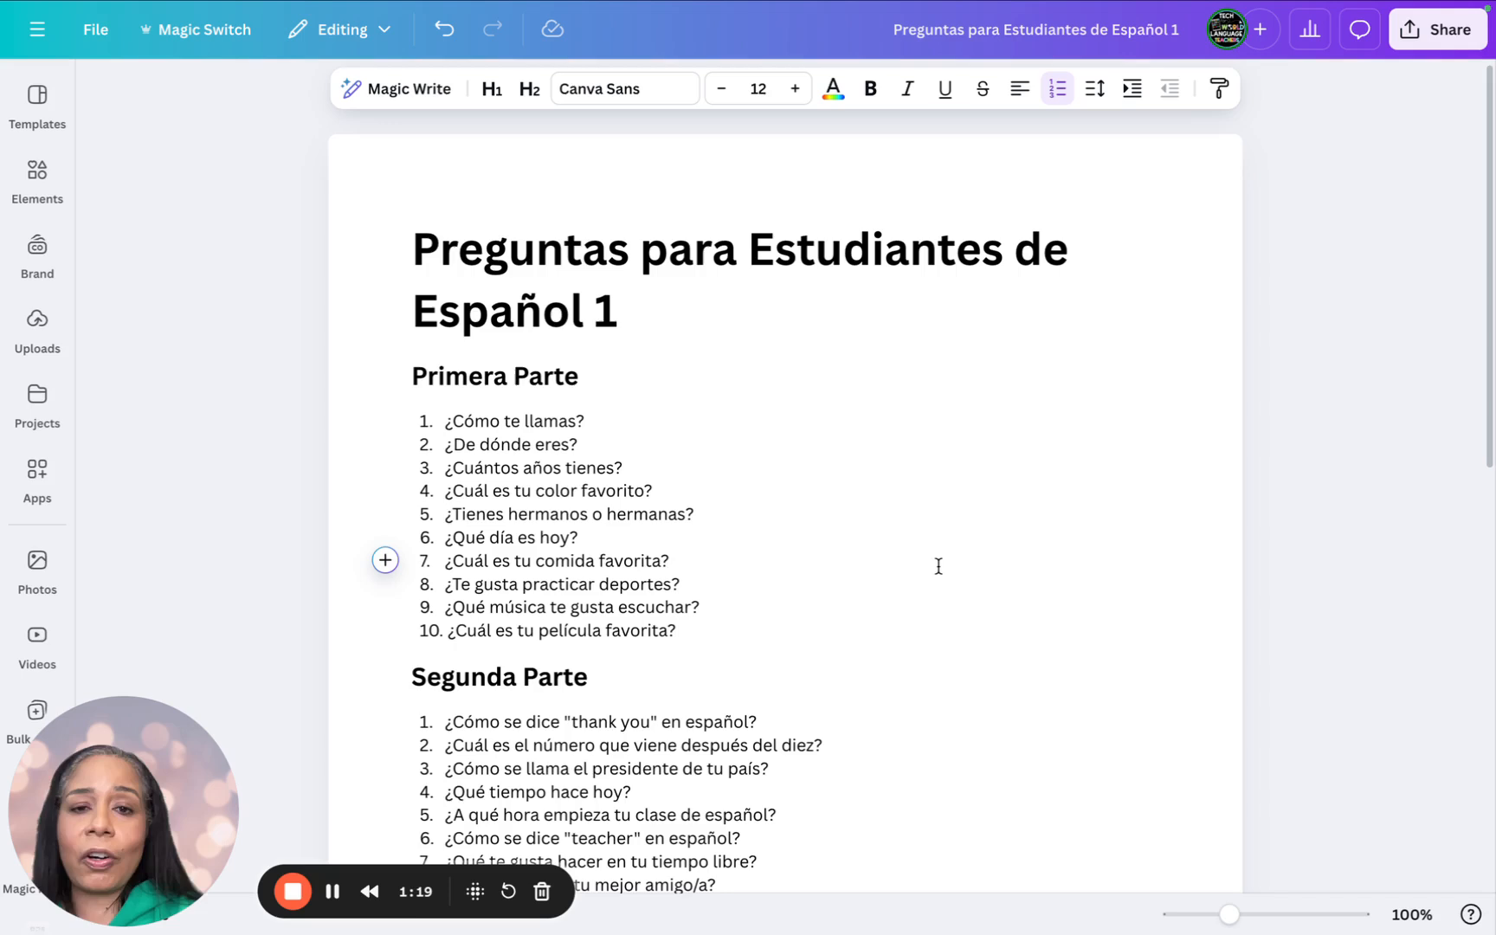
{"action": "mouse_move", "coordinate": [795, 8]}
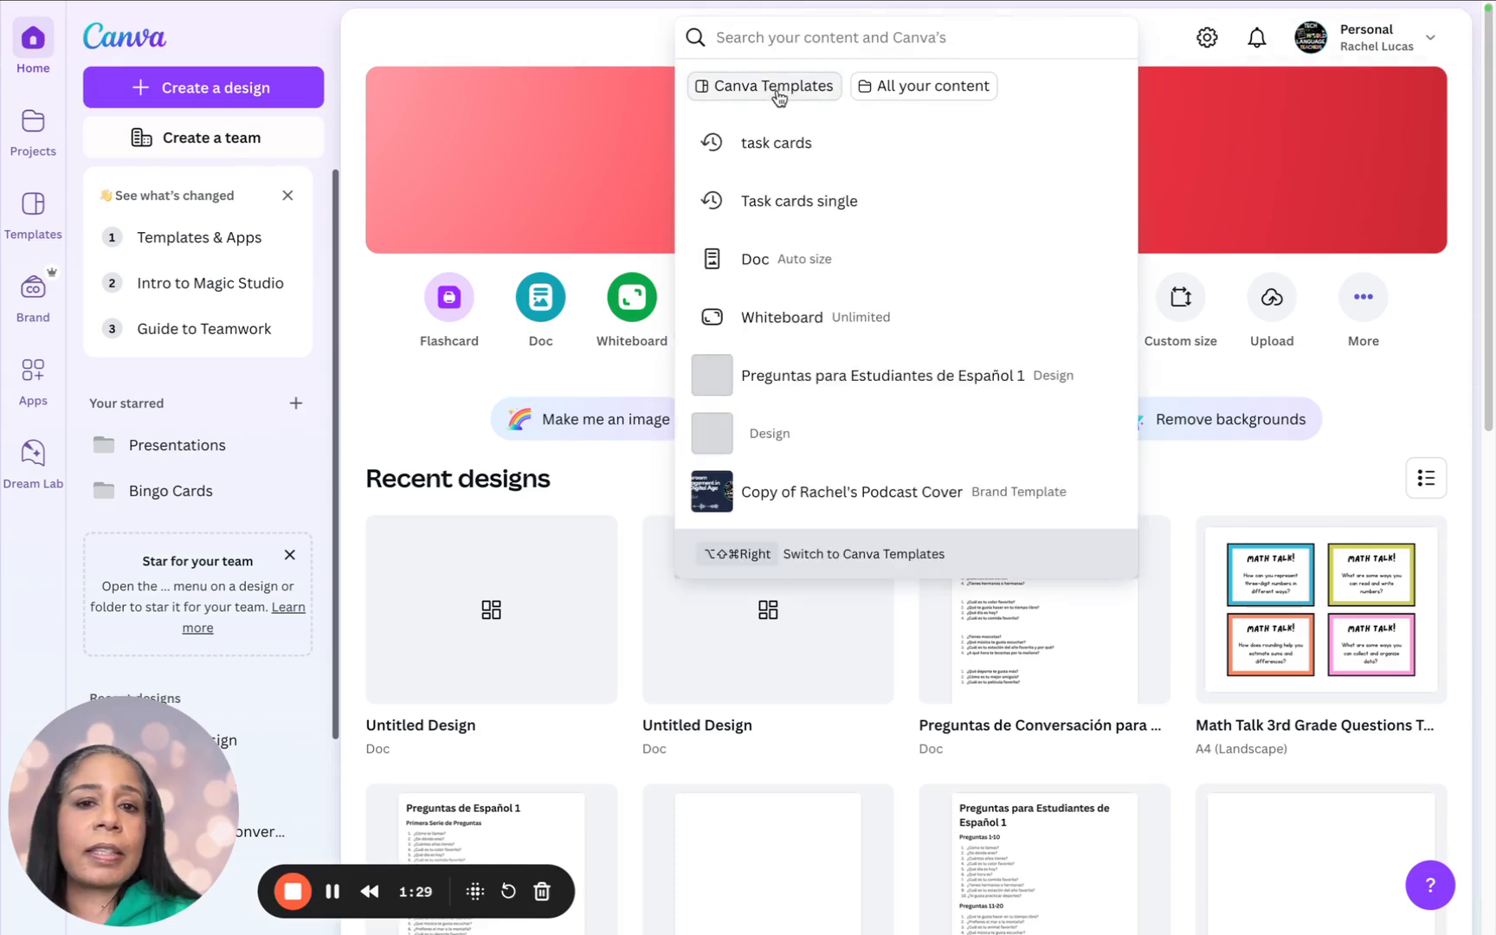
{"action": "mouse_move", "coordinate": [777, 143]}
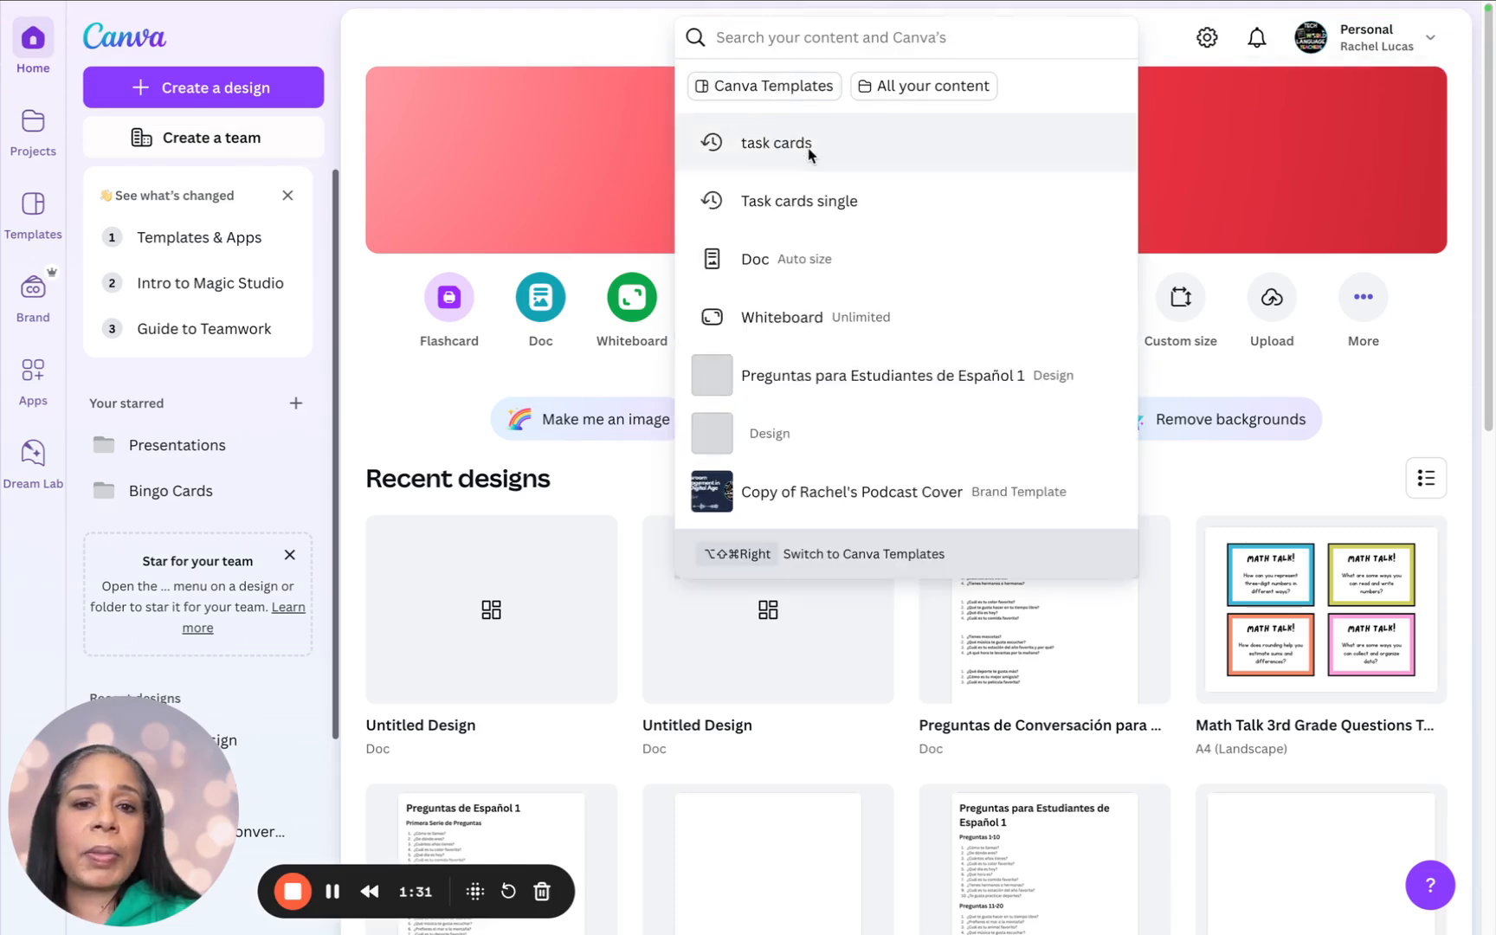
Search templates for 'task cards' and browse the results to the Math Talk template.
{"action": "left_click", "coordinate": [775, 142]}
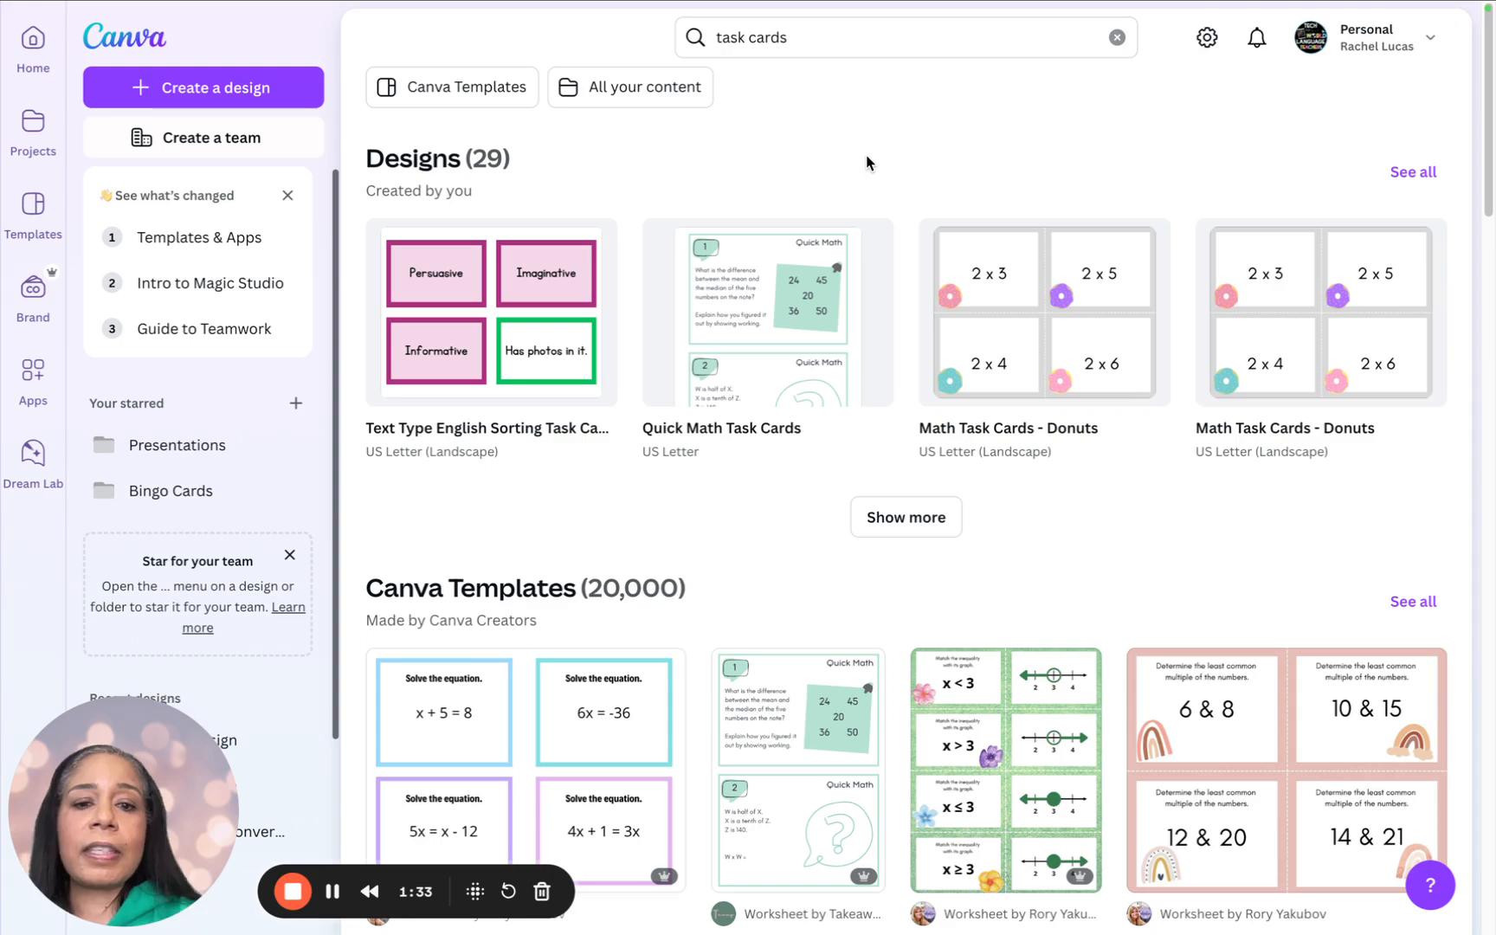
{"action": "scroll", "scroll_direction": "down", "scroll_amount": 3}
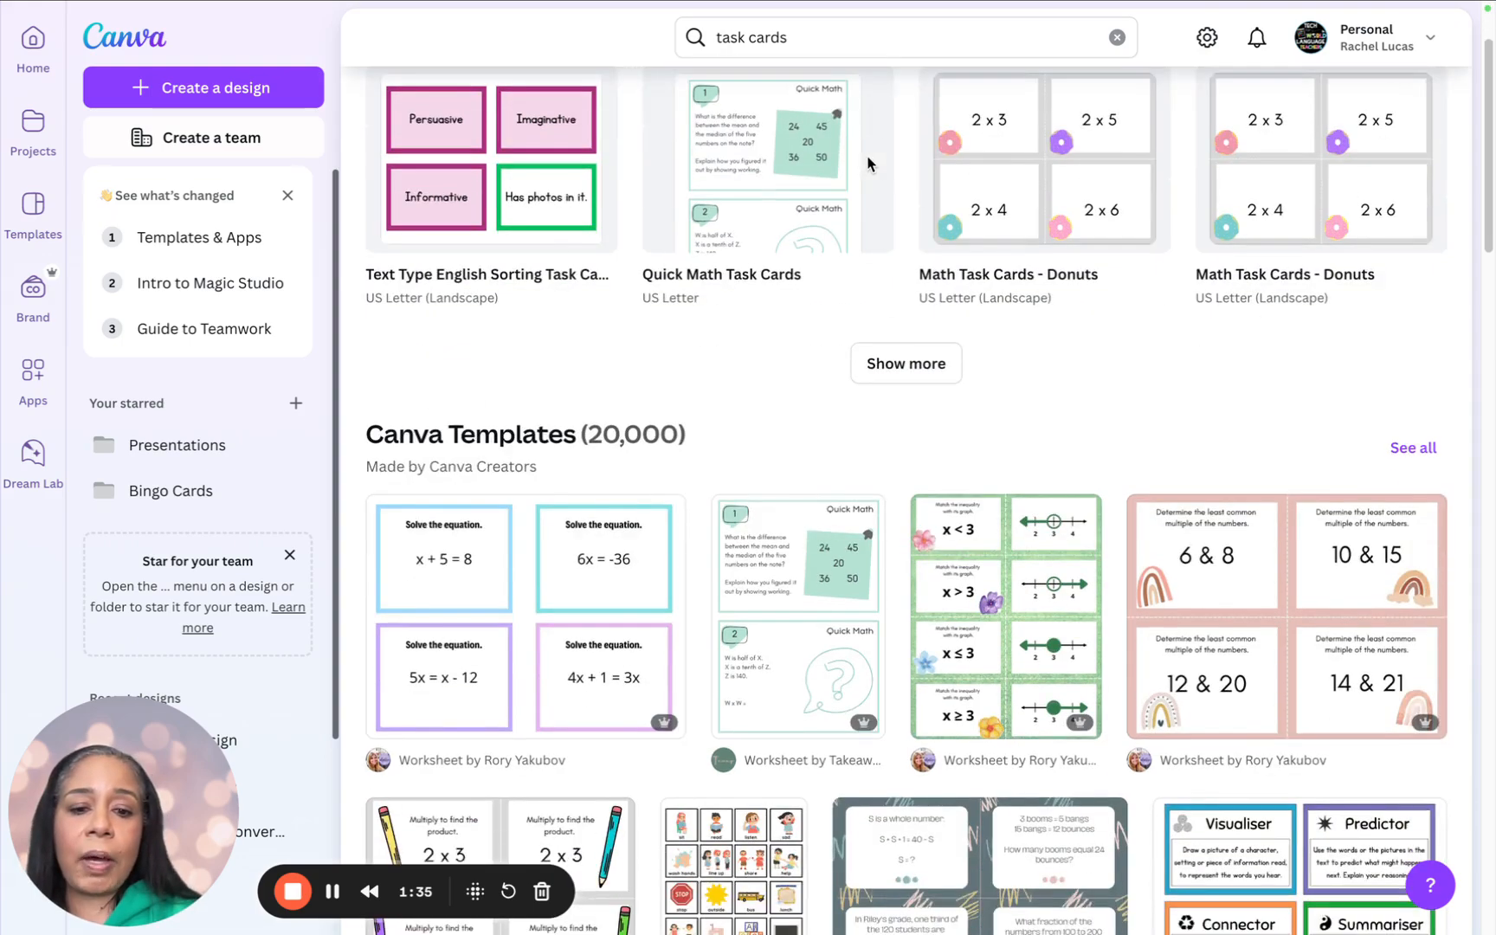
{"action": "scroll", "scroll_direction": "down", "scroll_amount": 3}
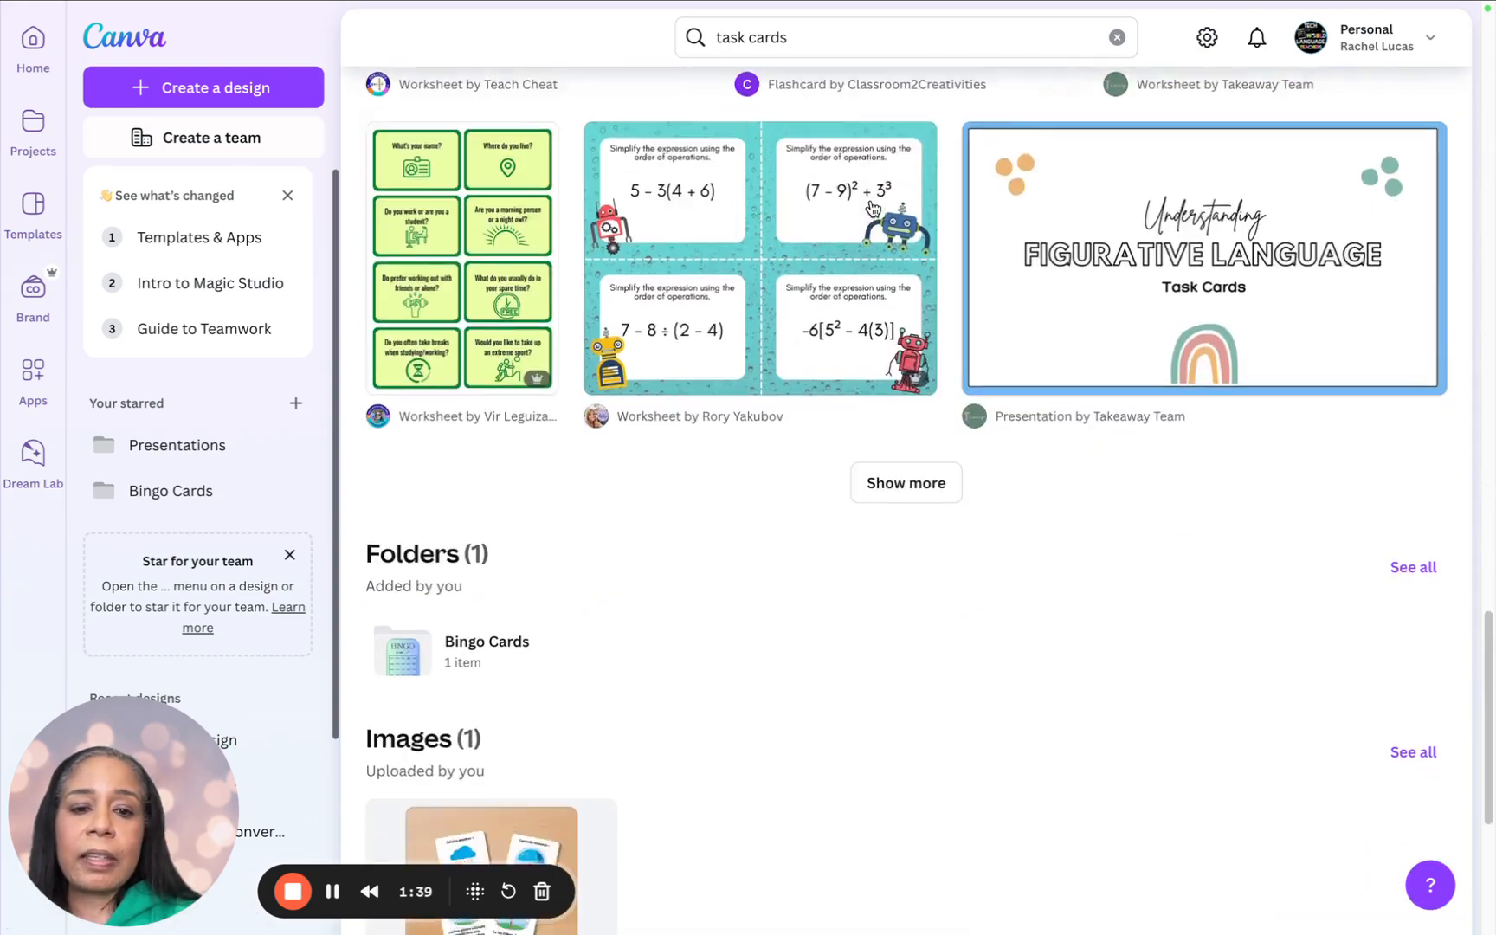
{"action": "scroll", "scroll_direction": "down", "scroll_amount": 3}
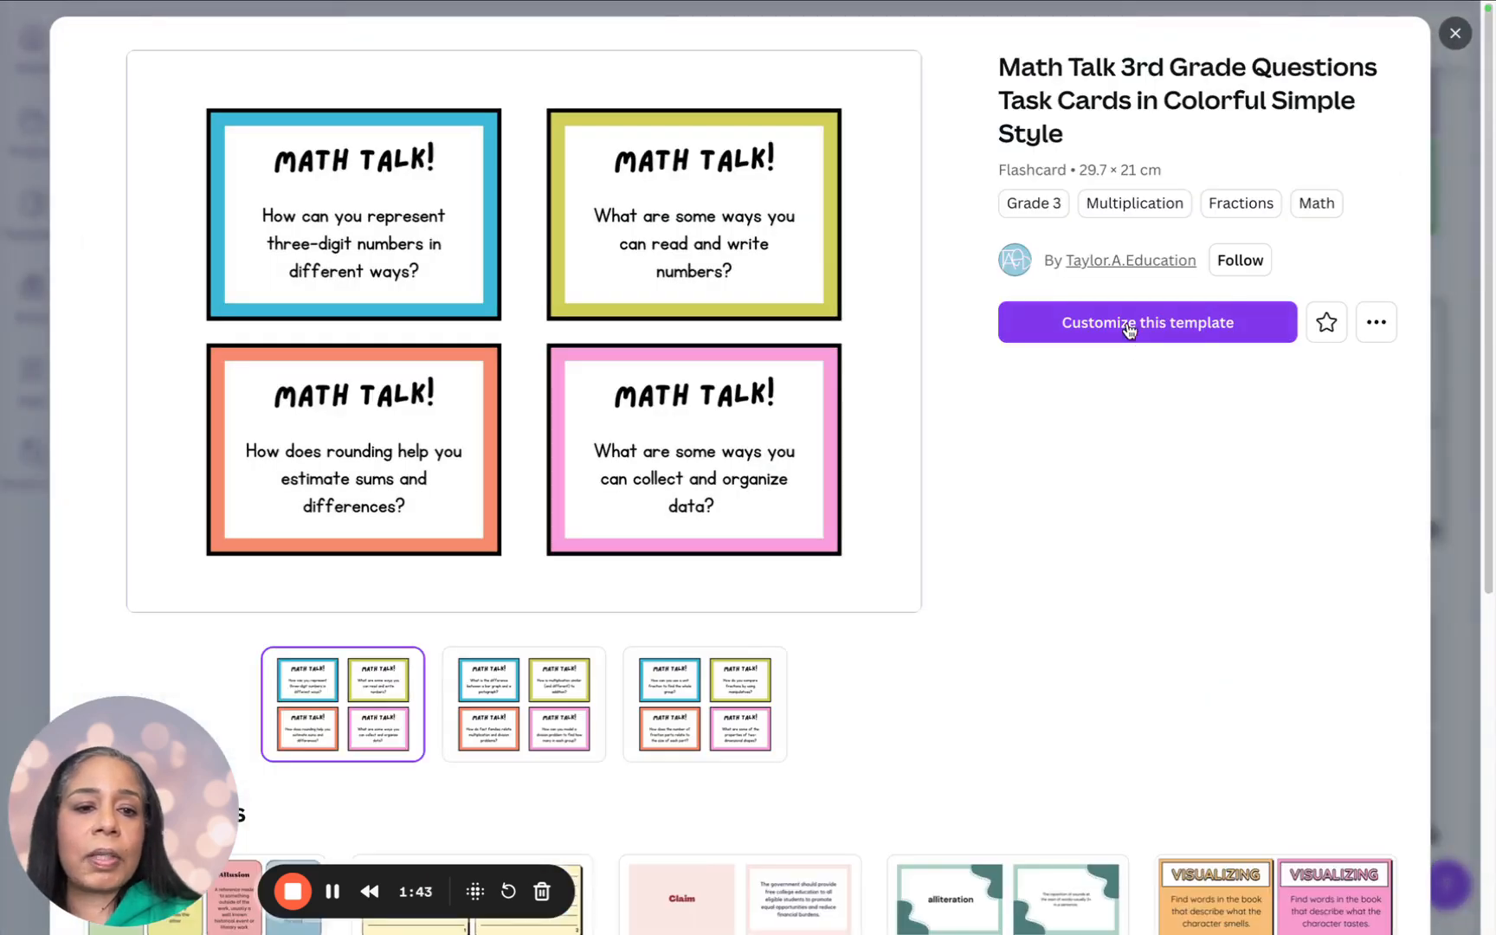
Customize the Math Talk template, trim it to one page and delete the MATH TALK! headings.
{"action": "left_click", "coordinate": [1147, 321]}
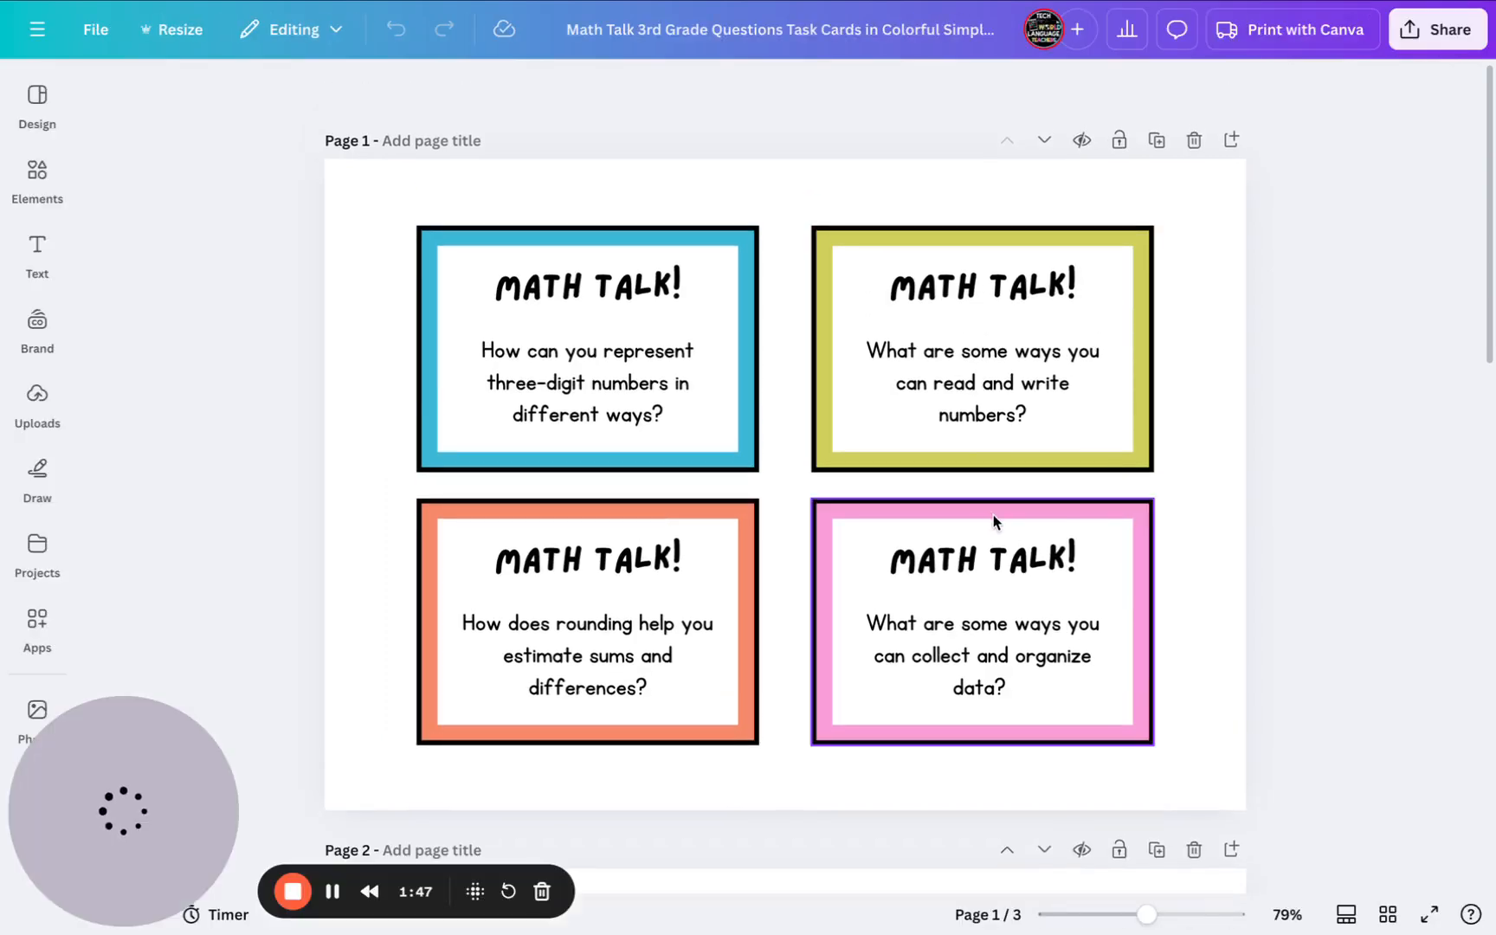
{"action": "scroll", "scroll_direction": "down", "scroll_amount": 3}
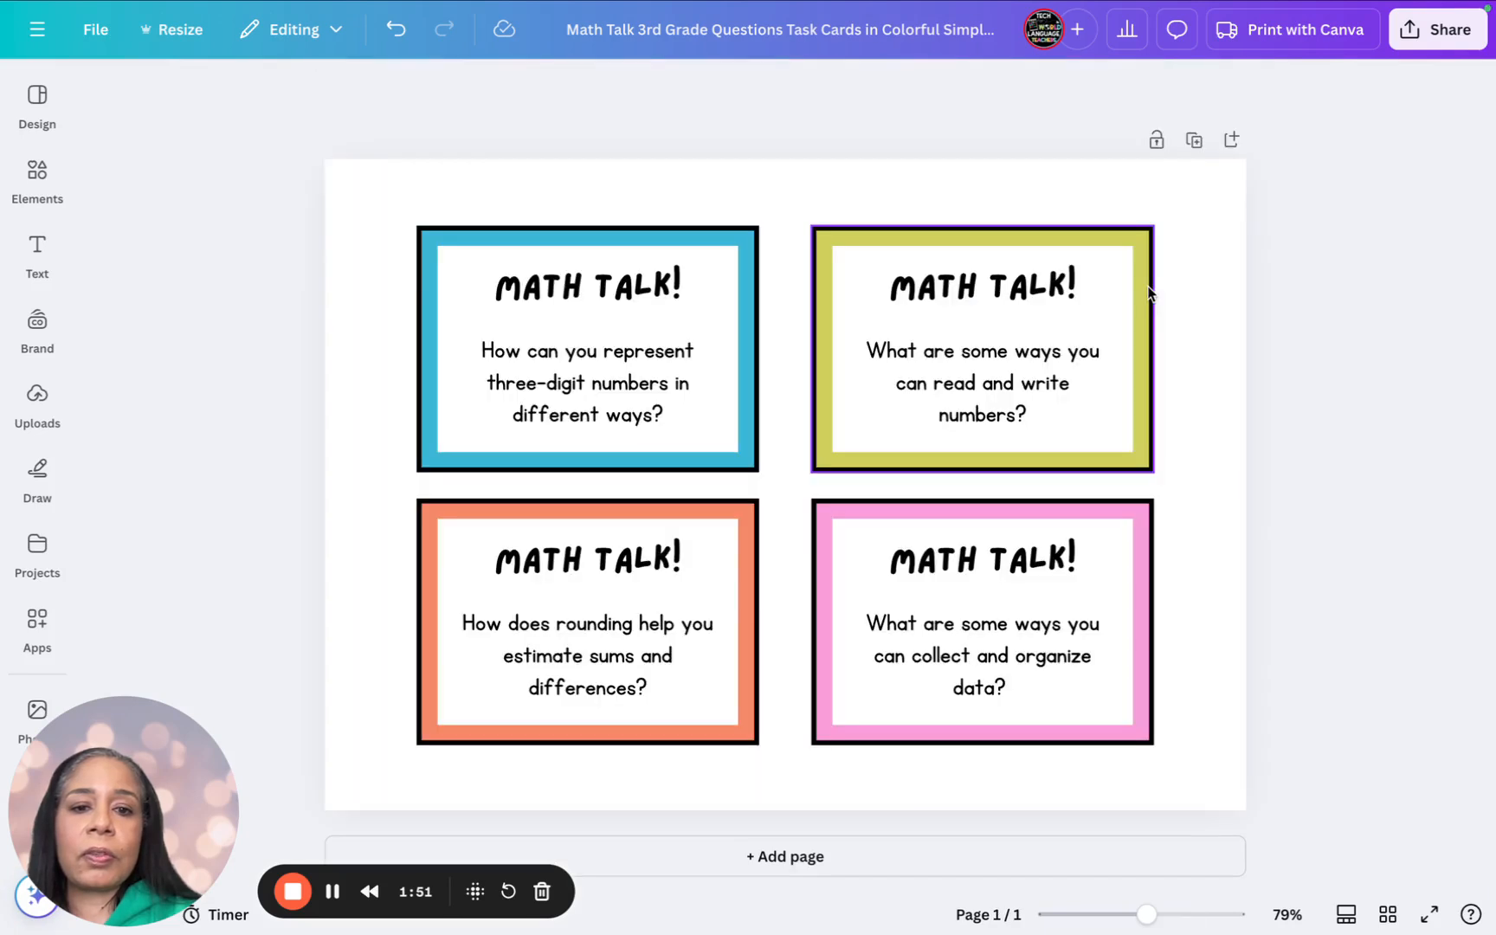
{"action": "left_click", "coordinate": [587, 284]}
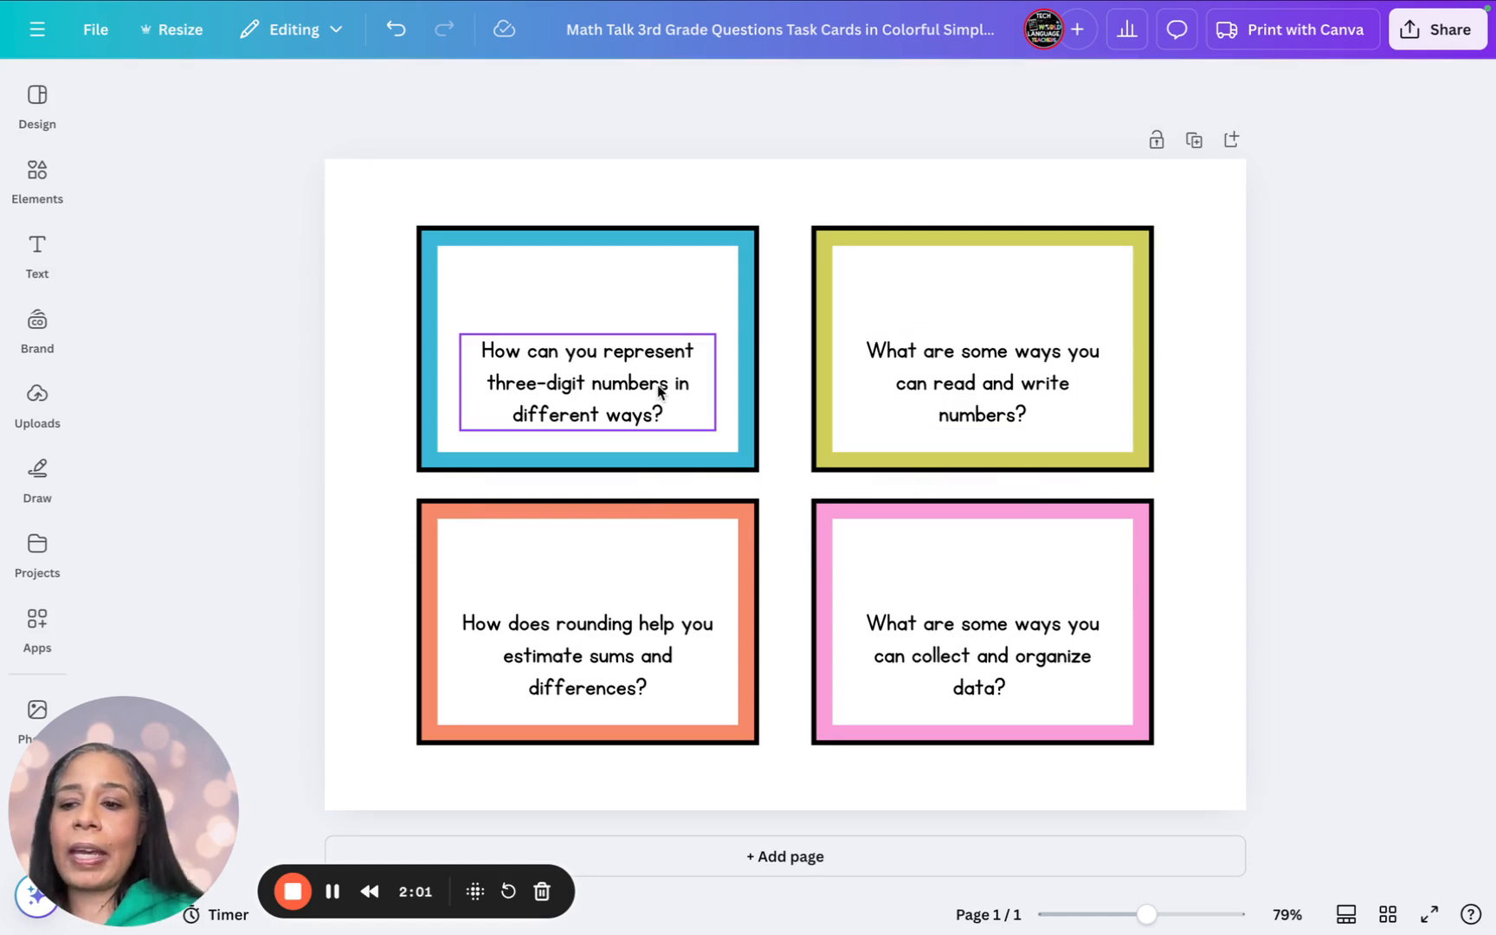
{"action": "left_click", "coordinate": [36, 565]}
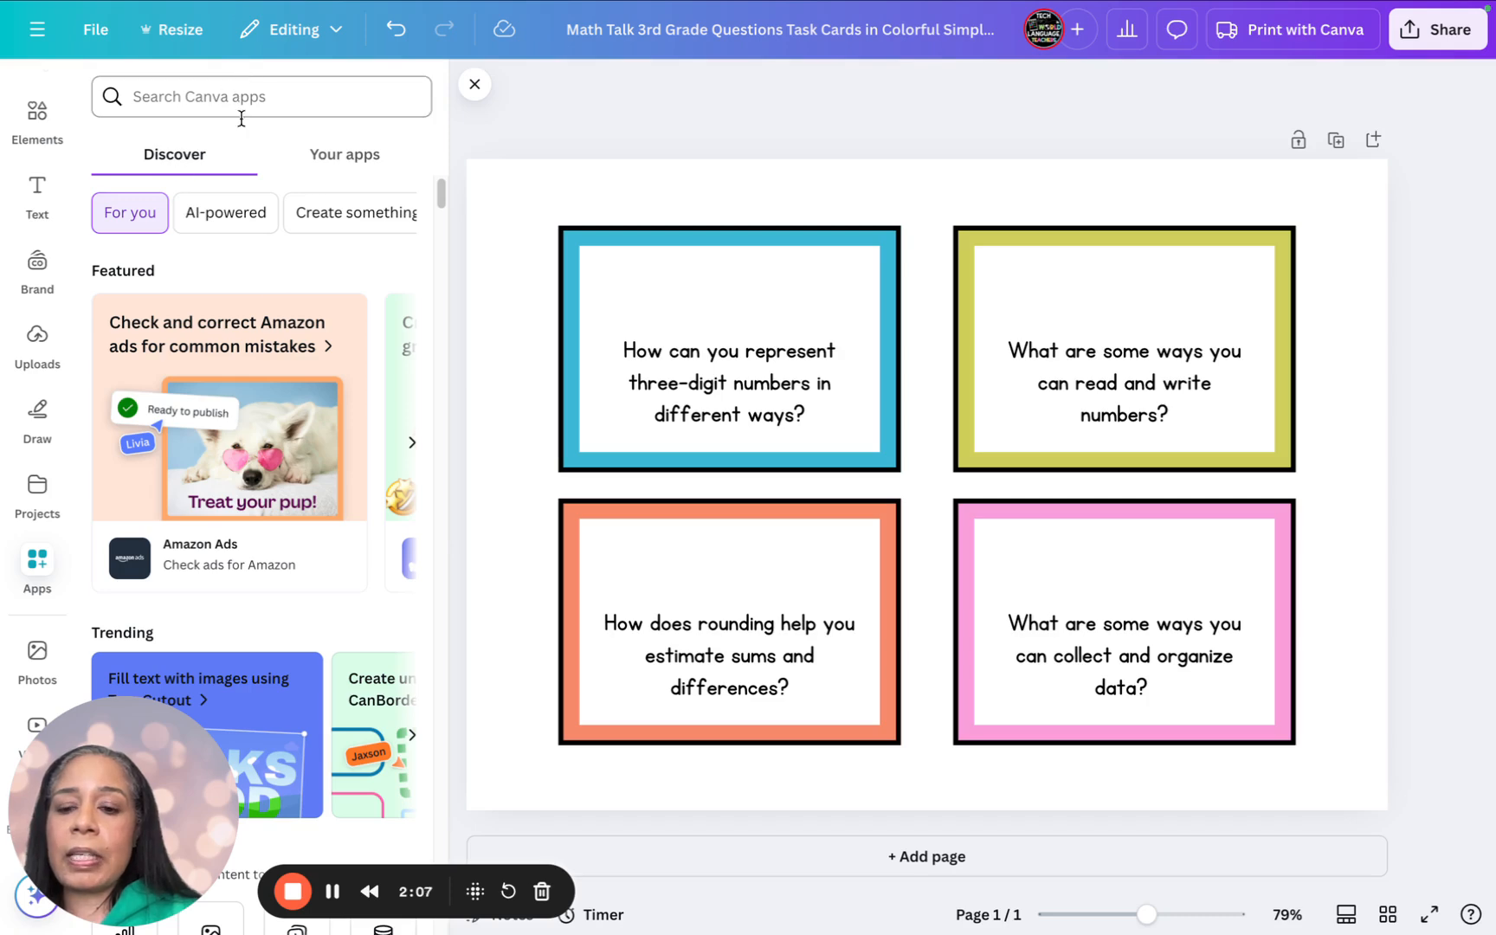
Open Bulk create from More from Canva in the Apps panel.
{"action": "scroll", "scroll_direction": "down", "scroll_amount": 3}
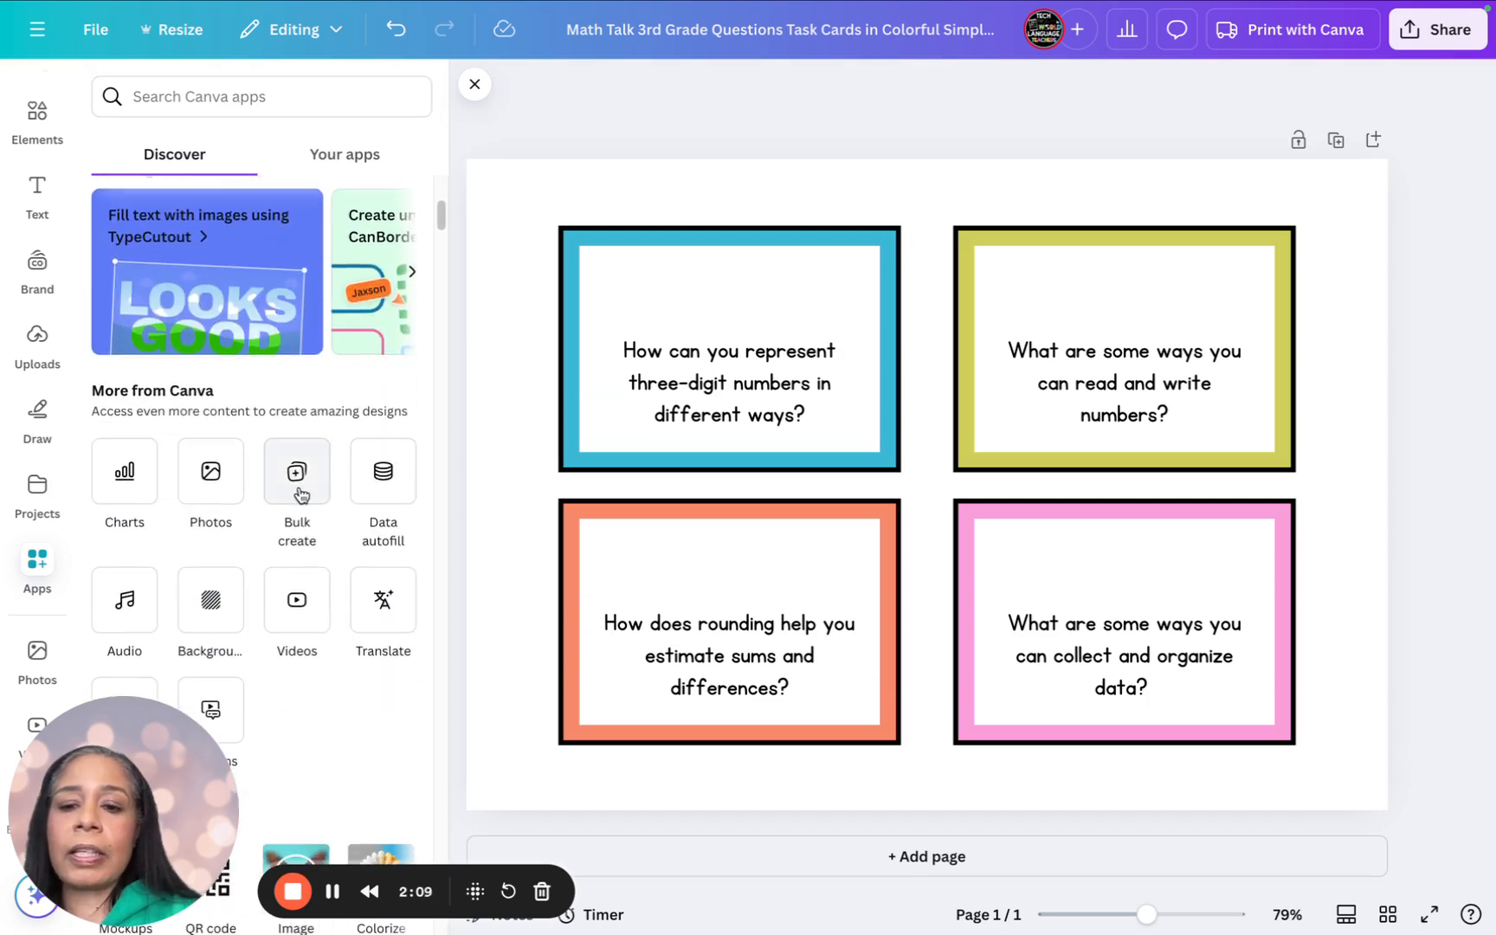
{"action": "left_click", "coordinate": [296, 471]}
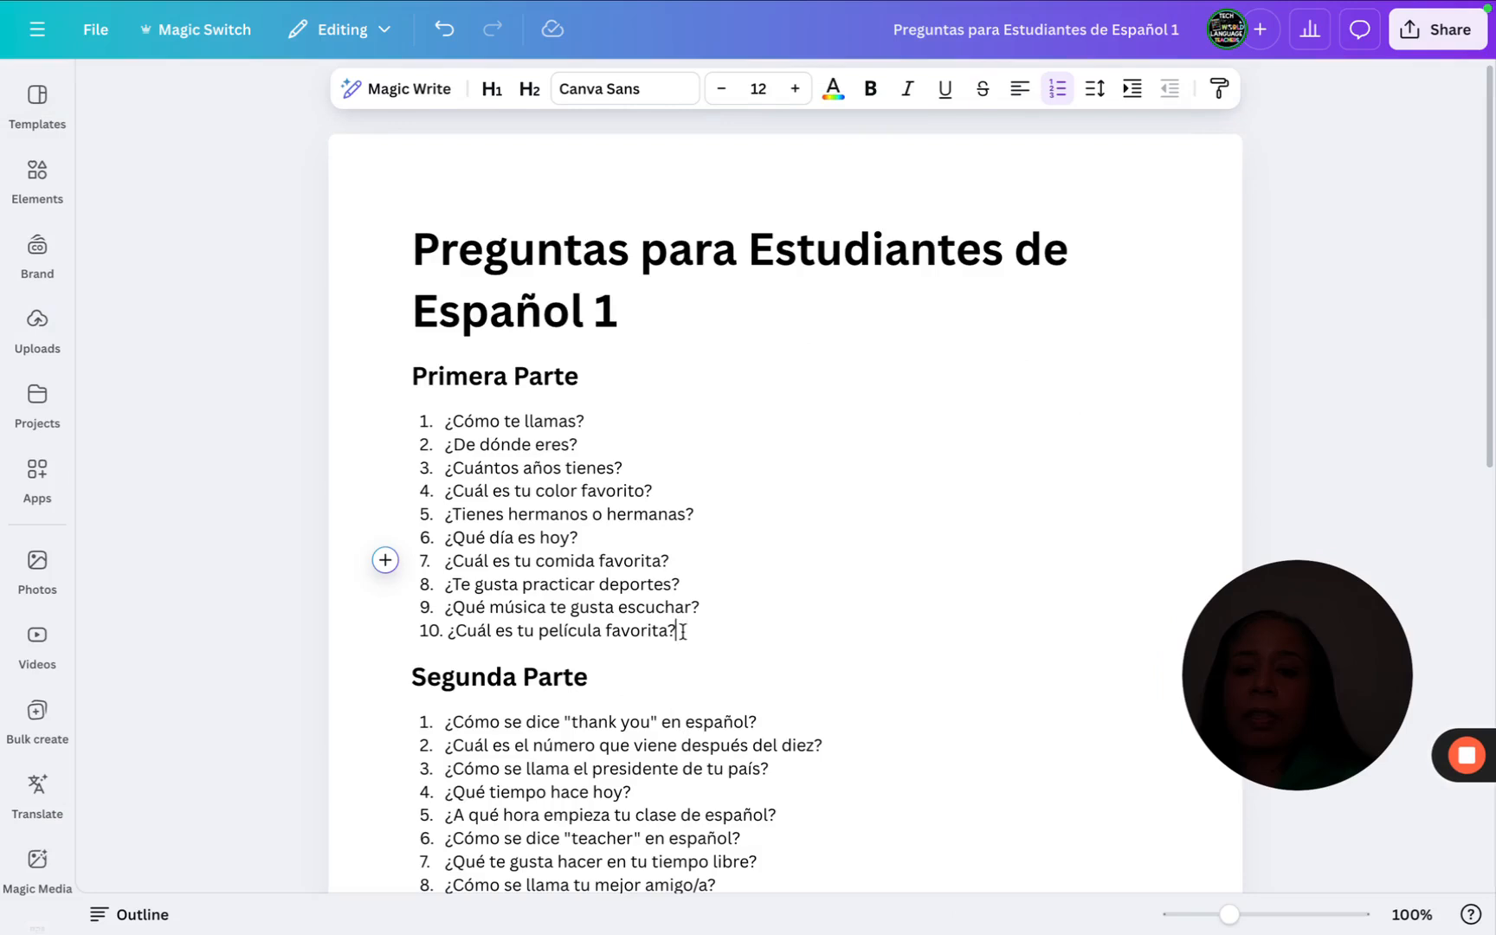
Select the ten Primera Parte questions, then return to the task card design tab.
{"action": "left_click_drag", "start_coordinate": [446, 421], "coordinate": [675, 630]}
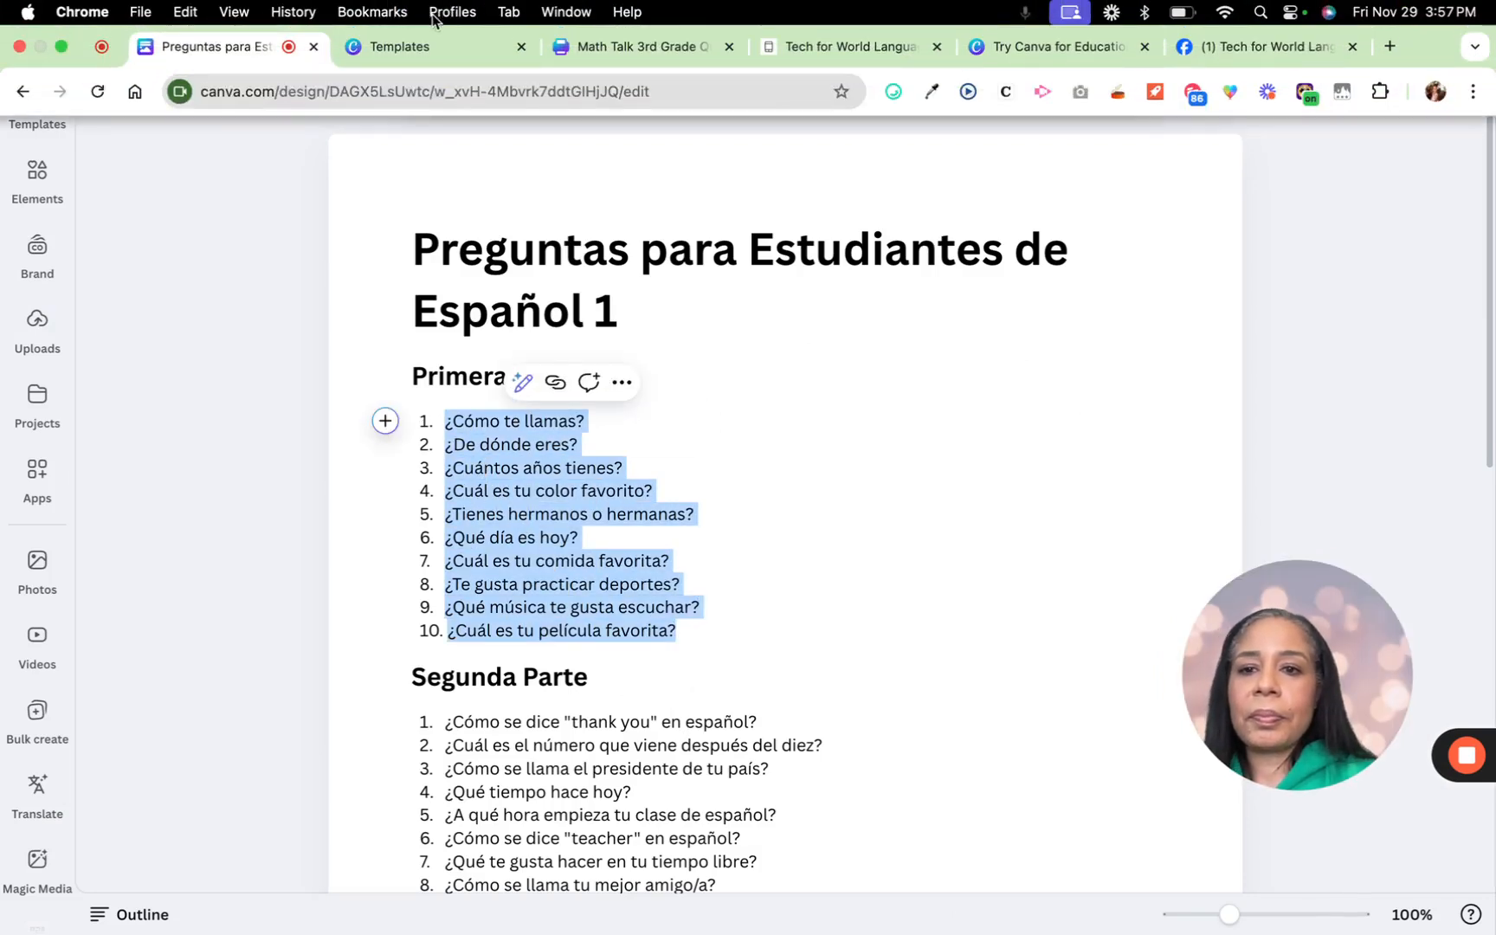
{"action": "left_click", "coordinate": [401, 46]}
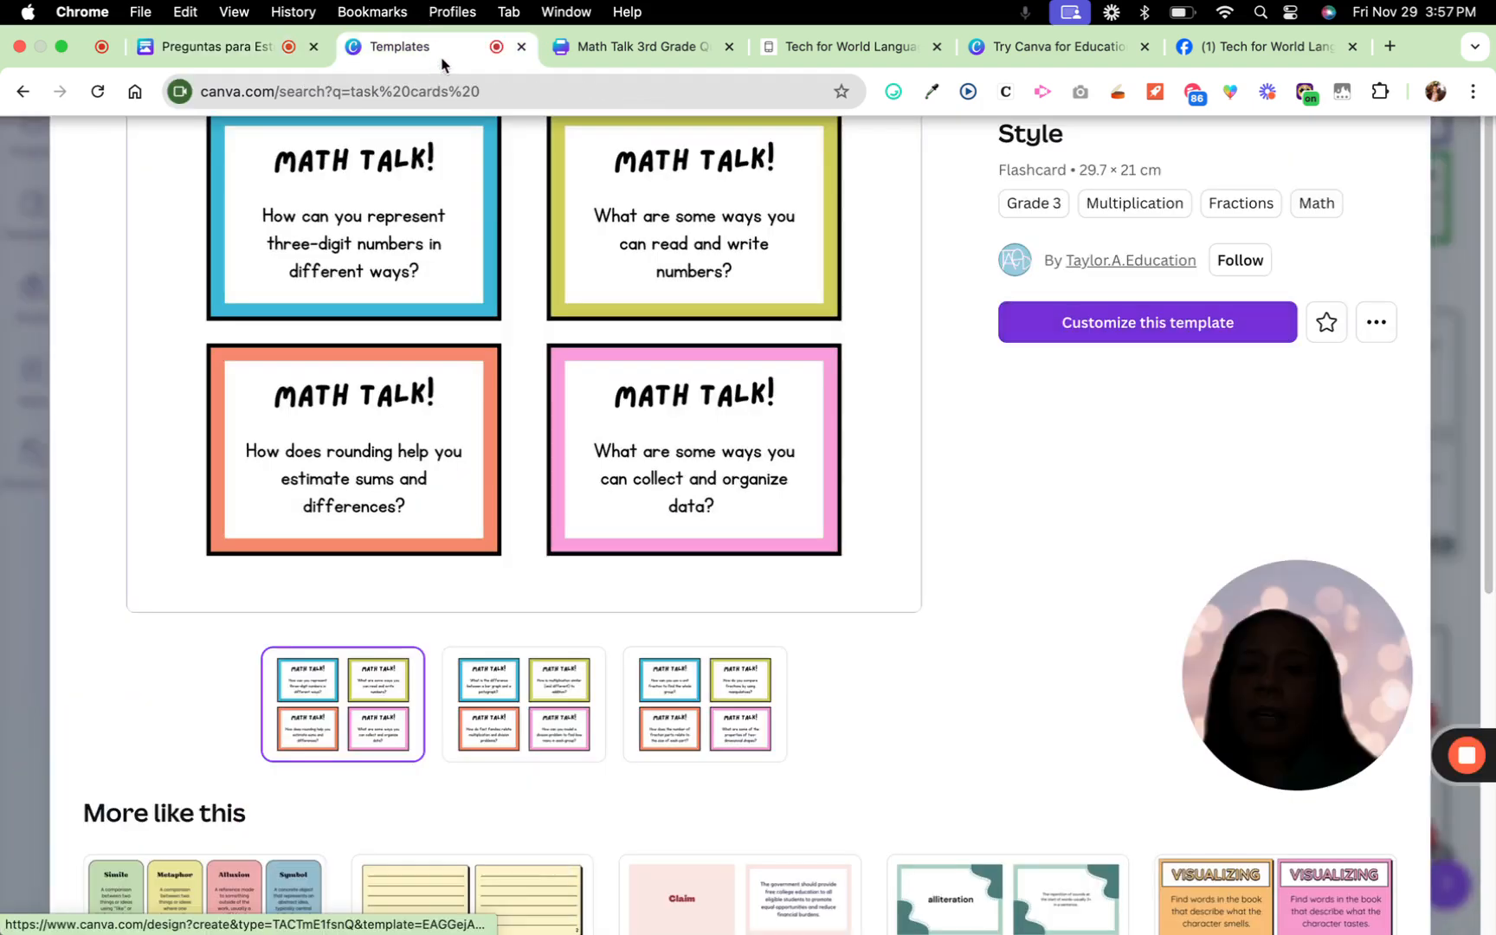
{"action": "left_click", "coordinate": [1146, 322]}
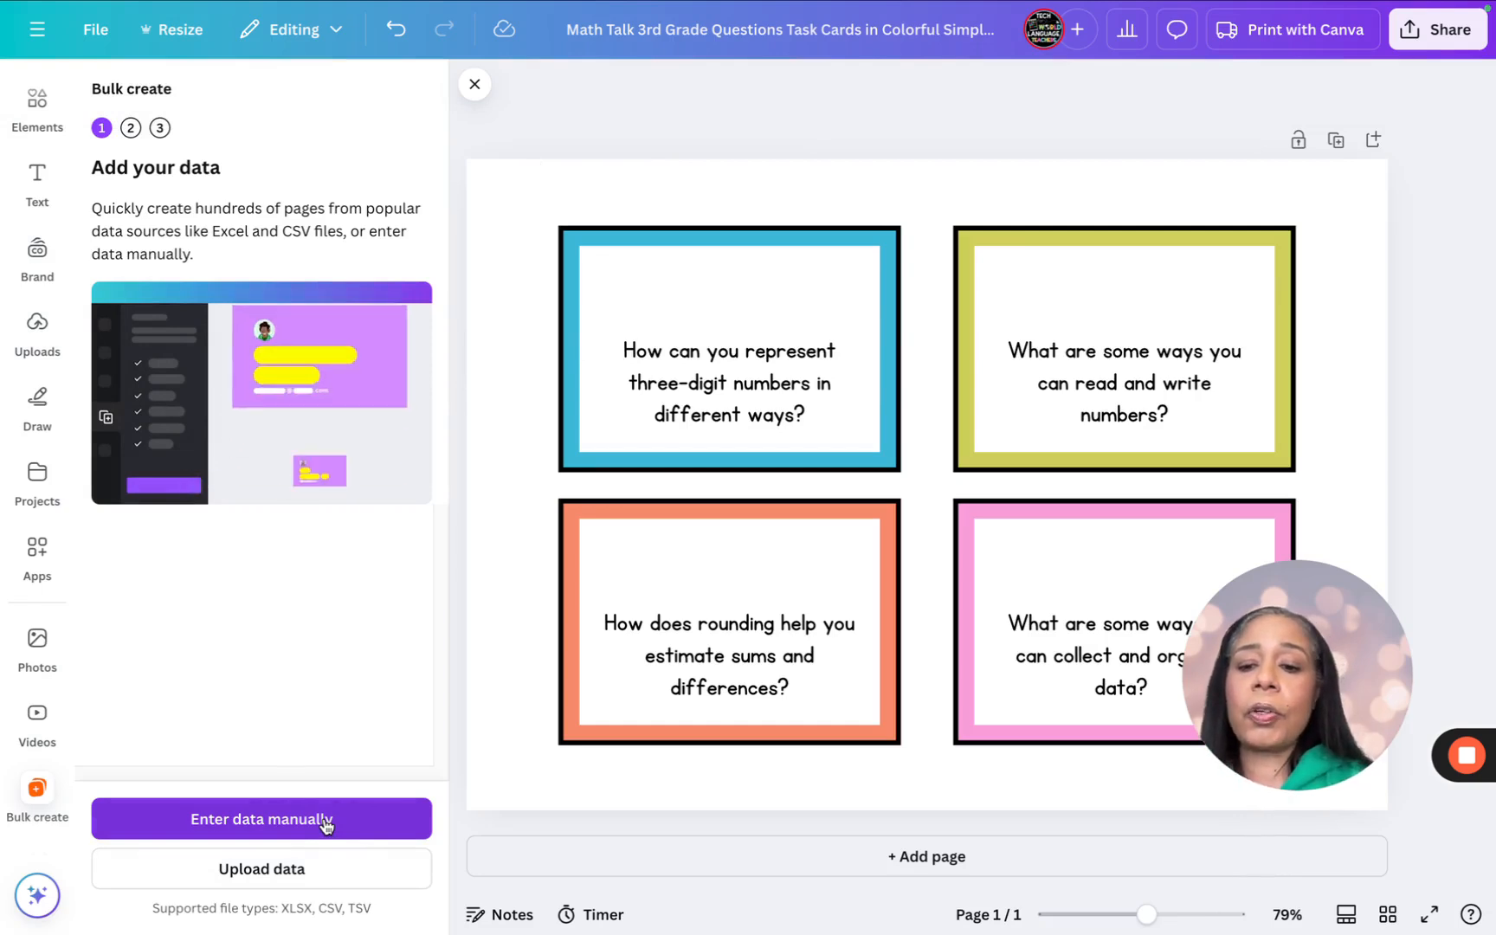
Enter data manually with Teal, Yellow, Orange and Pink columns, pasting ten questions into each.
{"action": "left_click", "coordinate": [260, 817]}
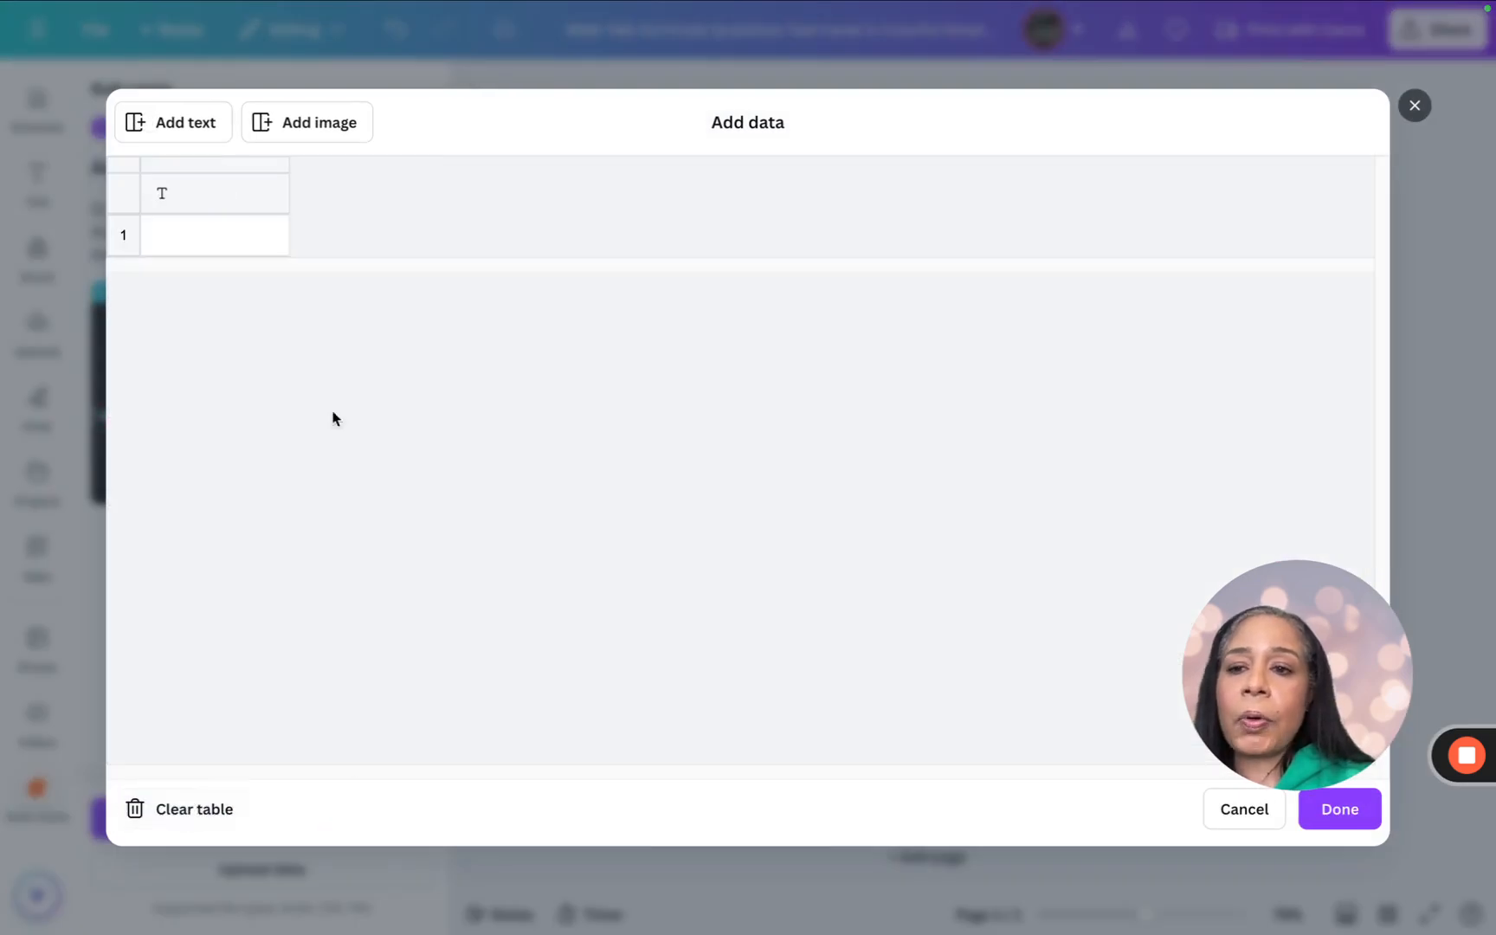
{"action": "left_click", "coordinate": [213, 193]}
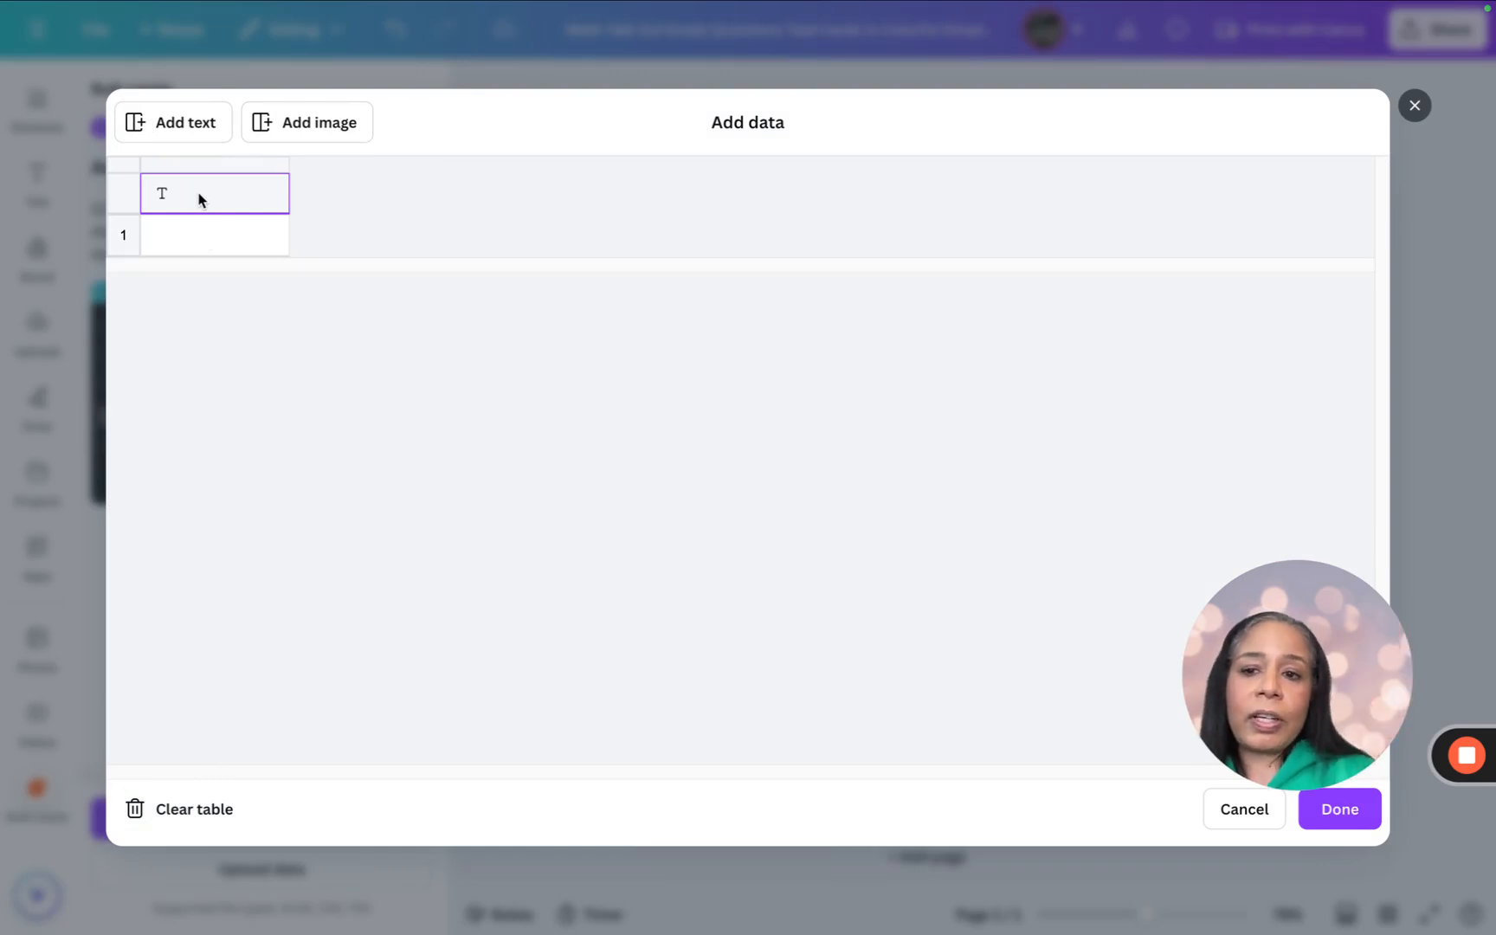
{"action": "type", "text": "Teal"}
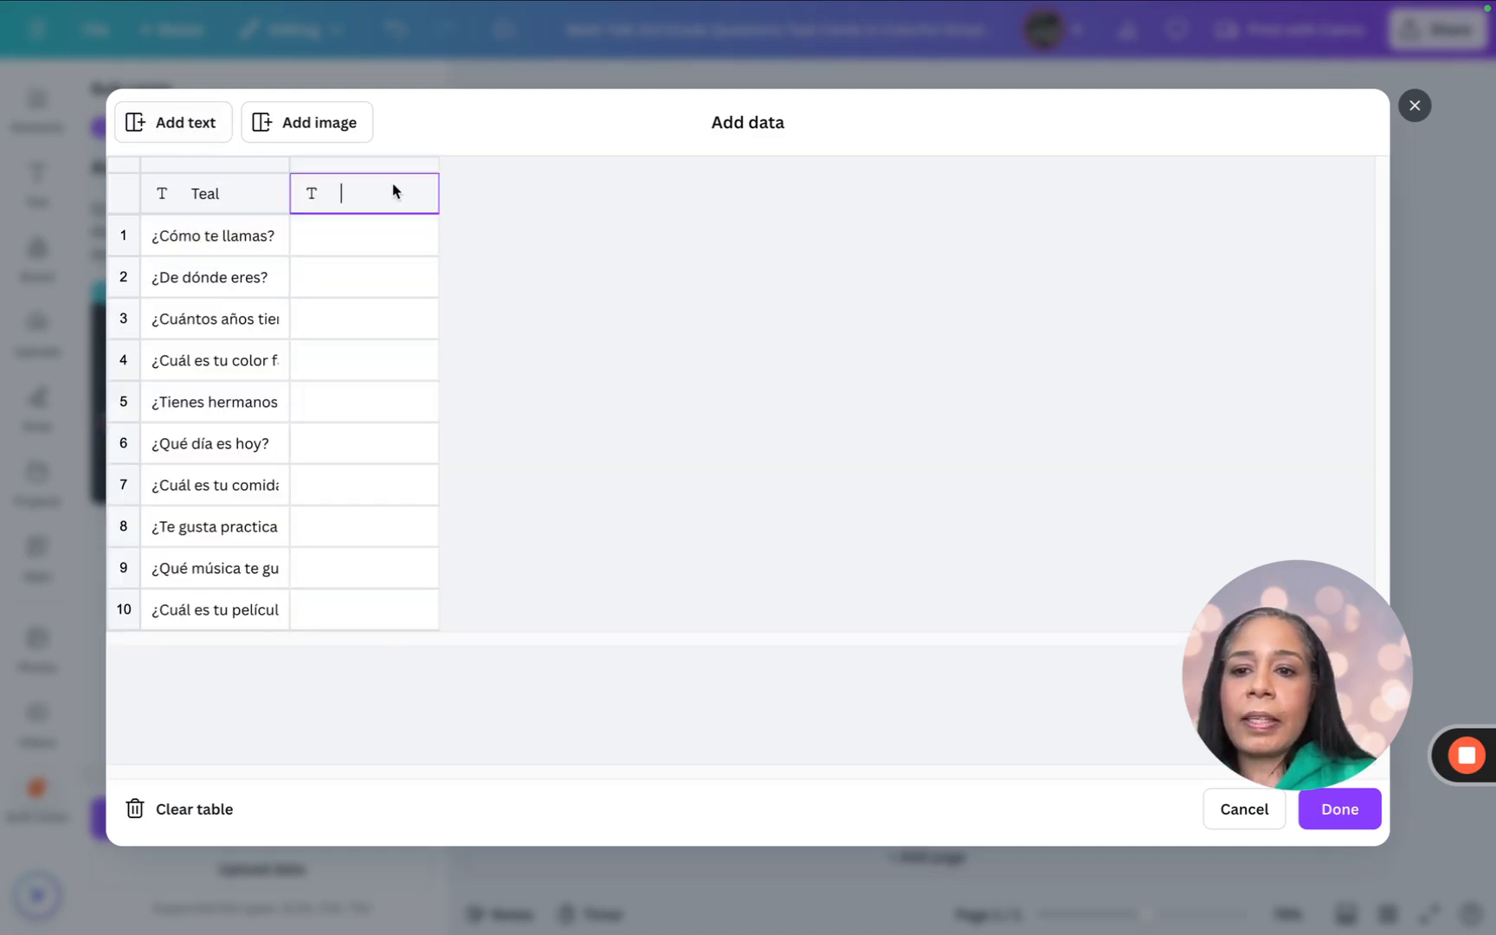
{"action": "type", "text": "Yell"}
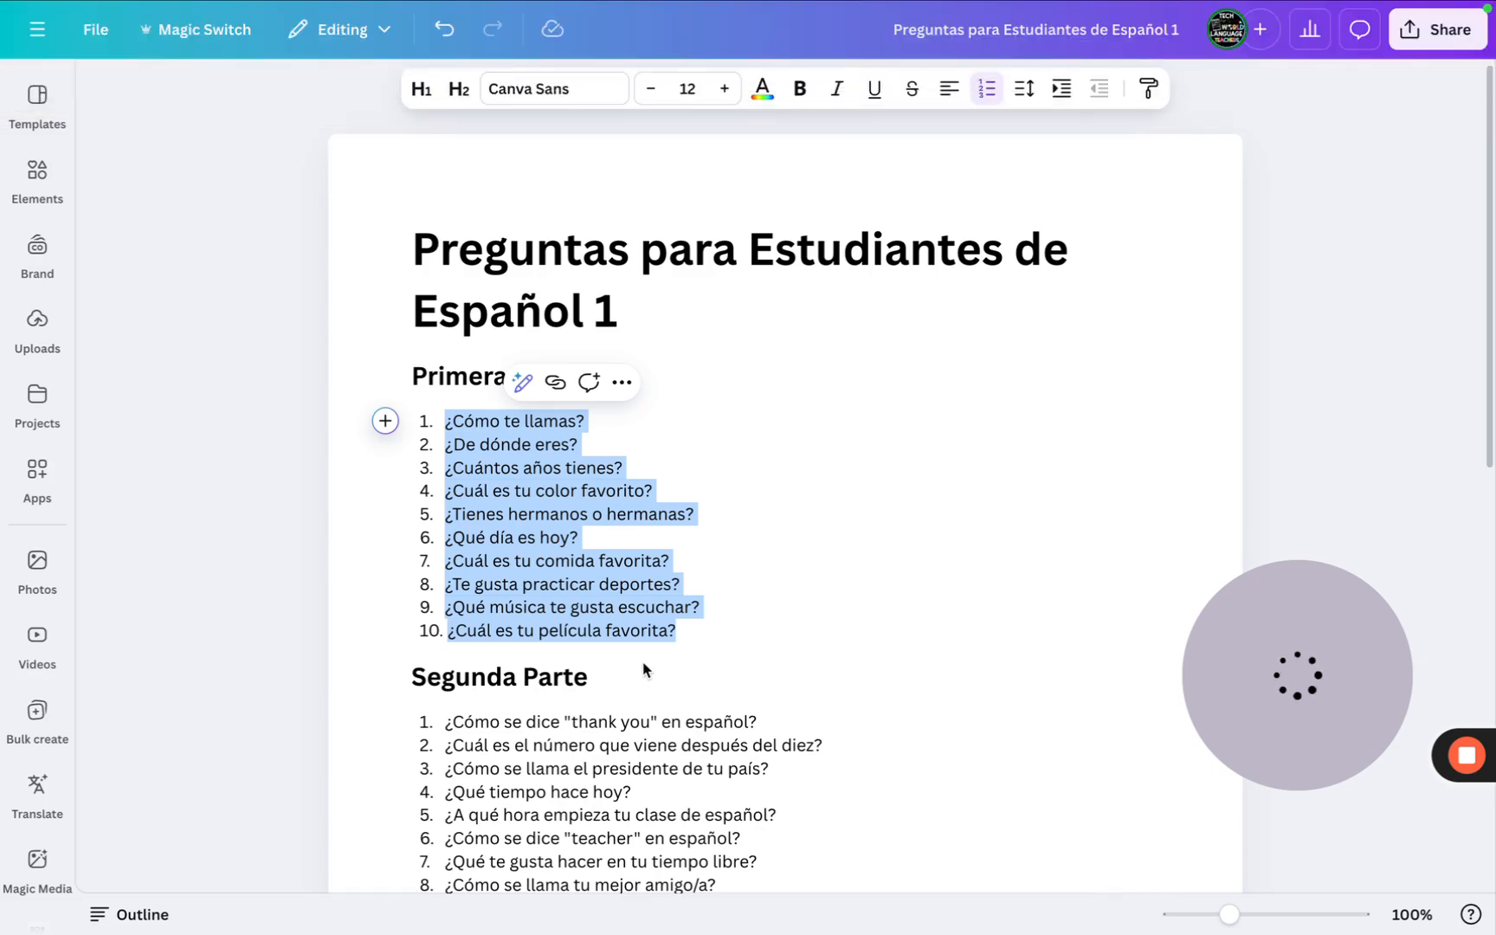
{"action": "scroll", "scroll_direction": "down", "scroll_amount": 3}
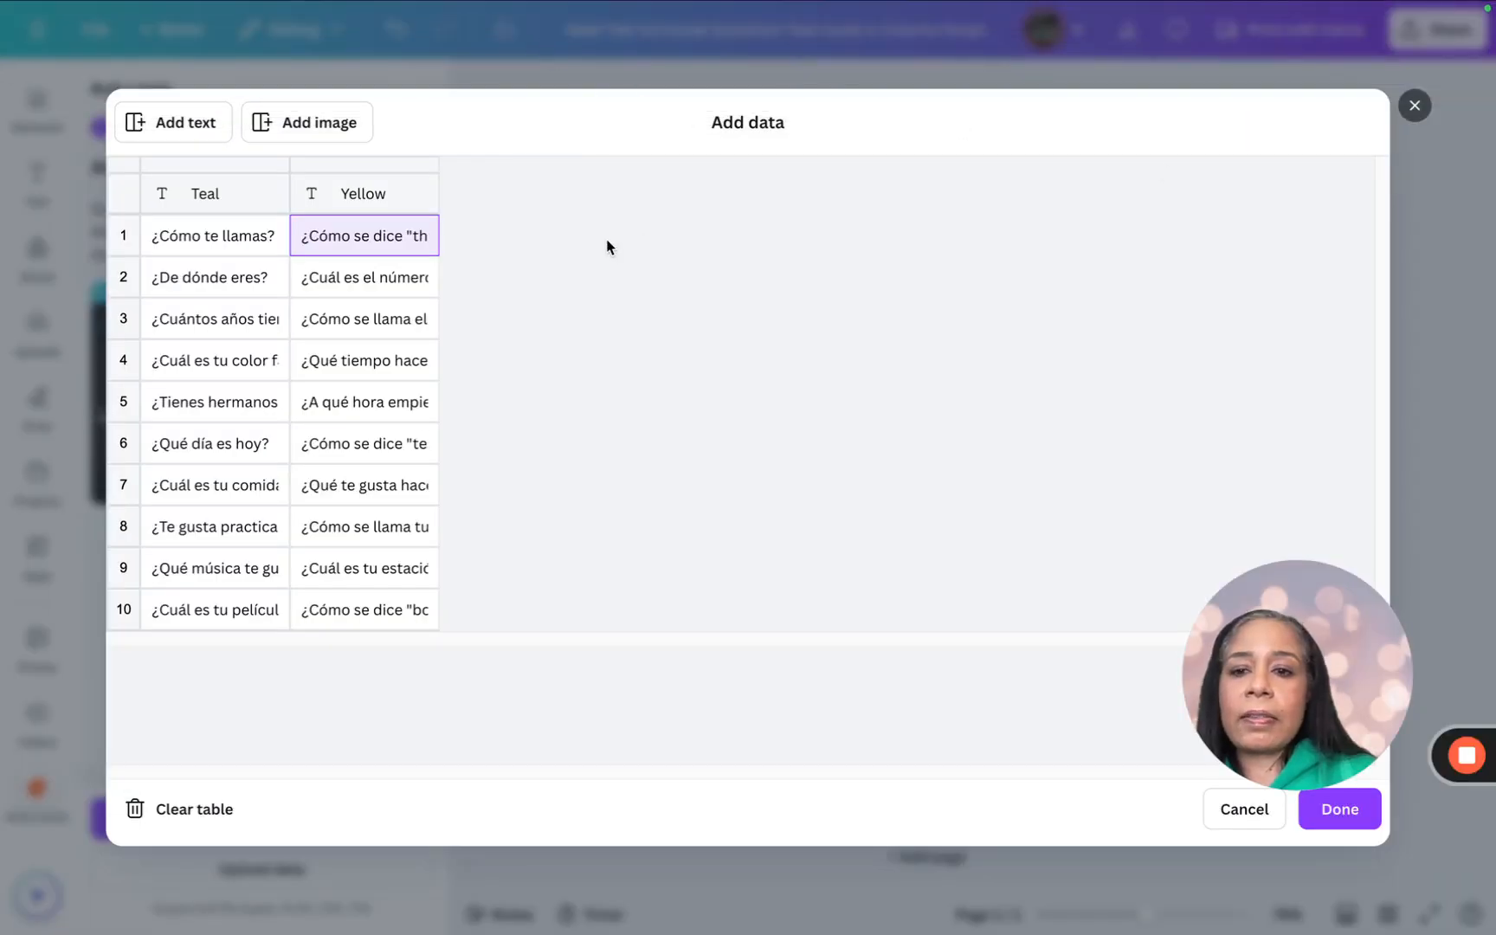
{"action": "left_click", "coordinate": [171, 122]}
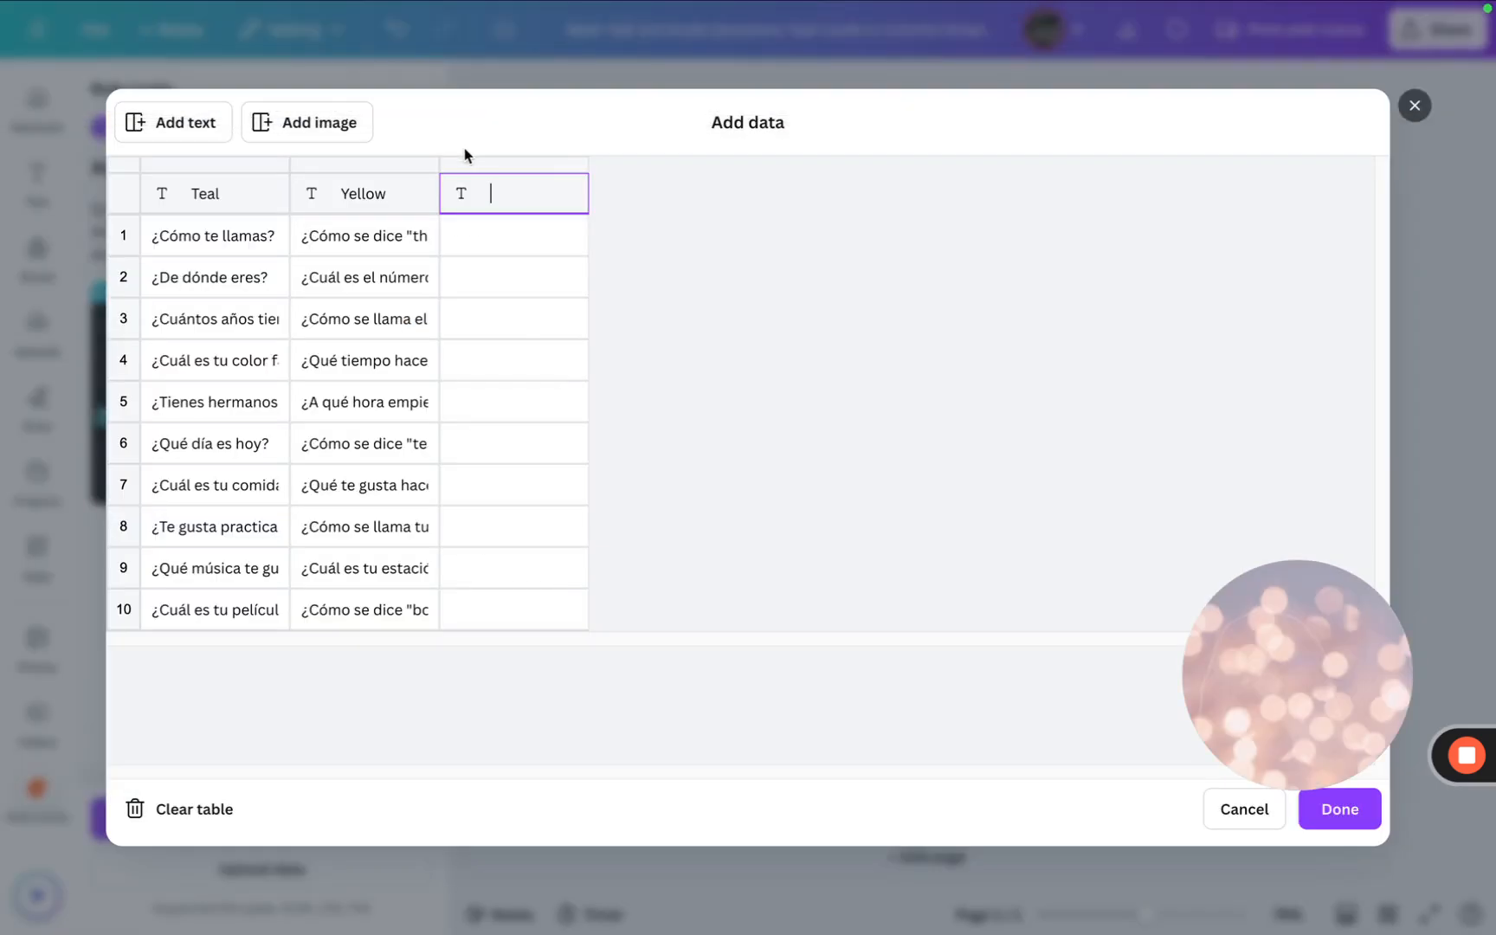
{"action": "type", "text": "Oran"}
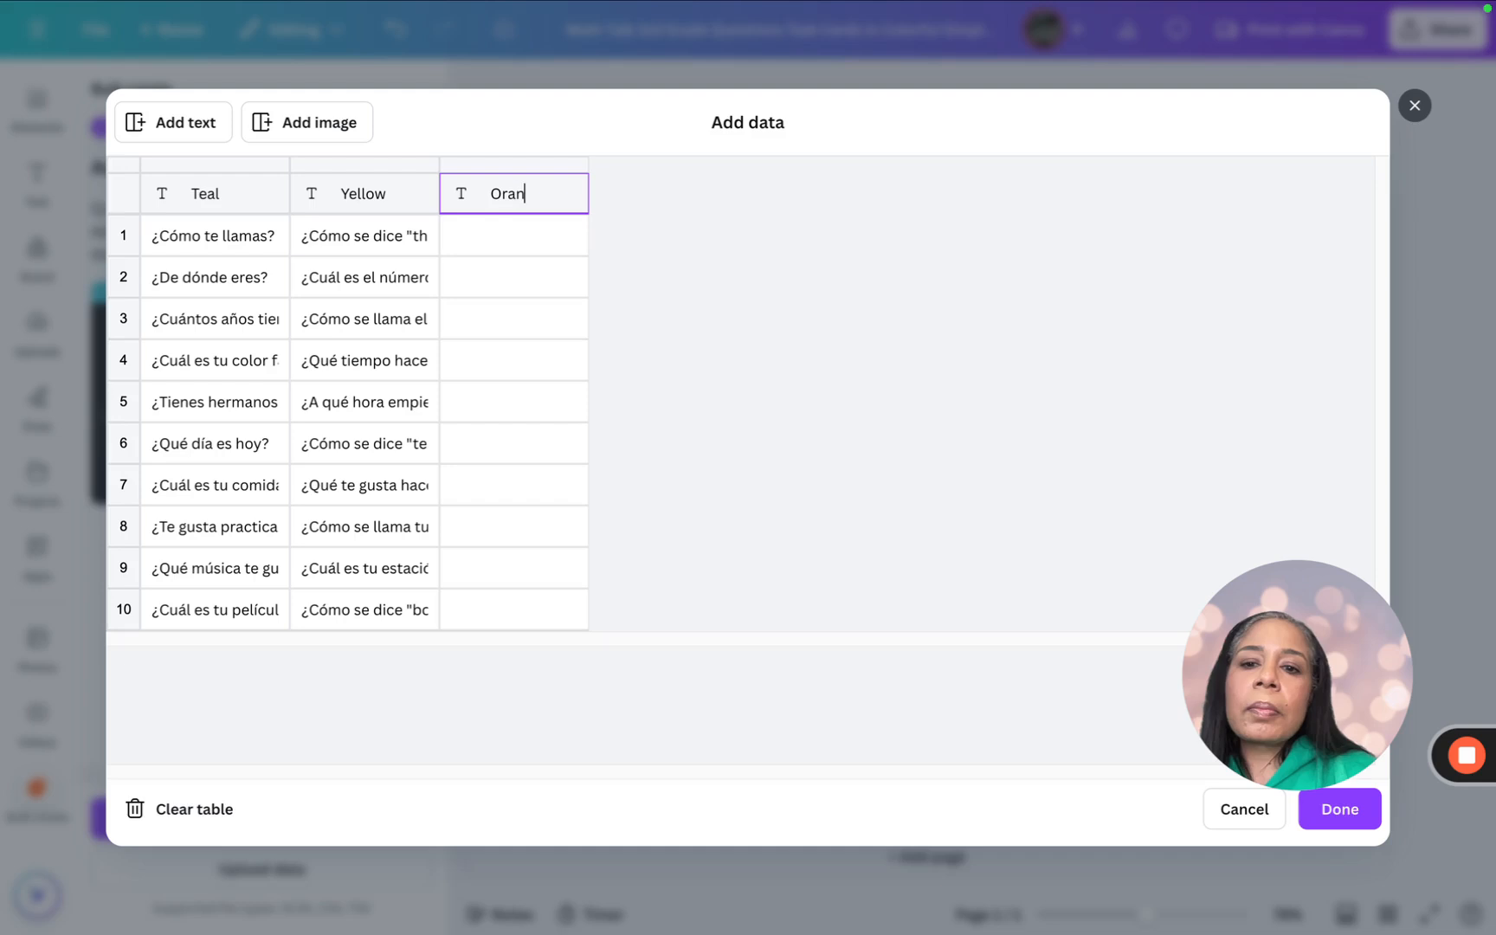
{"action": "left_click", "coordinate": [514, 235]}
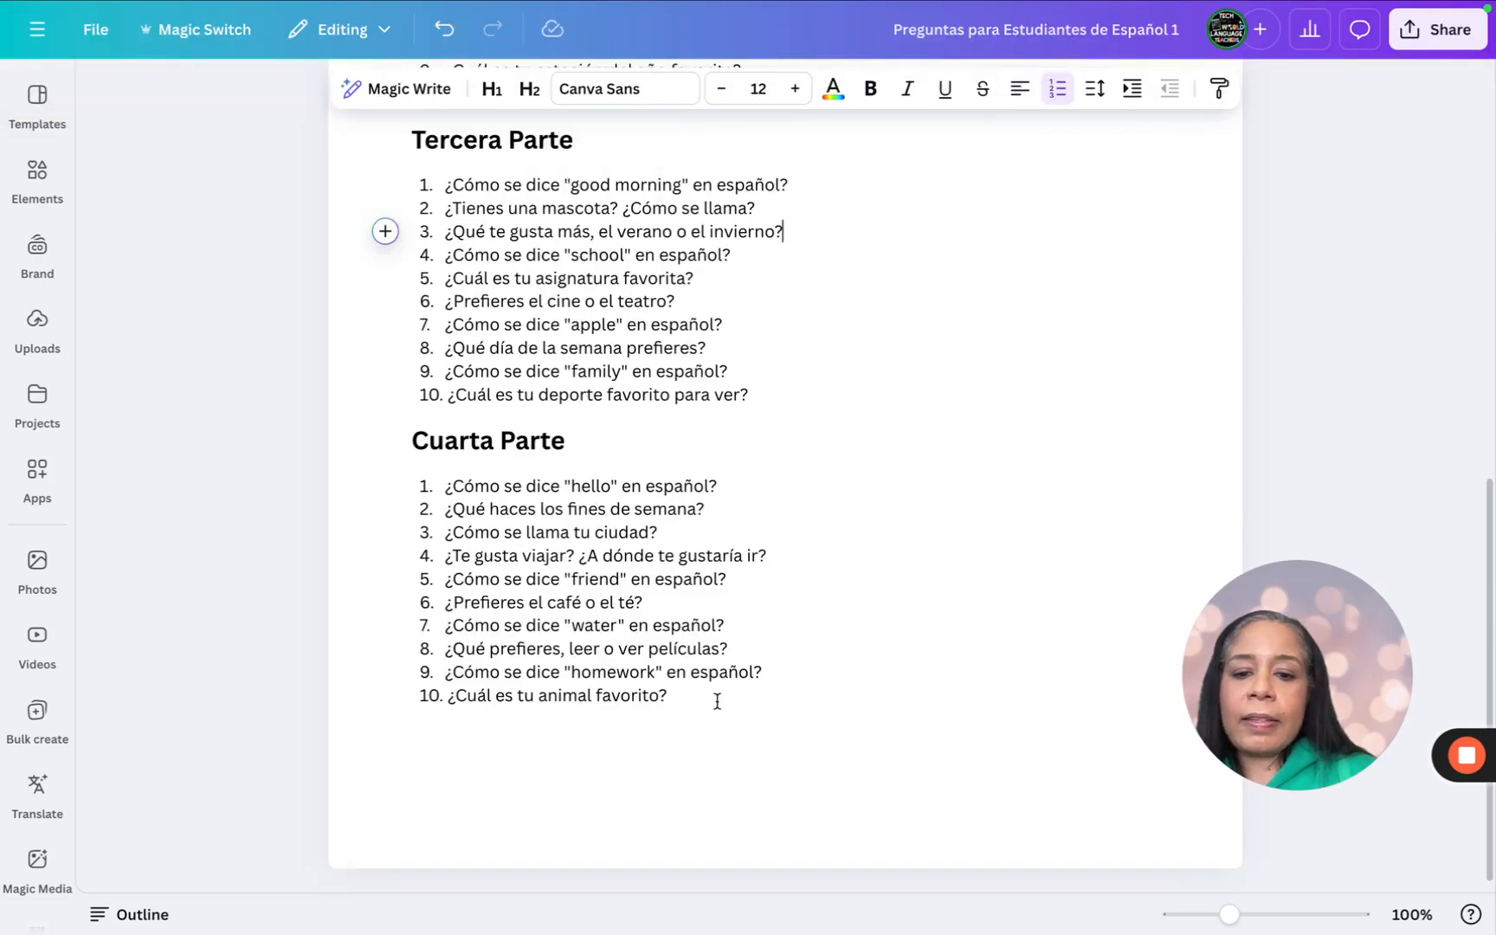
{"action": "left_click_drag", "start_coordinate": [447, 486], "coordinate": [666, 694]}
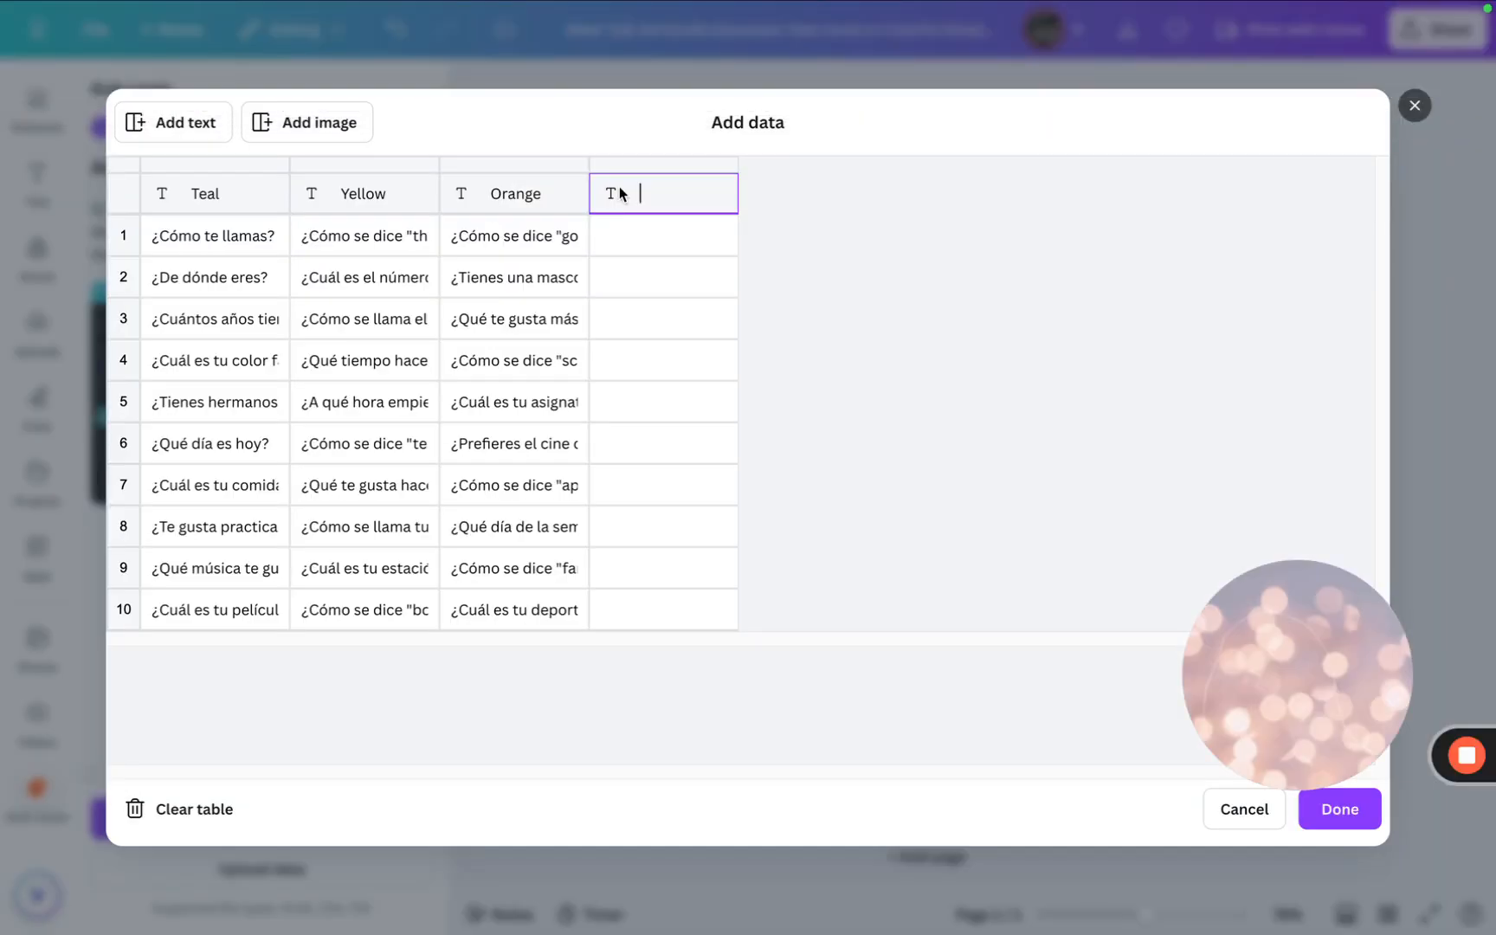
{"action": "type", "text": "Pink"}
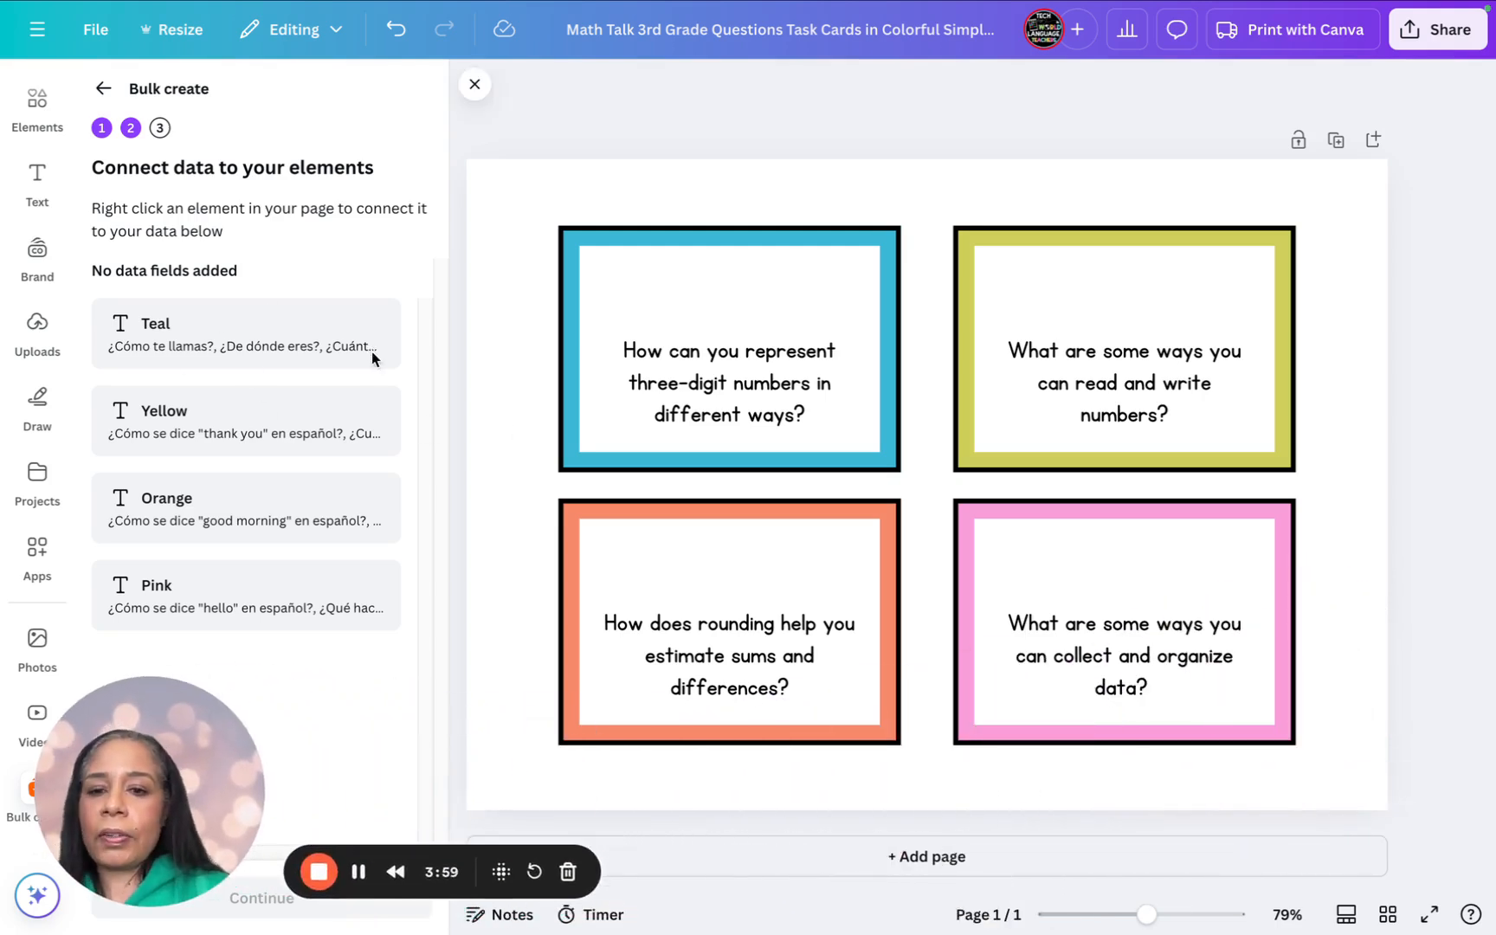
Connect the teal, yellow, orange and pink cards' question boxes to the matching data fields.
{"action": "left_click", "coordinate": [728, 382]}
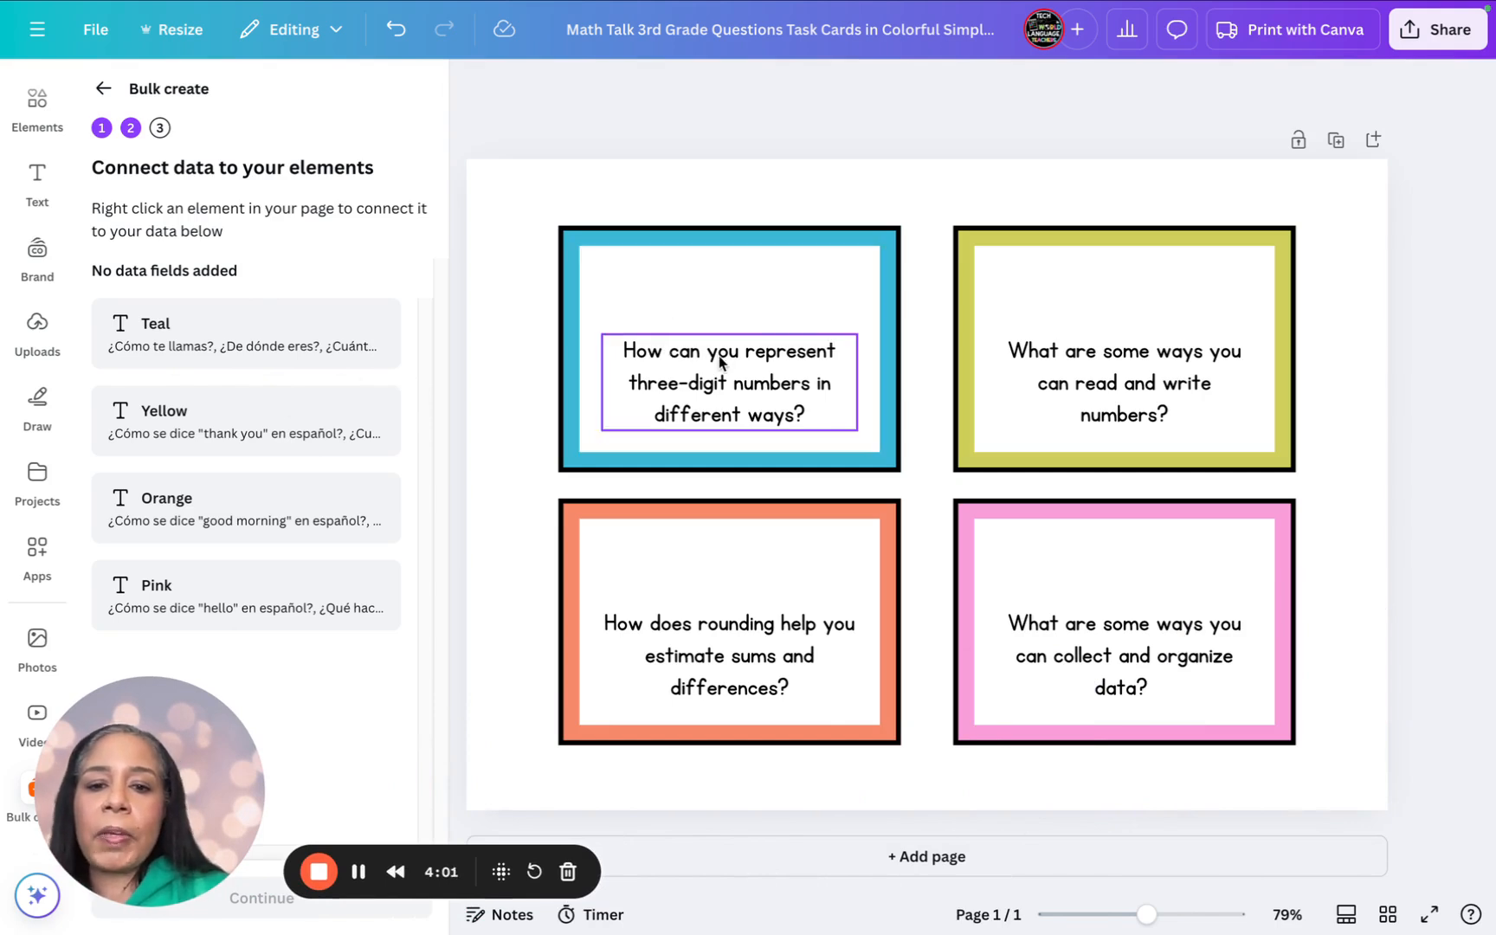
{"action": "left_click", "coordinate": [727, 382]}
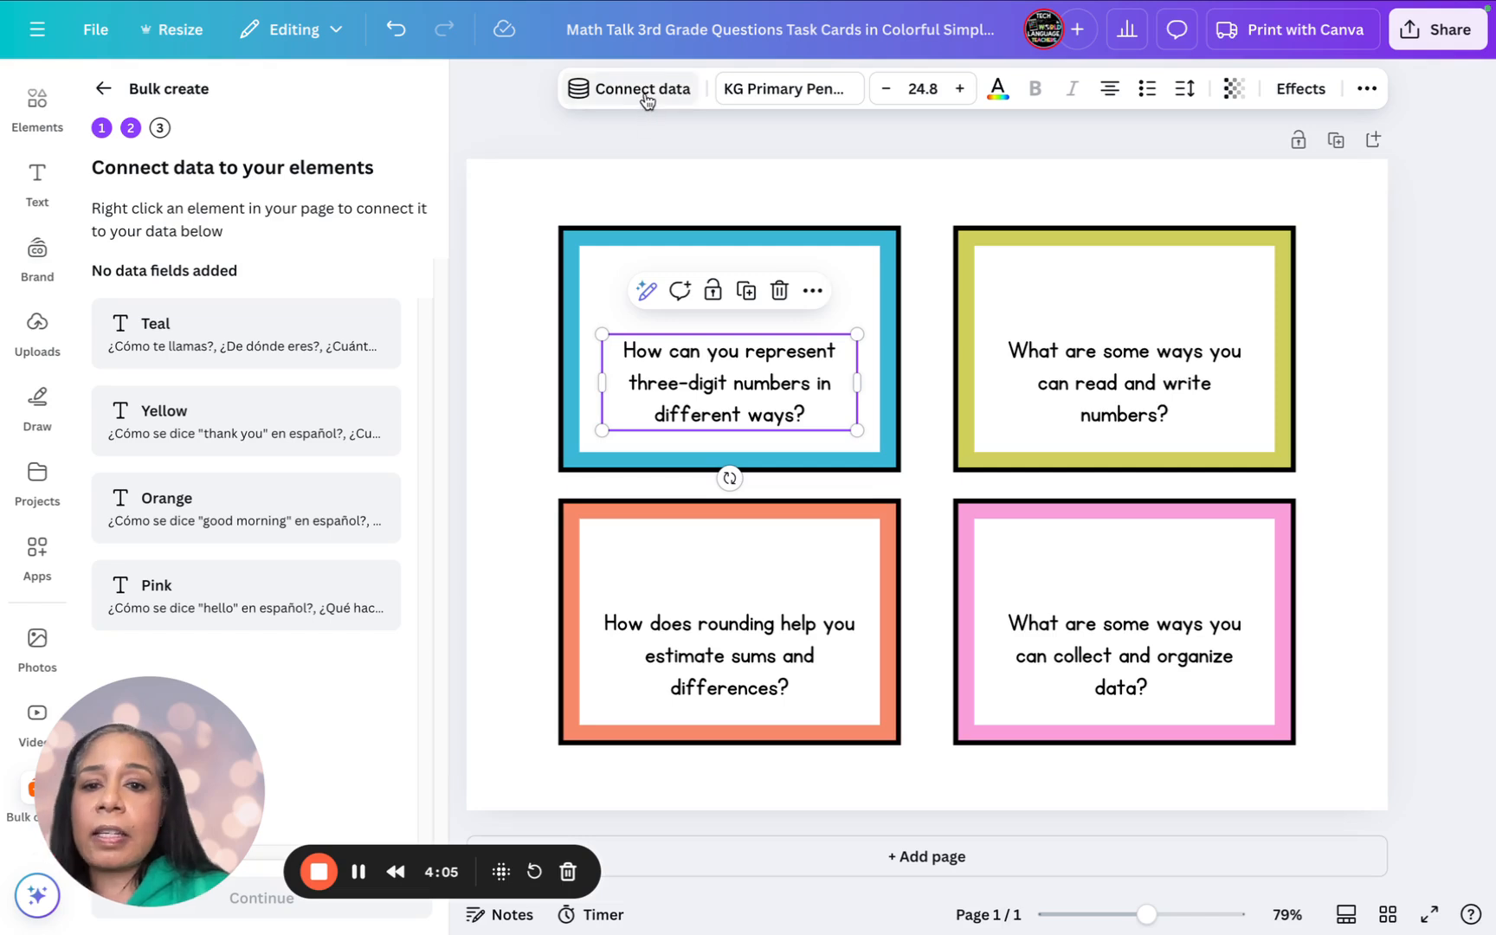
{"action": "left_click", "coordinate": [639, 88]}
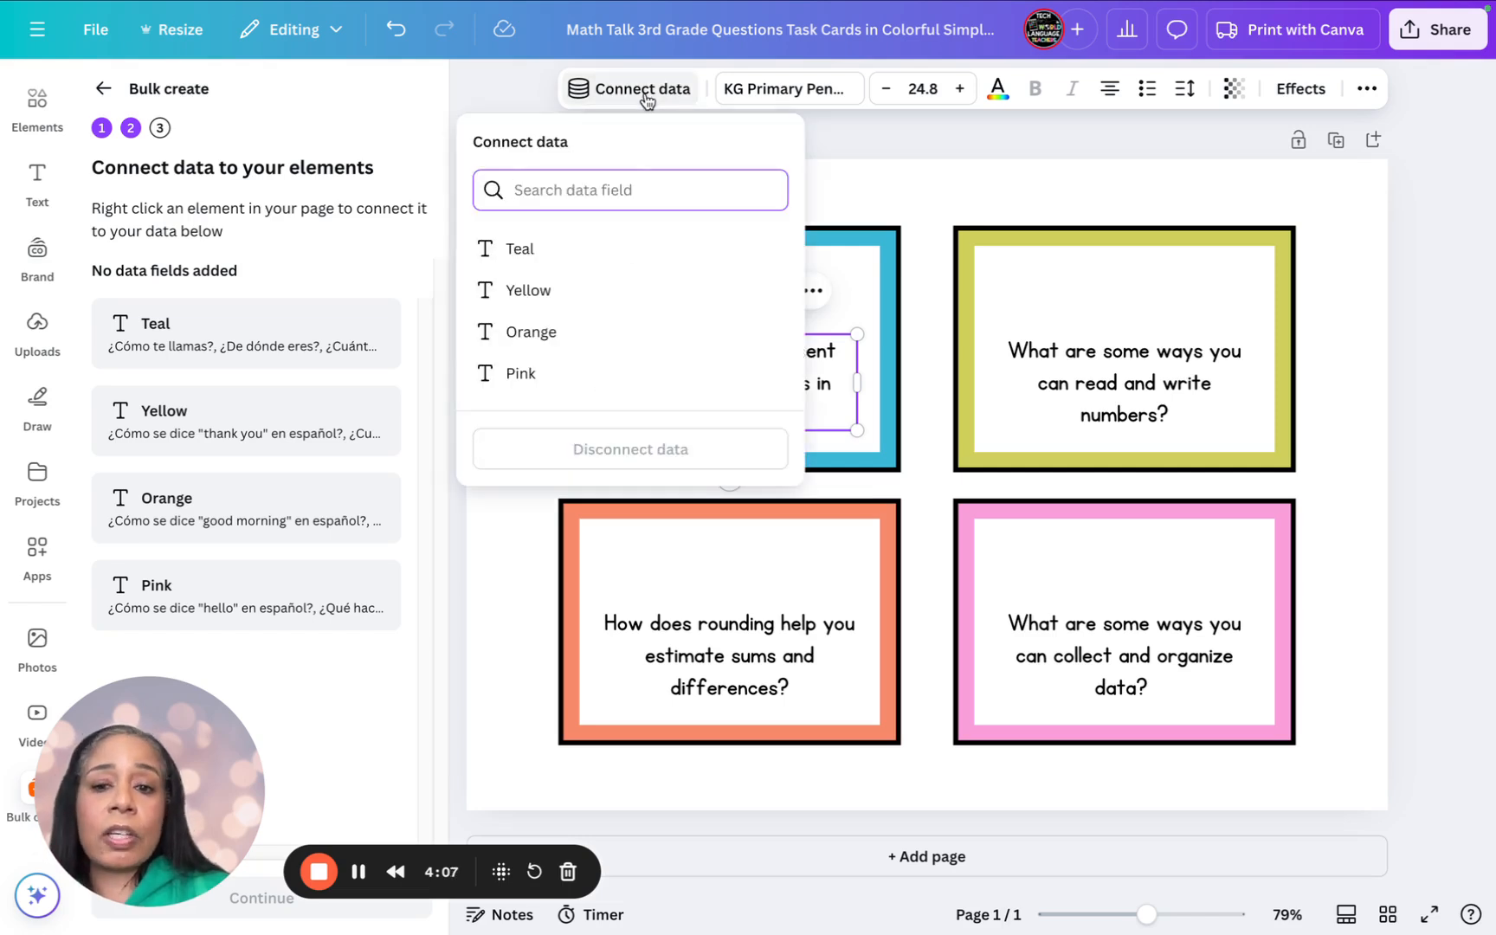
{"action": "left_click", "coordinate": [520, 249]}
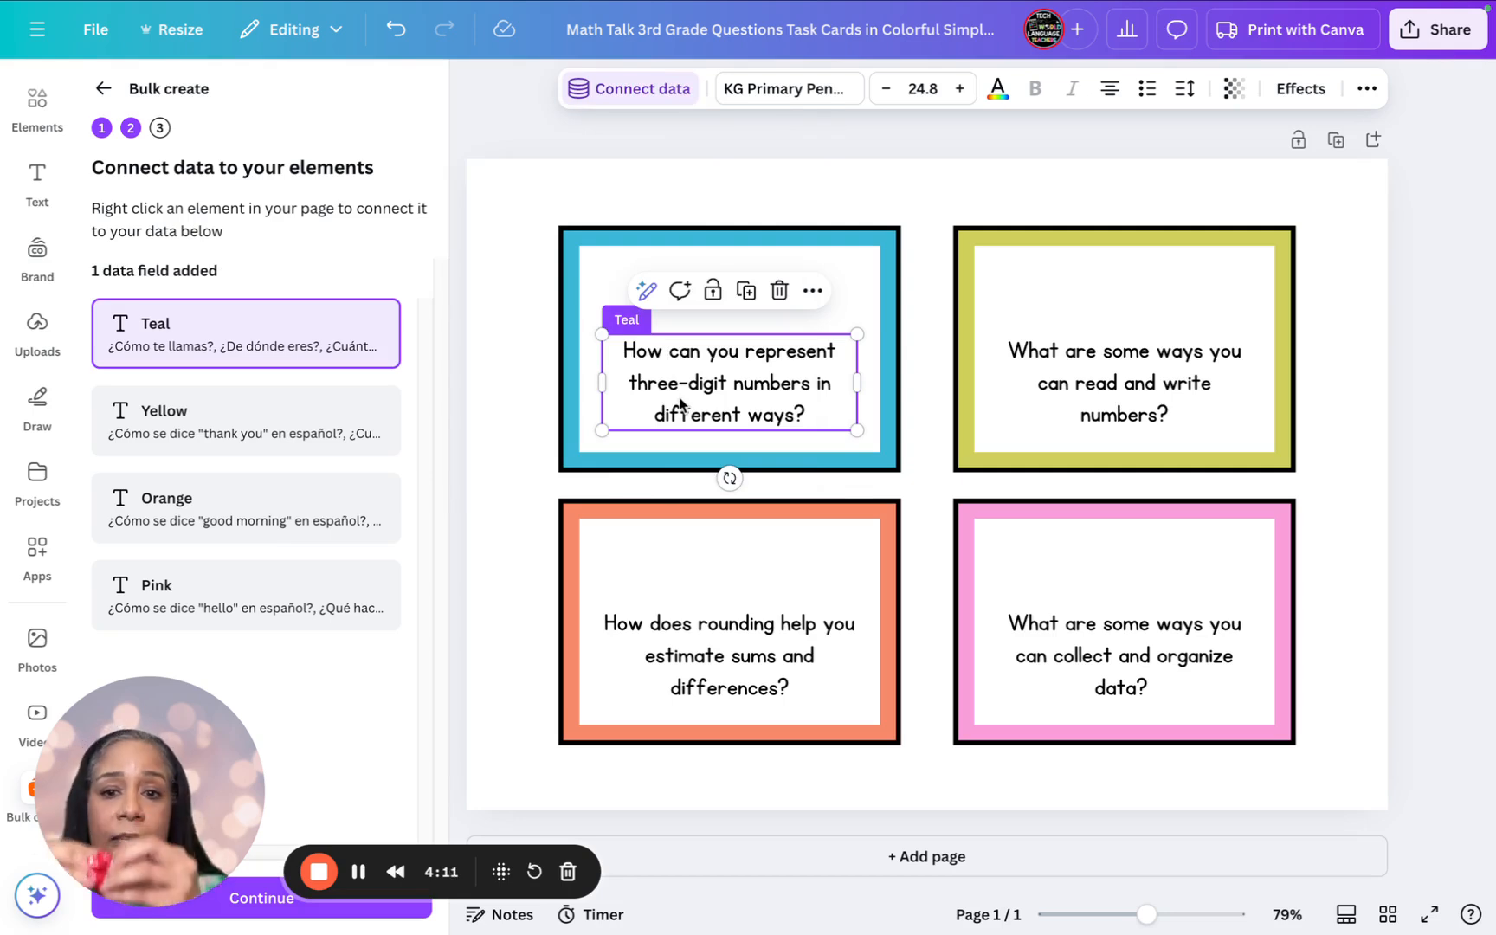
{"action": "left_click", "coordinate": [1123, 383]}
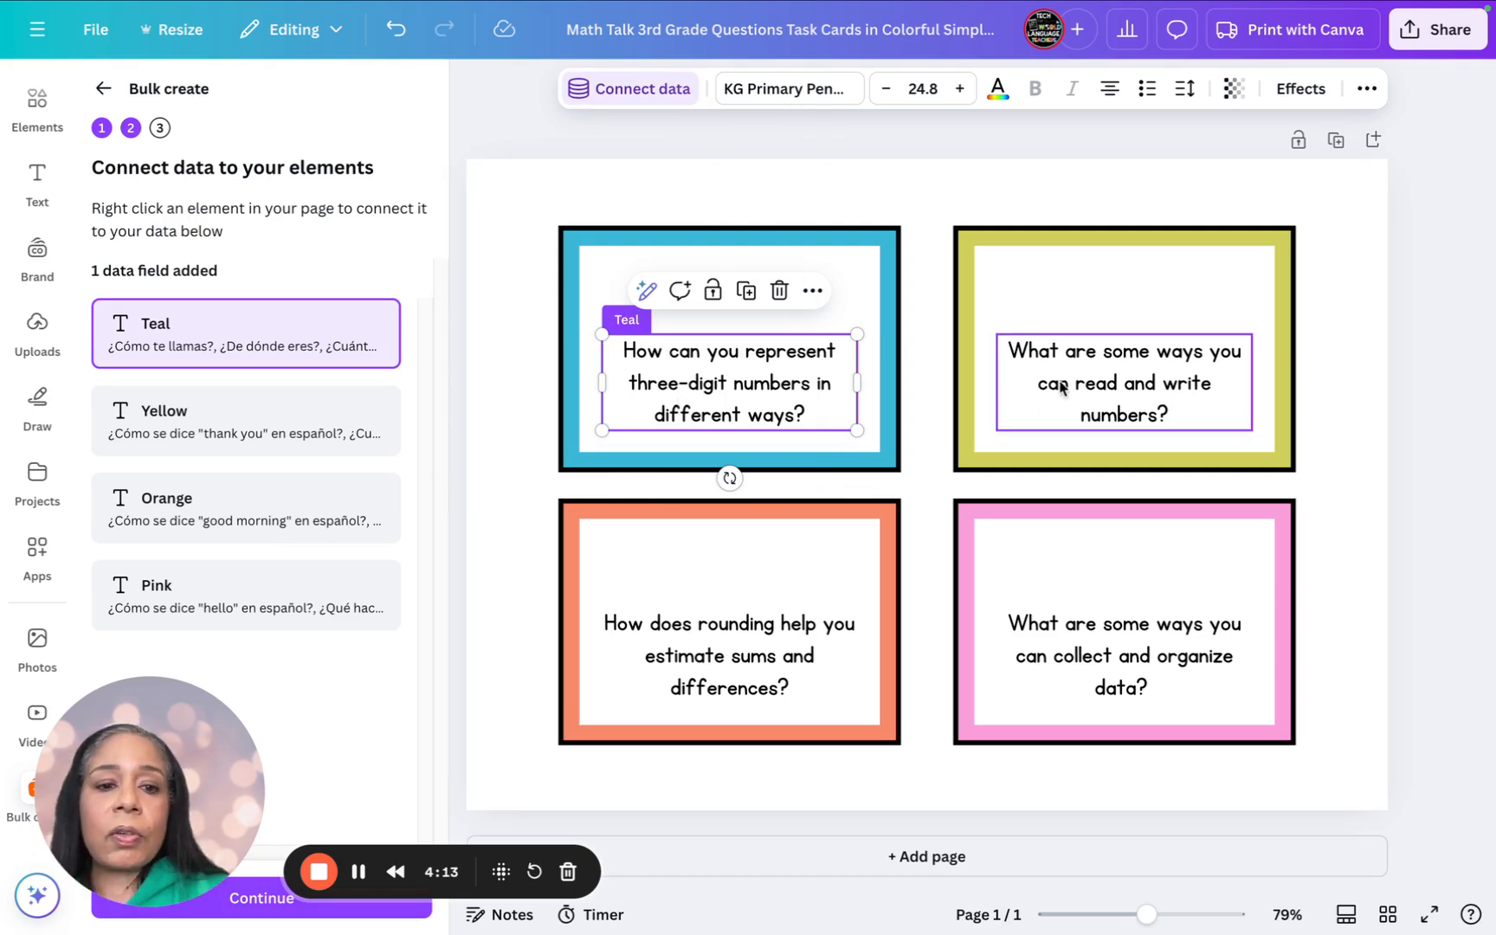
{"action": "left_click", "coordinate": [1123, 383]}
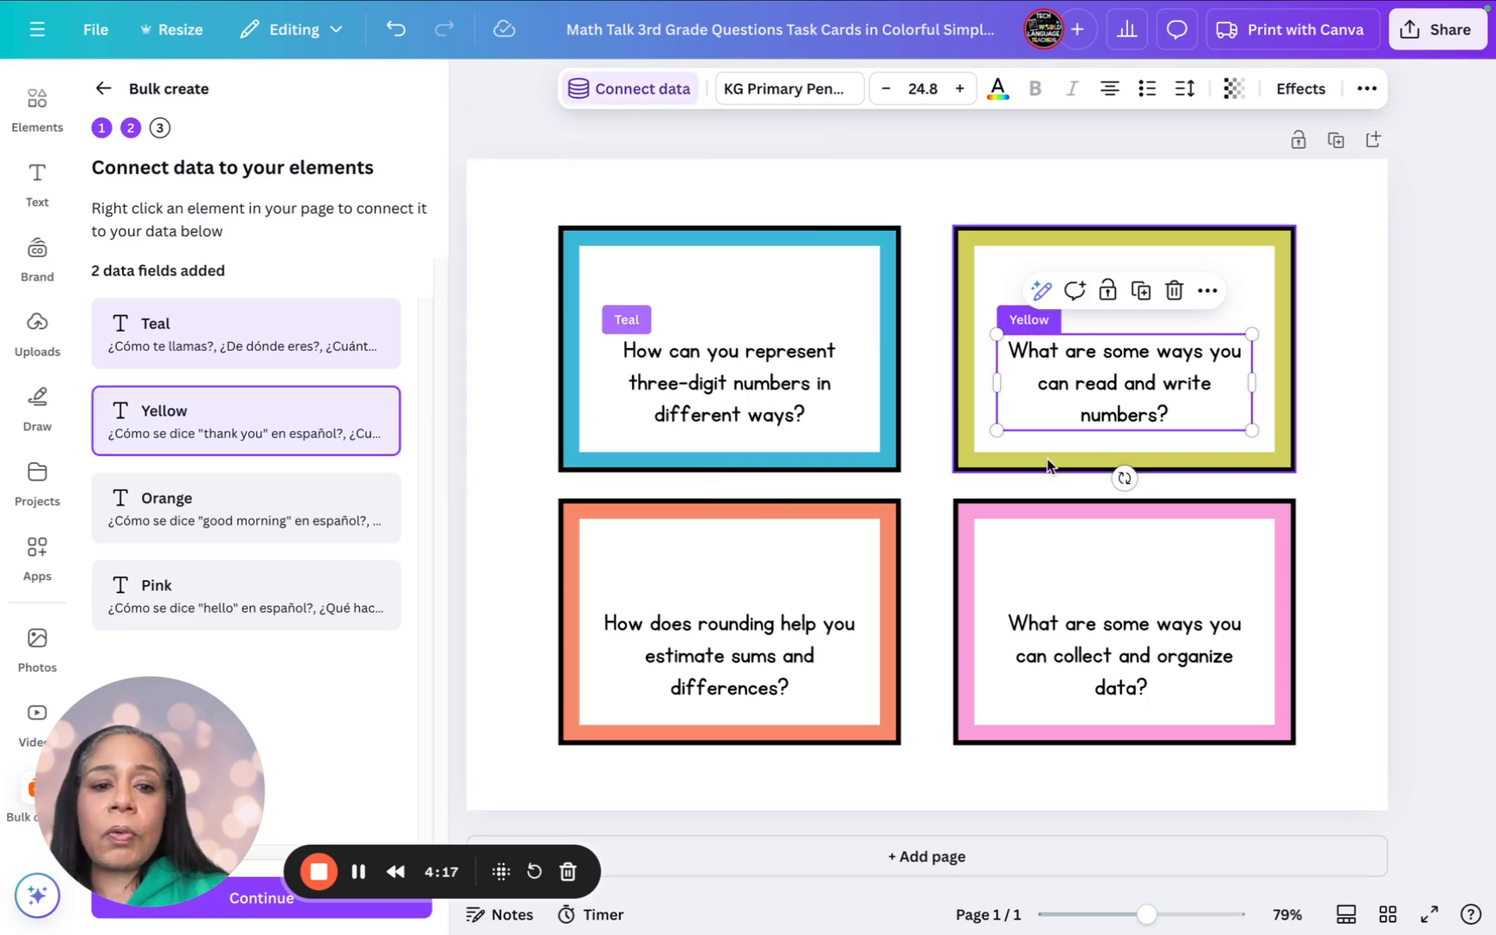
{"action": "left_click", "coordinate": [728, 655]}
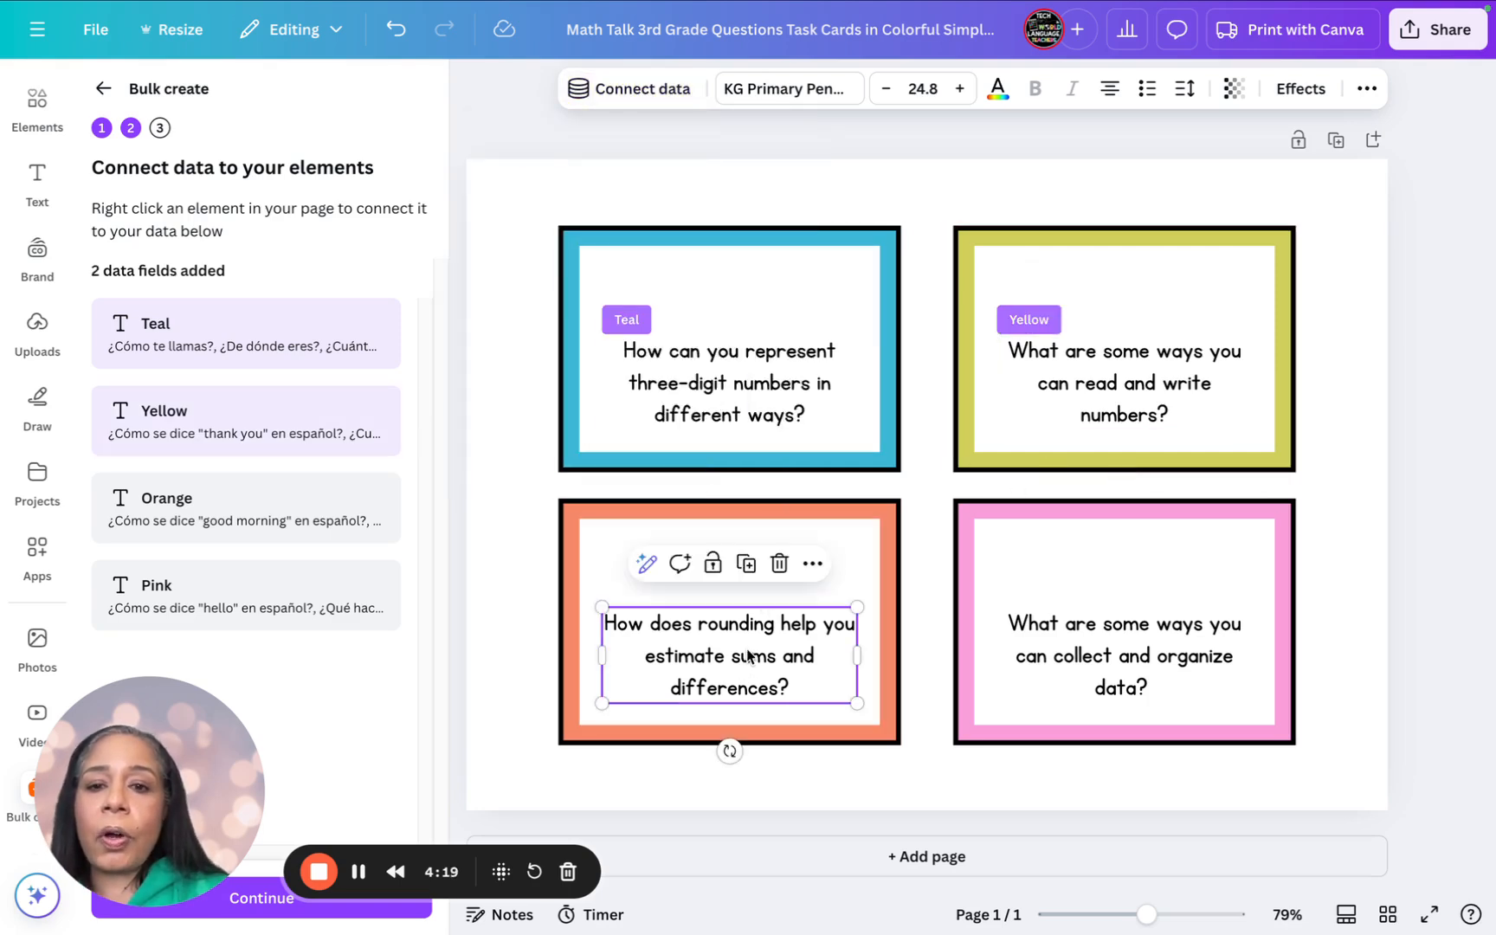
{"action": "left_click", "coordinate": [637, 88]}
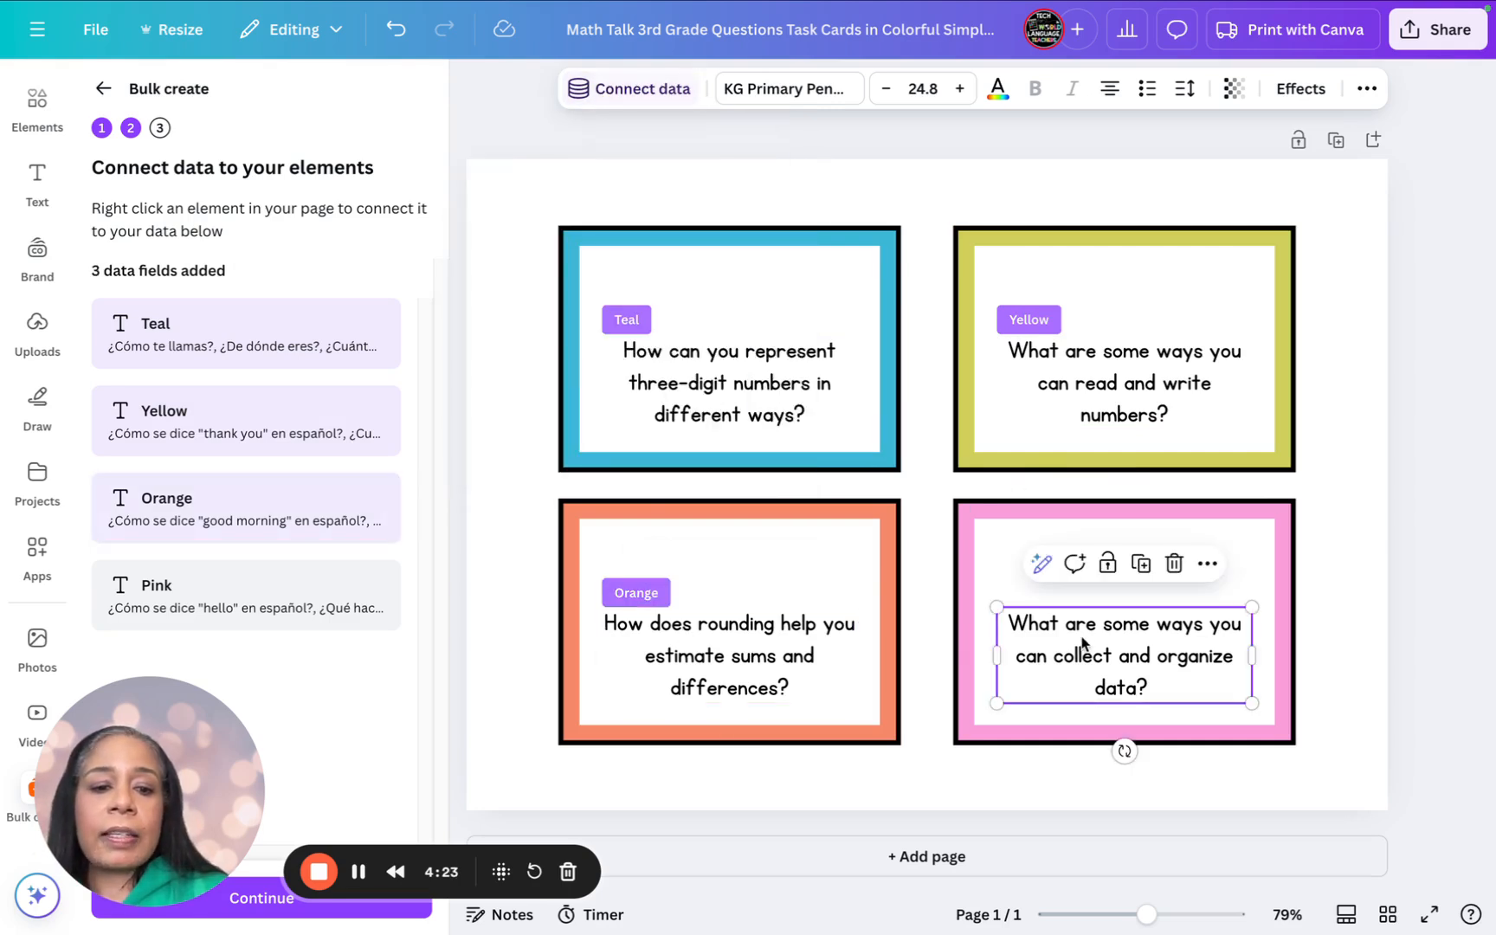
{"action": "left_click", "coordinate": [628, 88]}
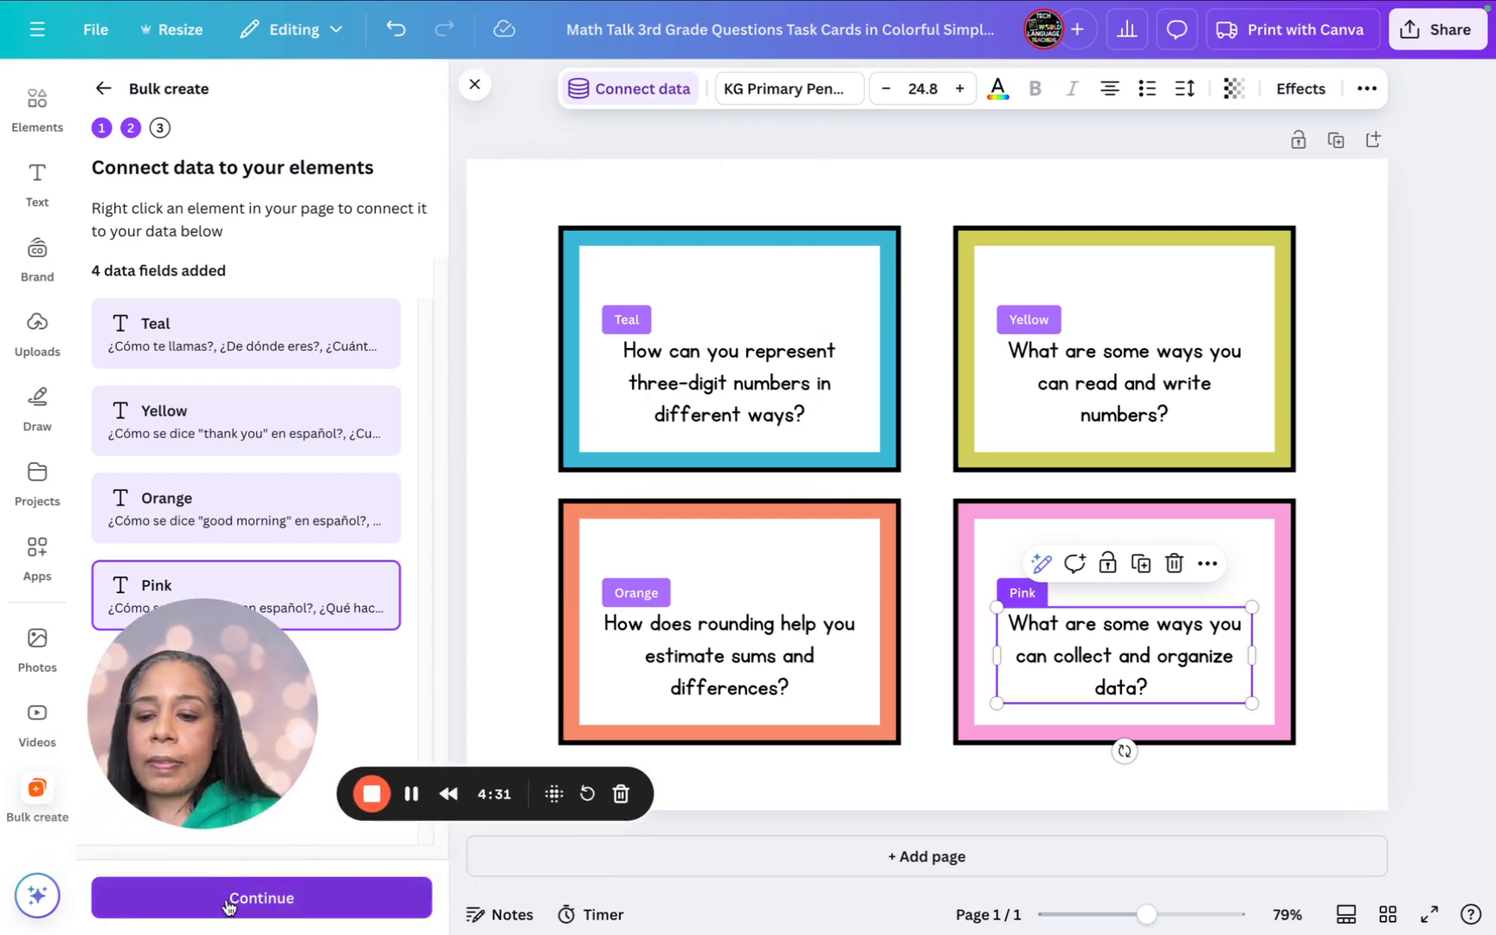
Continue with all ten data rows selected and generate 10 designs.
{"action": "left_click", "coordinate": [260, 897]}
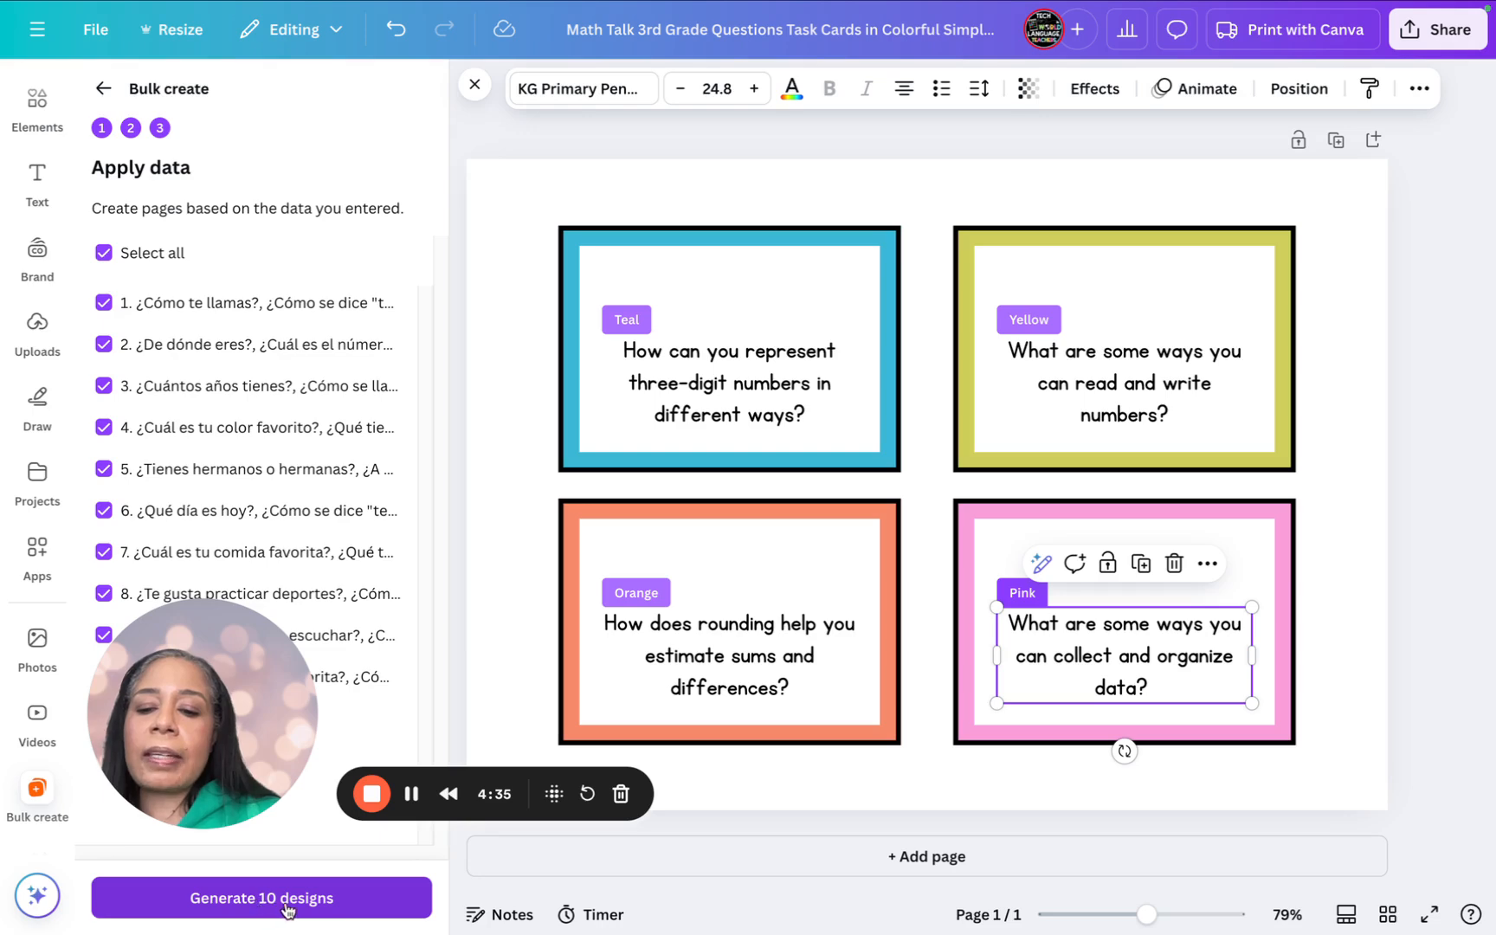
{"action": "left_click", "coordinate": [261, 897]}
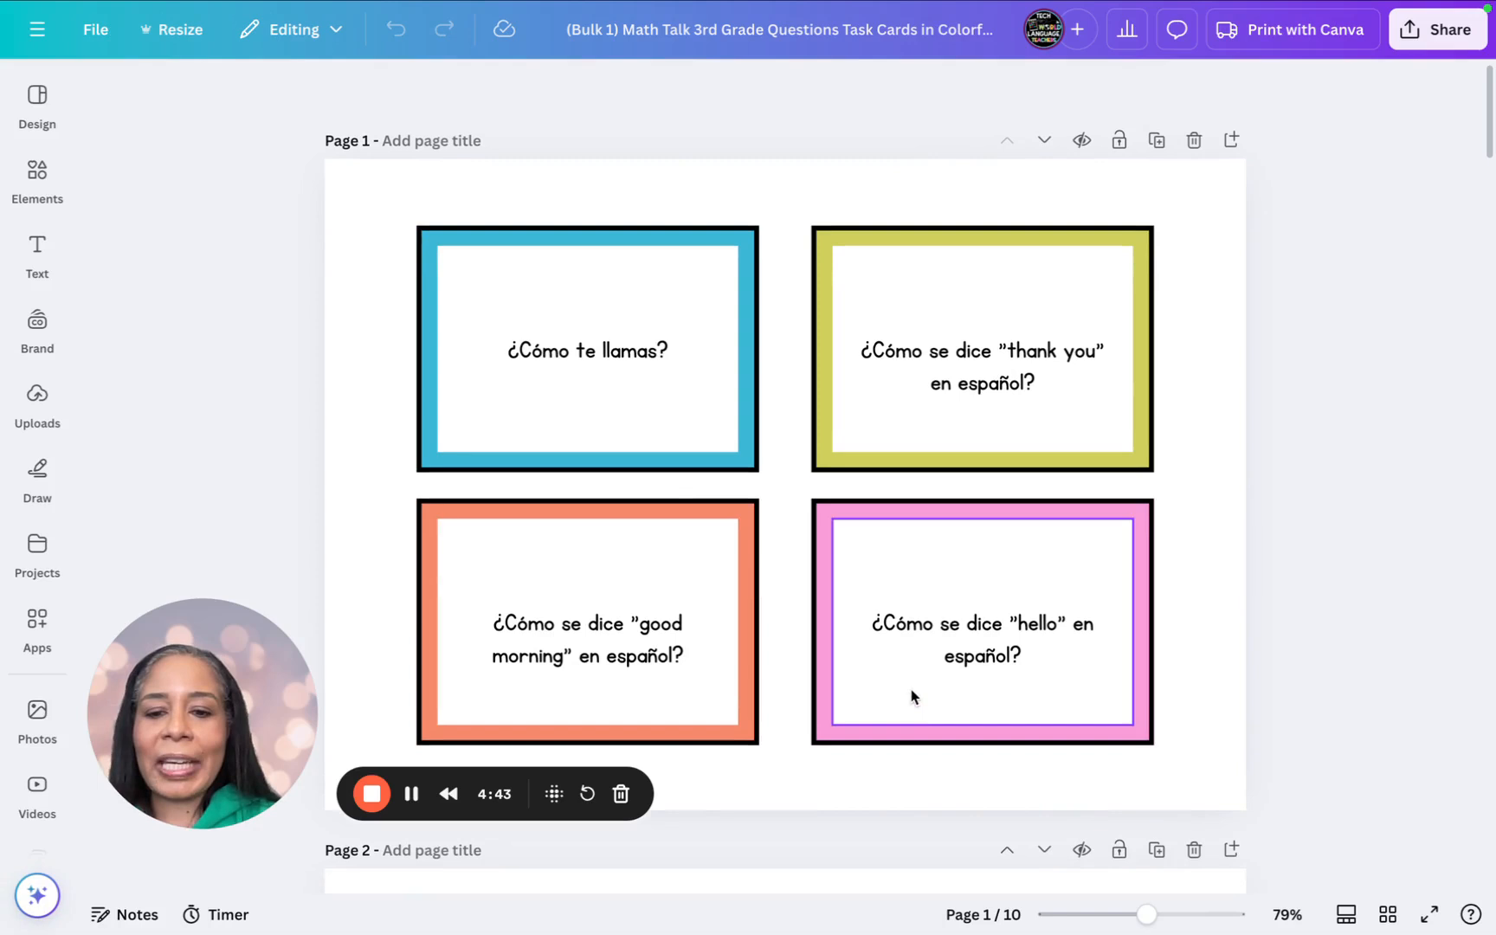
Scroll through the generated Bulk 1 pages to check each page's Spanish questions.
{"action": "scroll", "scroll_direction": "down", "scroll_amount": 3}
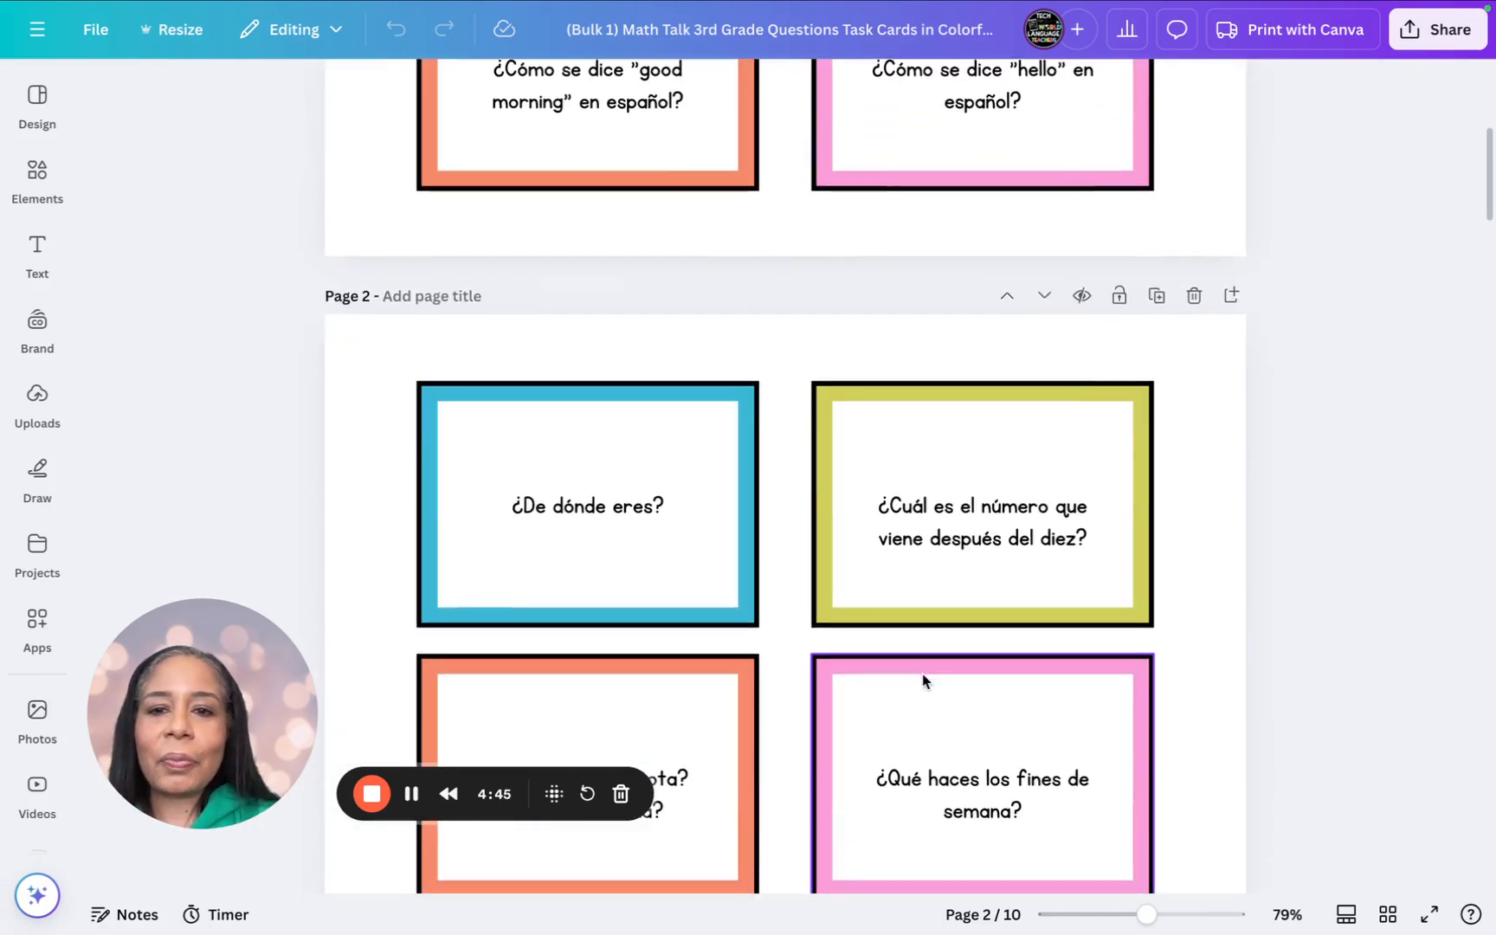
{"action": "scroll", "scroll_direction": "down", "scroll_amount": 3}
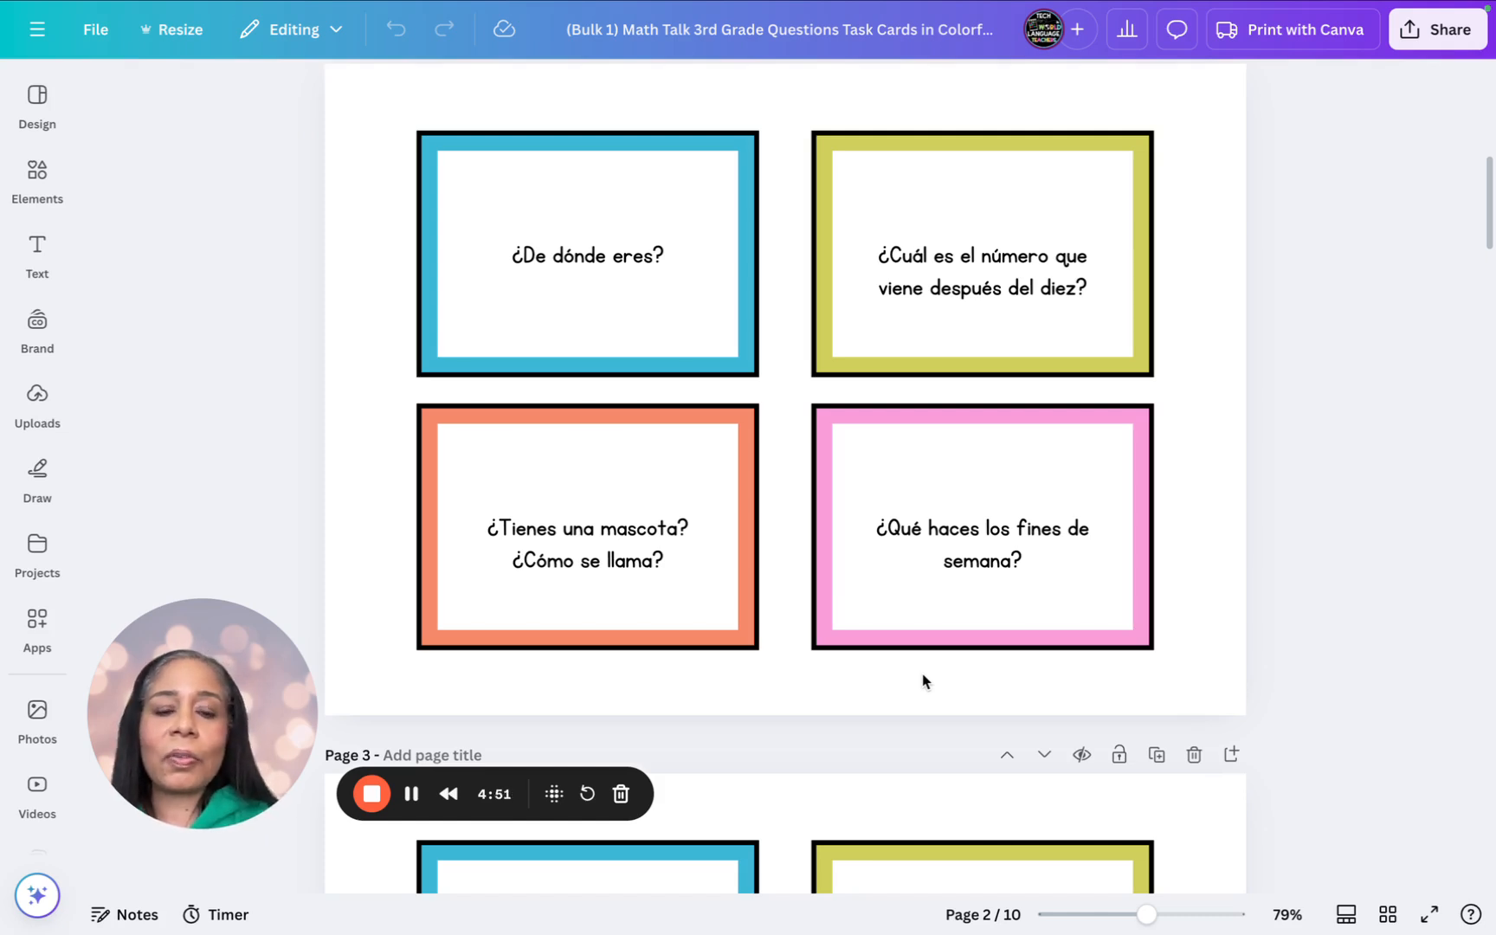
{"action": "scroll", "scroll_direction": "down", "scroll_amount": 3}
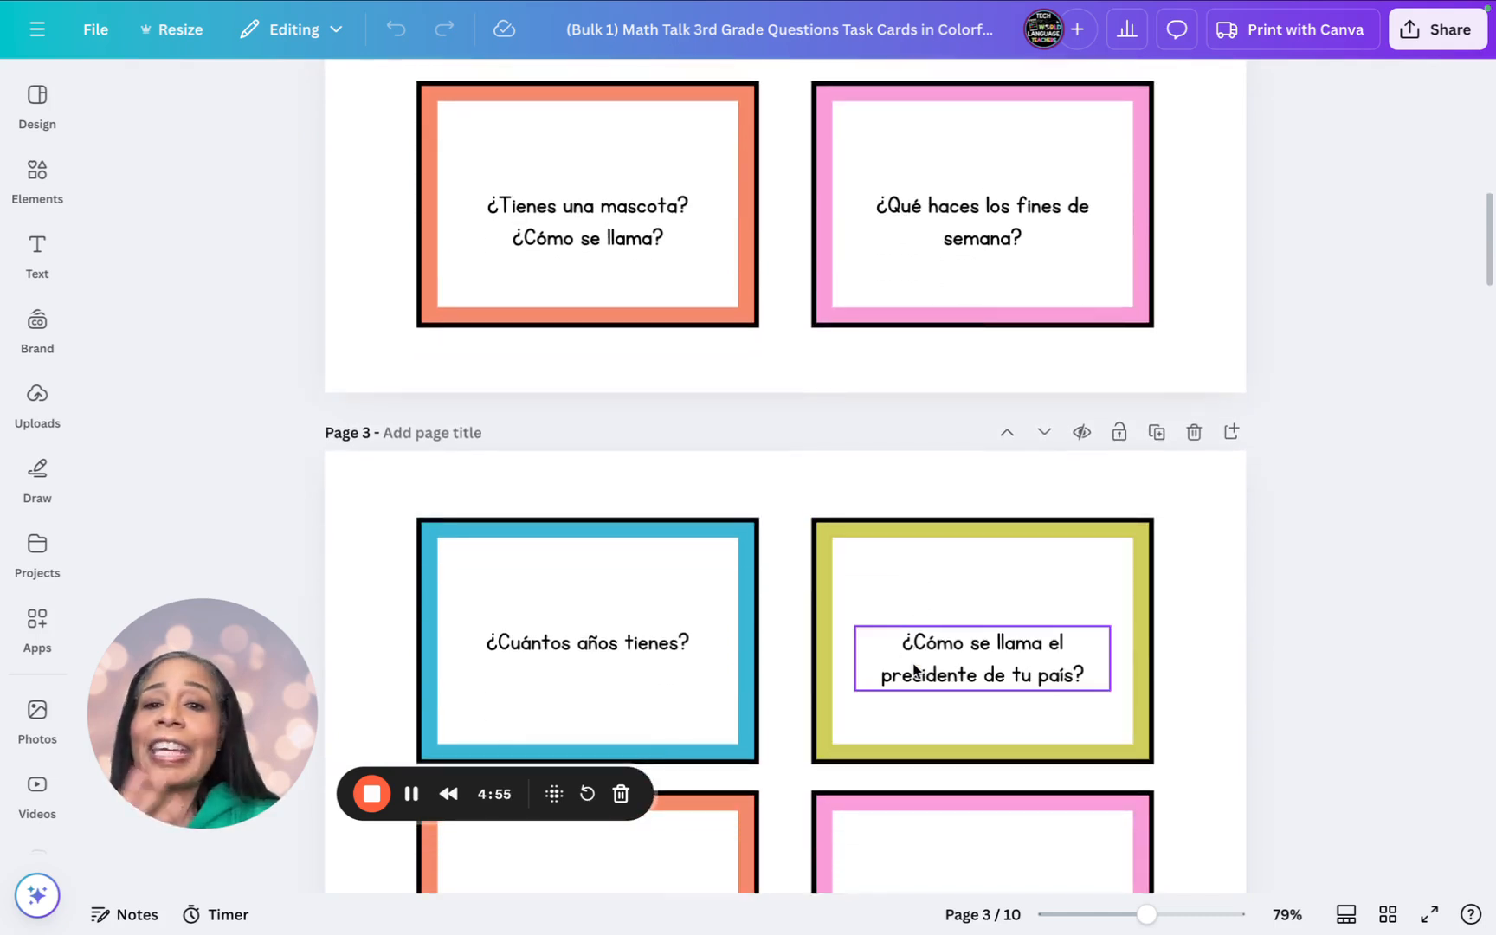
{"action": "scroll", "scroll_direction": "up", "scroll_amount": 3}
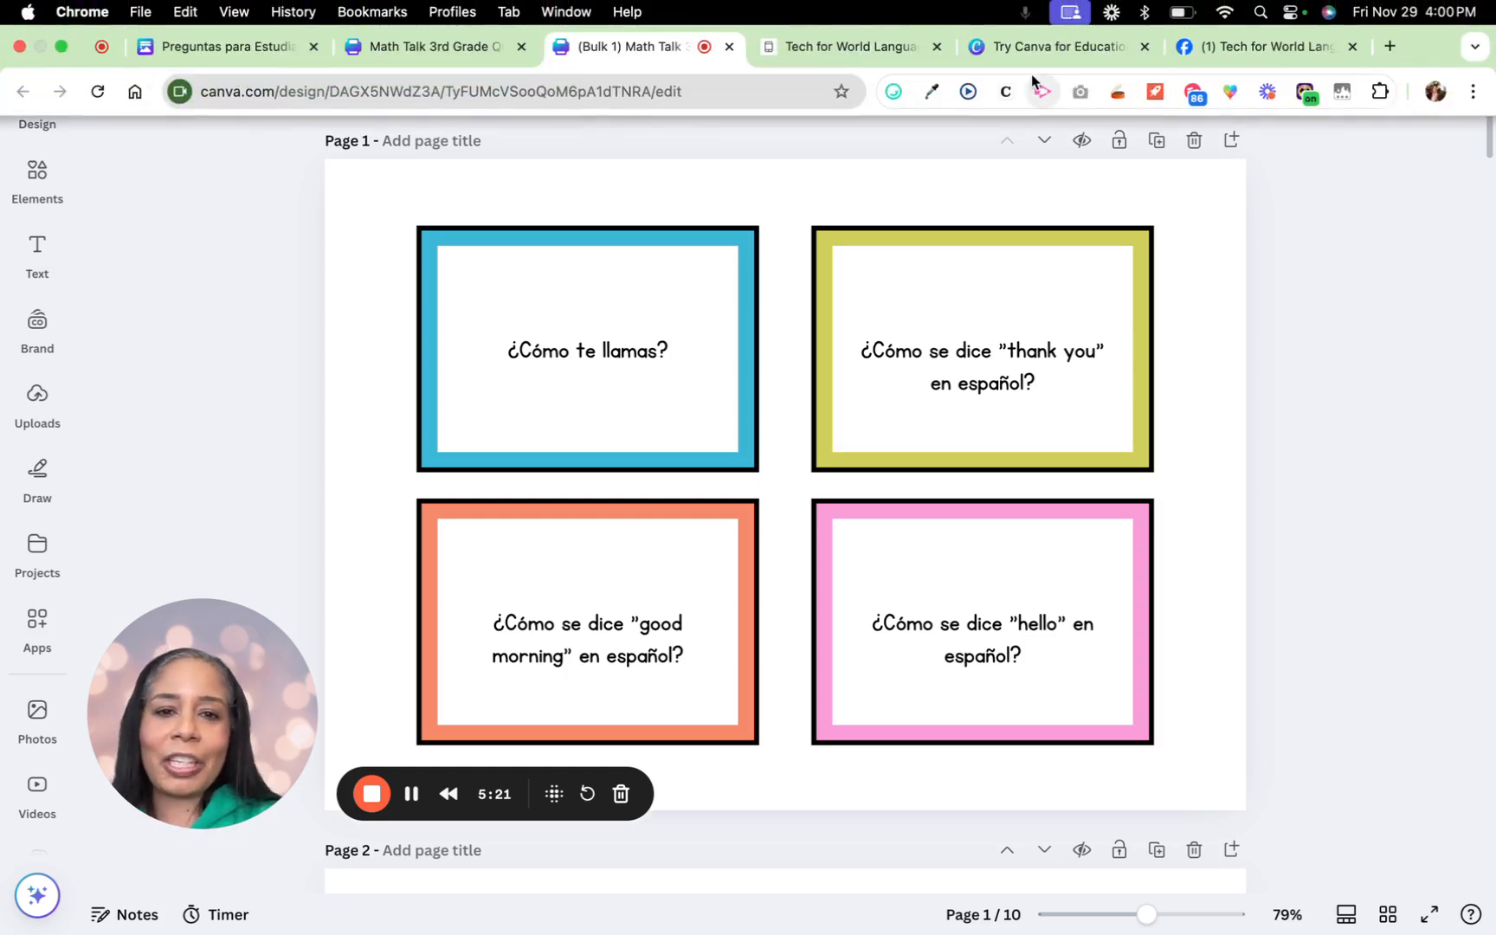
{"action": "mouse_move", "coordinate": [1041, 92]}
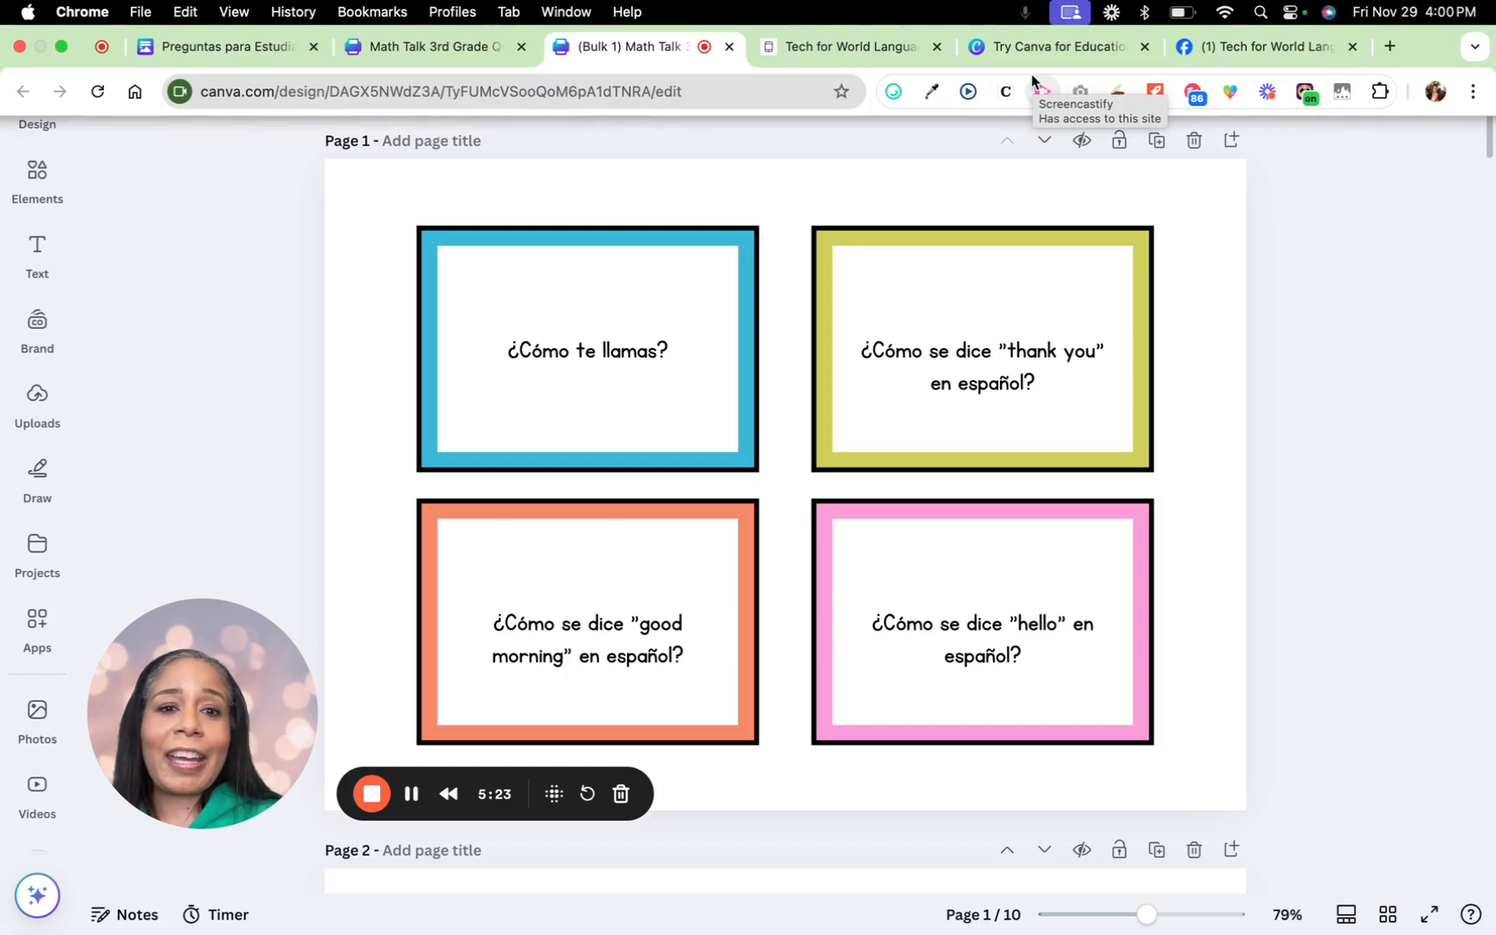
Scroll through the Canva for Education page, then go to the Tech for World Language Teachers tab.
{"action": "left_click", "coordinate": [1050, 46]}
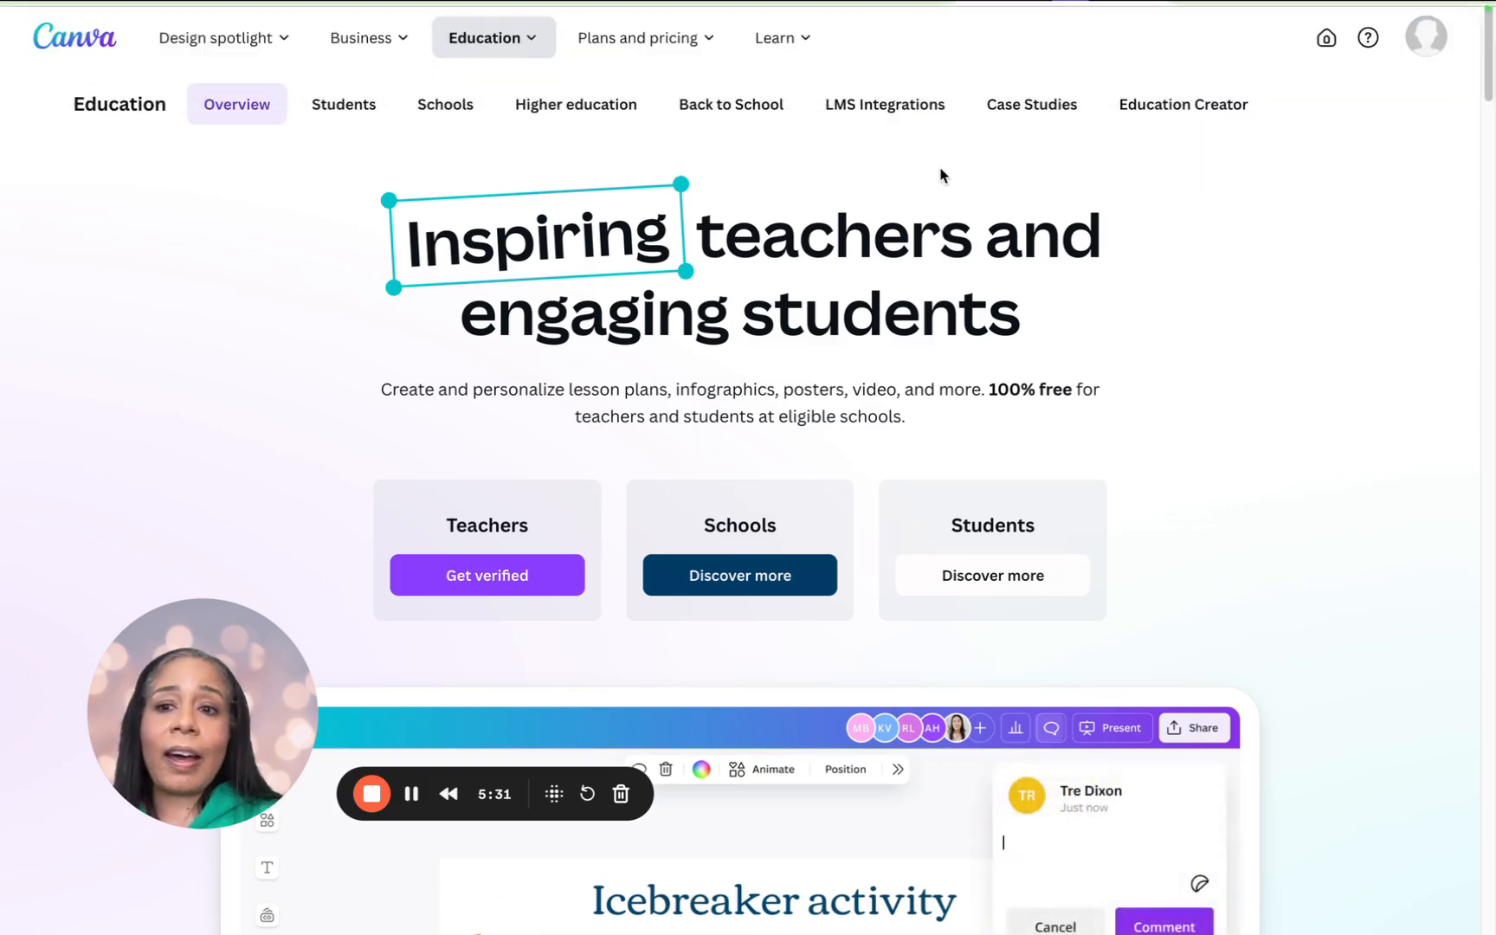
{"action": "scroll", "scroll_direction": "down", "scroll_amount": 3}
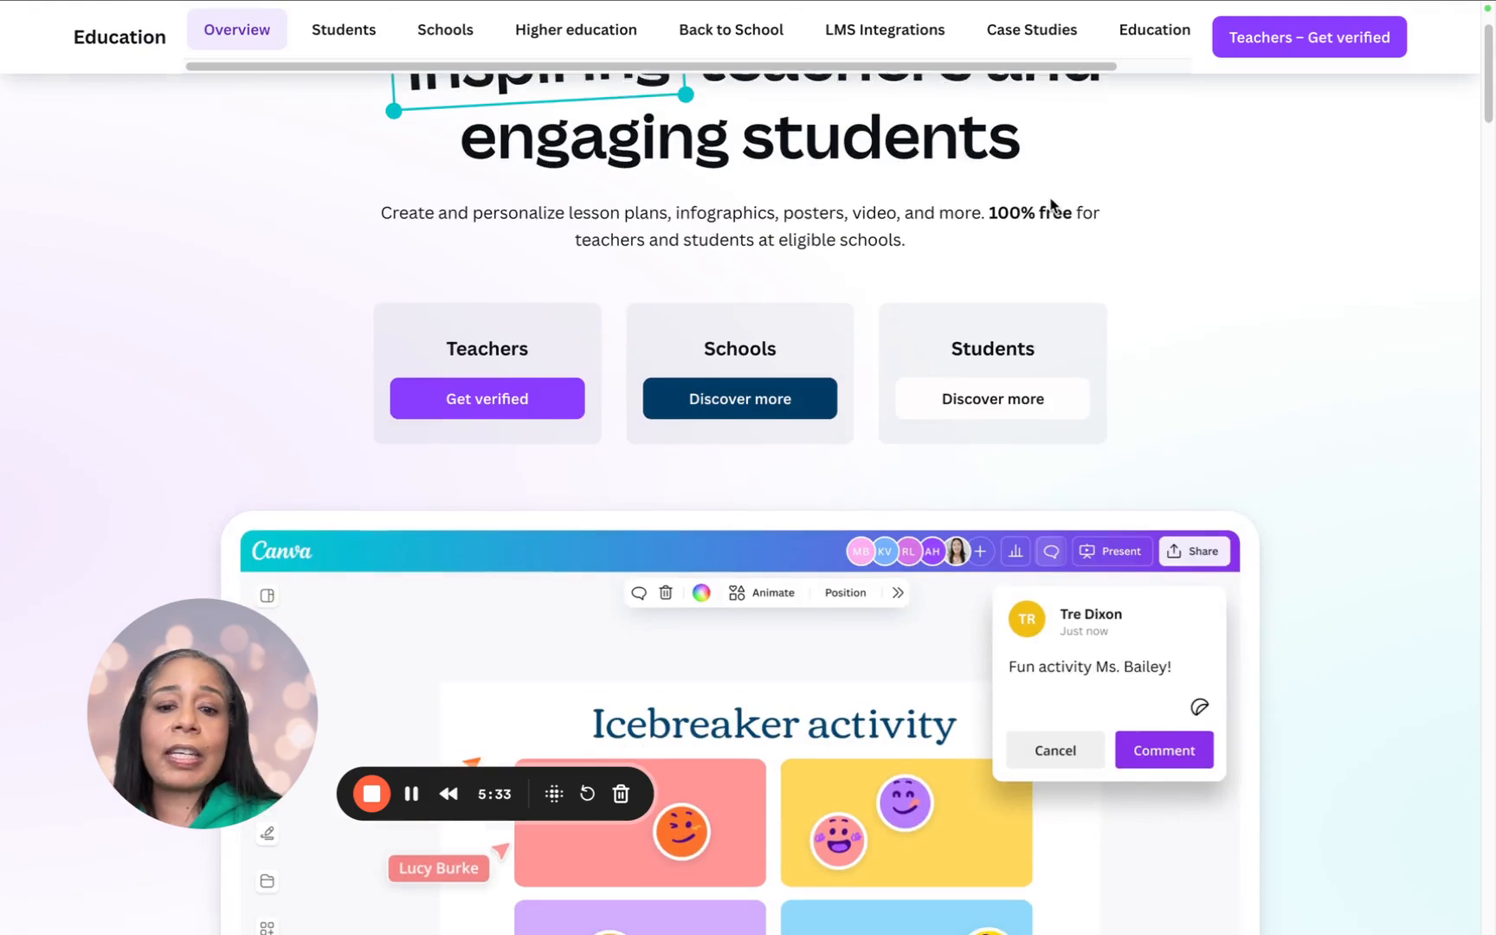
{"action": "scroll", "scroll_direction": "down", "scroll_amount": 3}
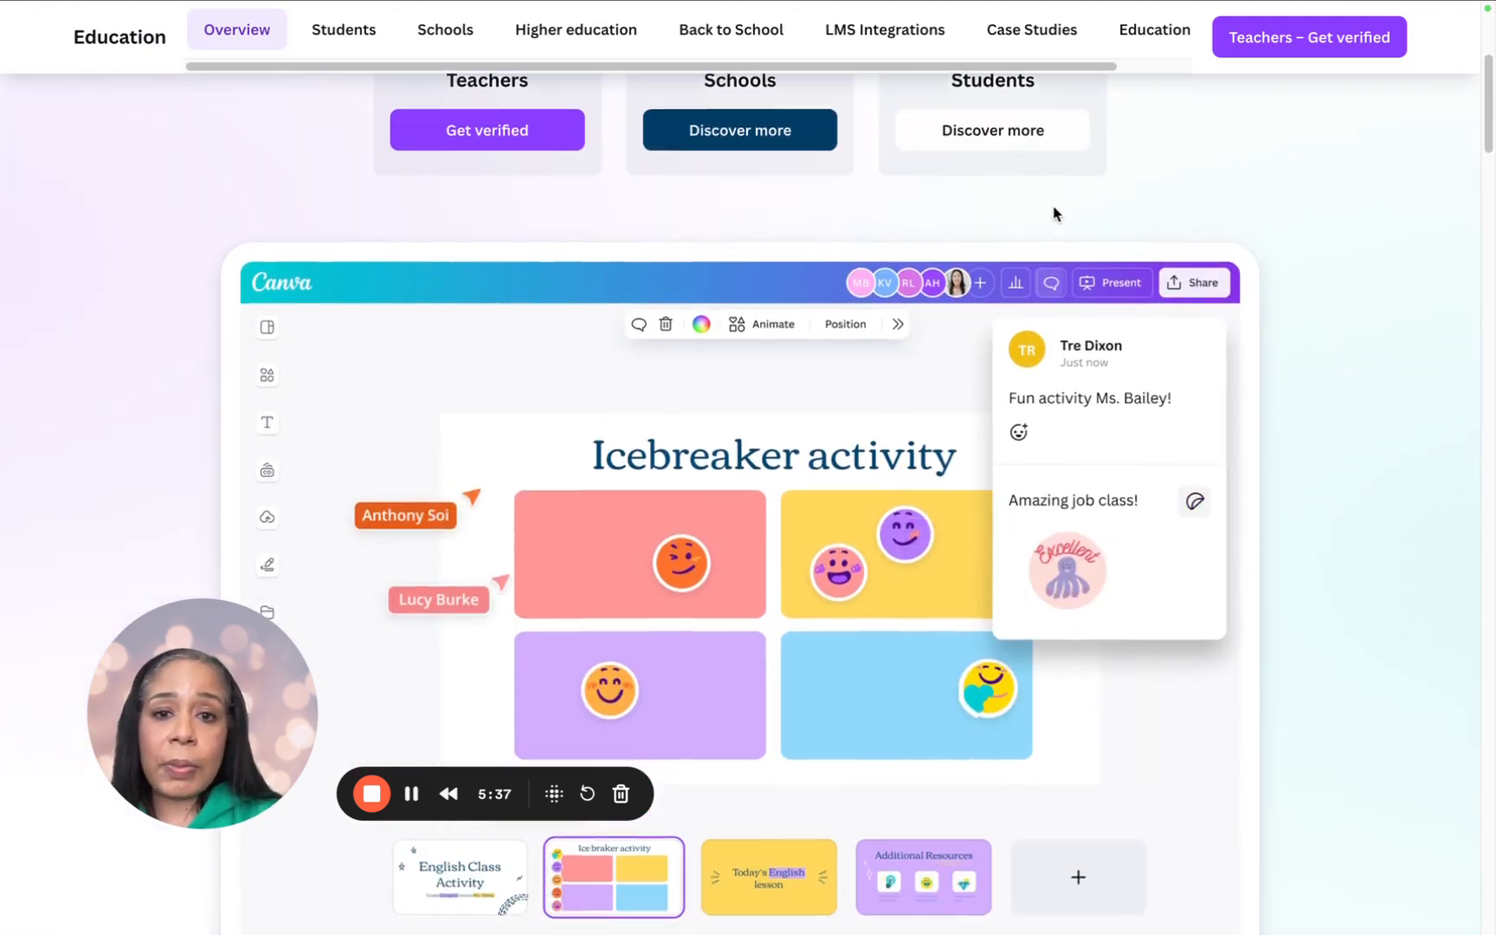
{"action": "scroll", "scroll_direction": "down", "scroll_amount": 3}
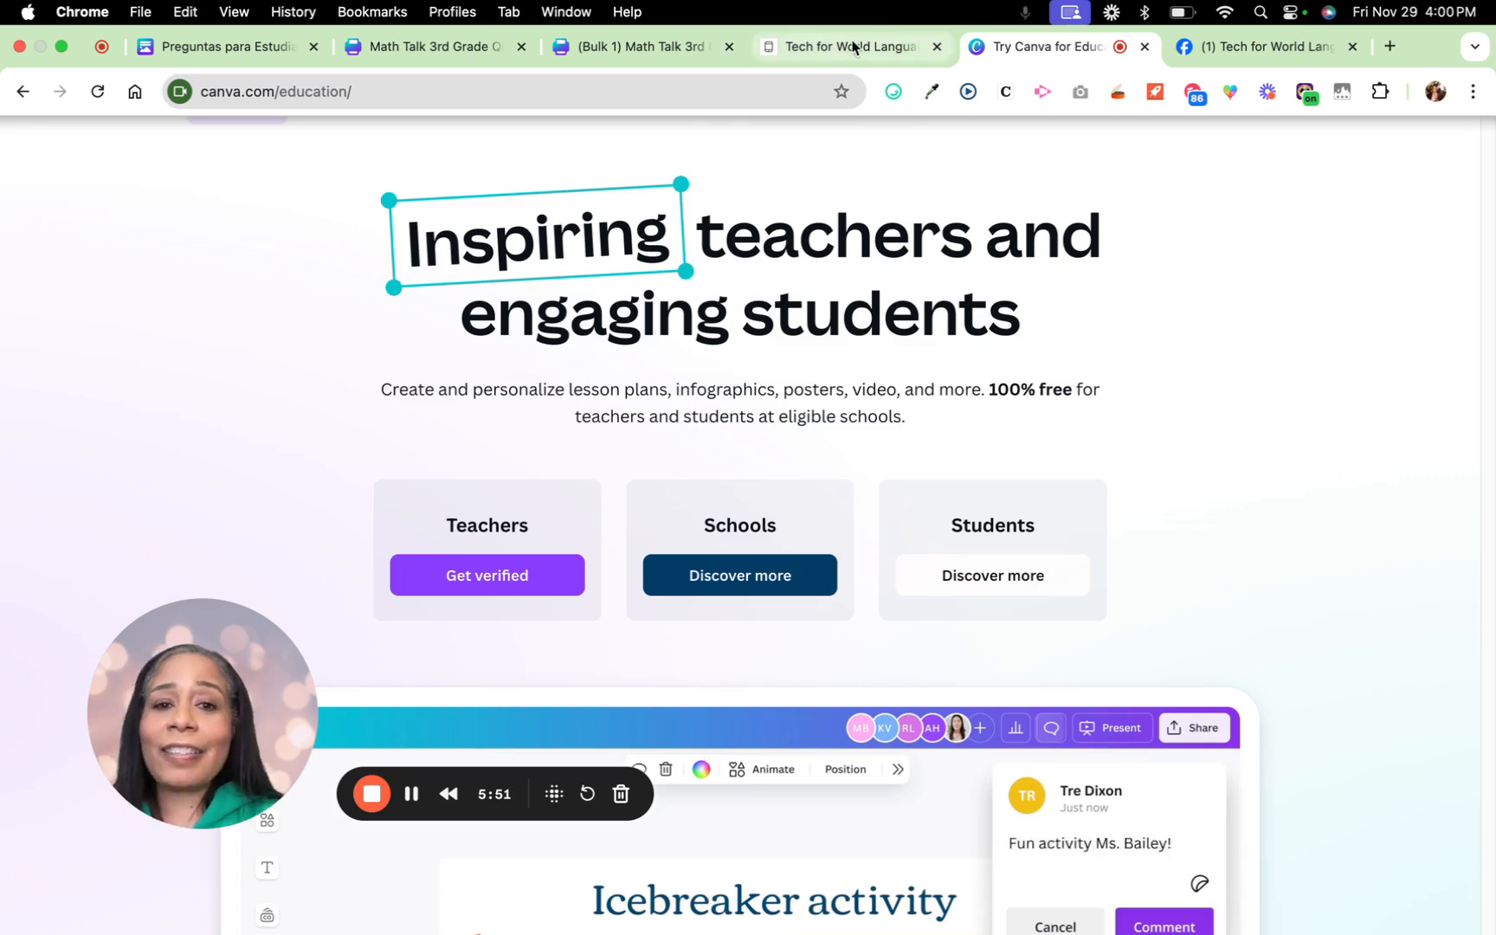
{"action": "left_click", "coordinate": [845, 46]}
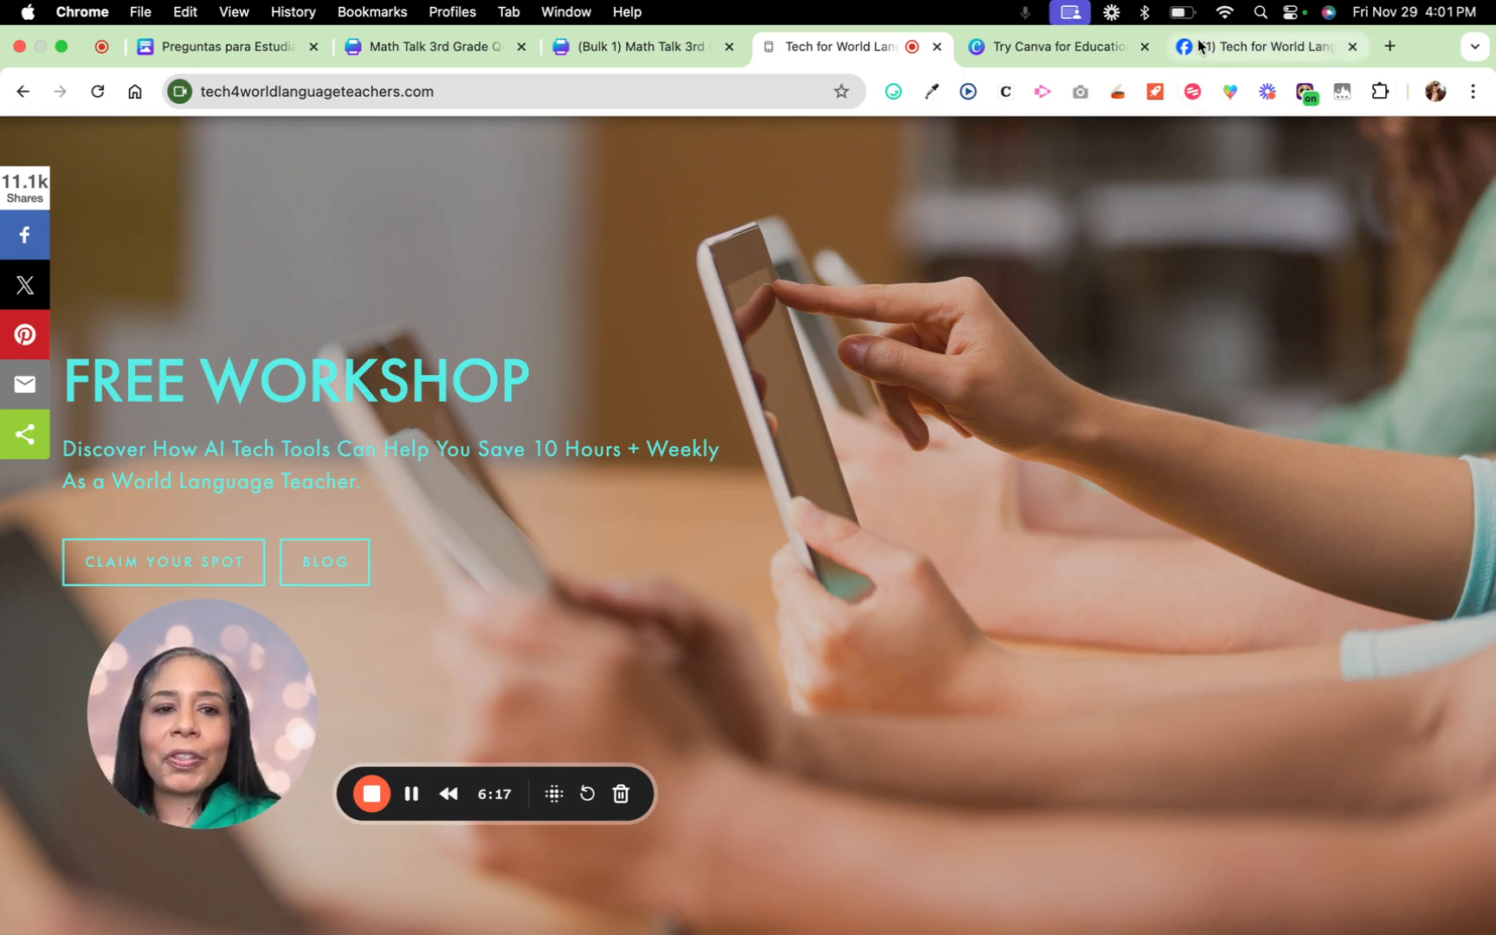
Switch to the Tech for World Language Teachers Facebook group tab.
{"action": "left_click", "coordinate": [1268, 46]}
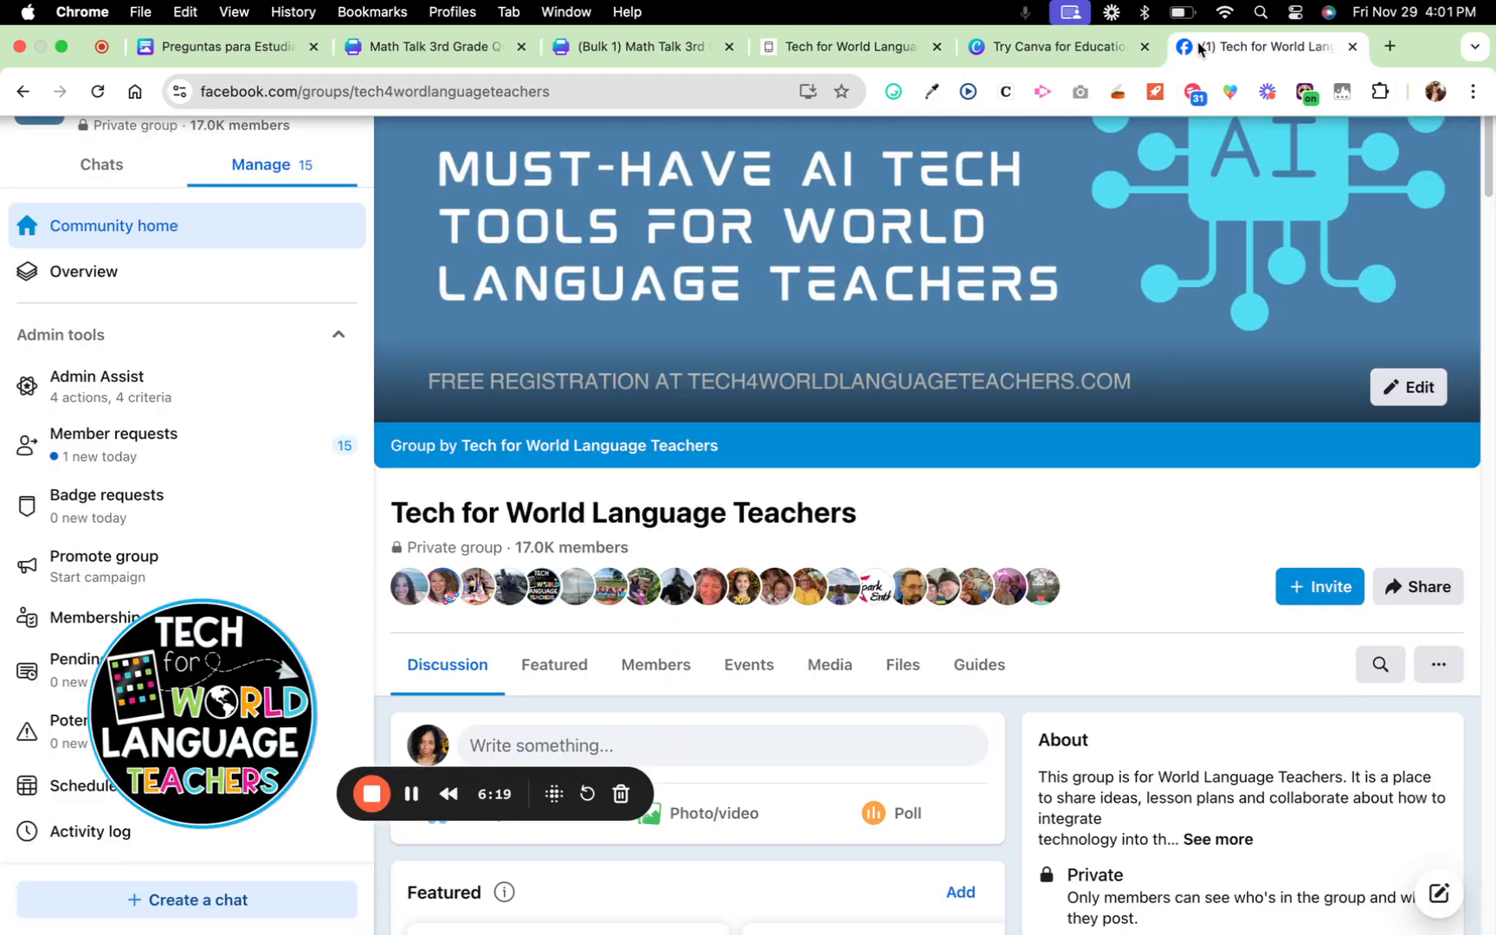